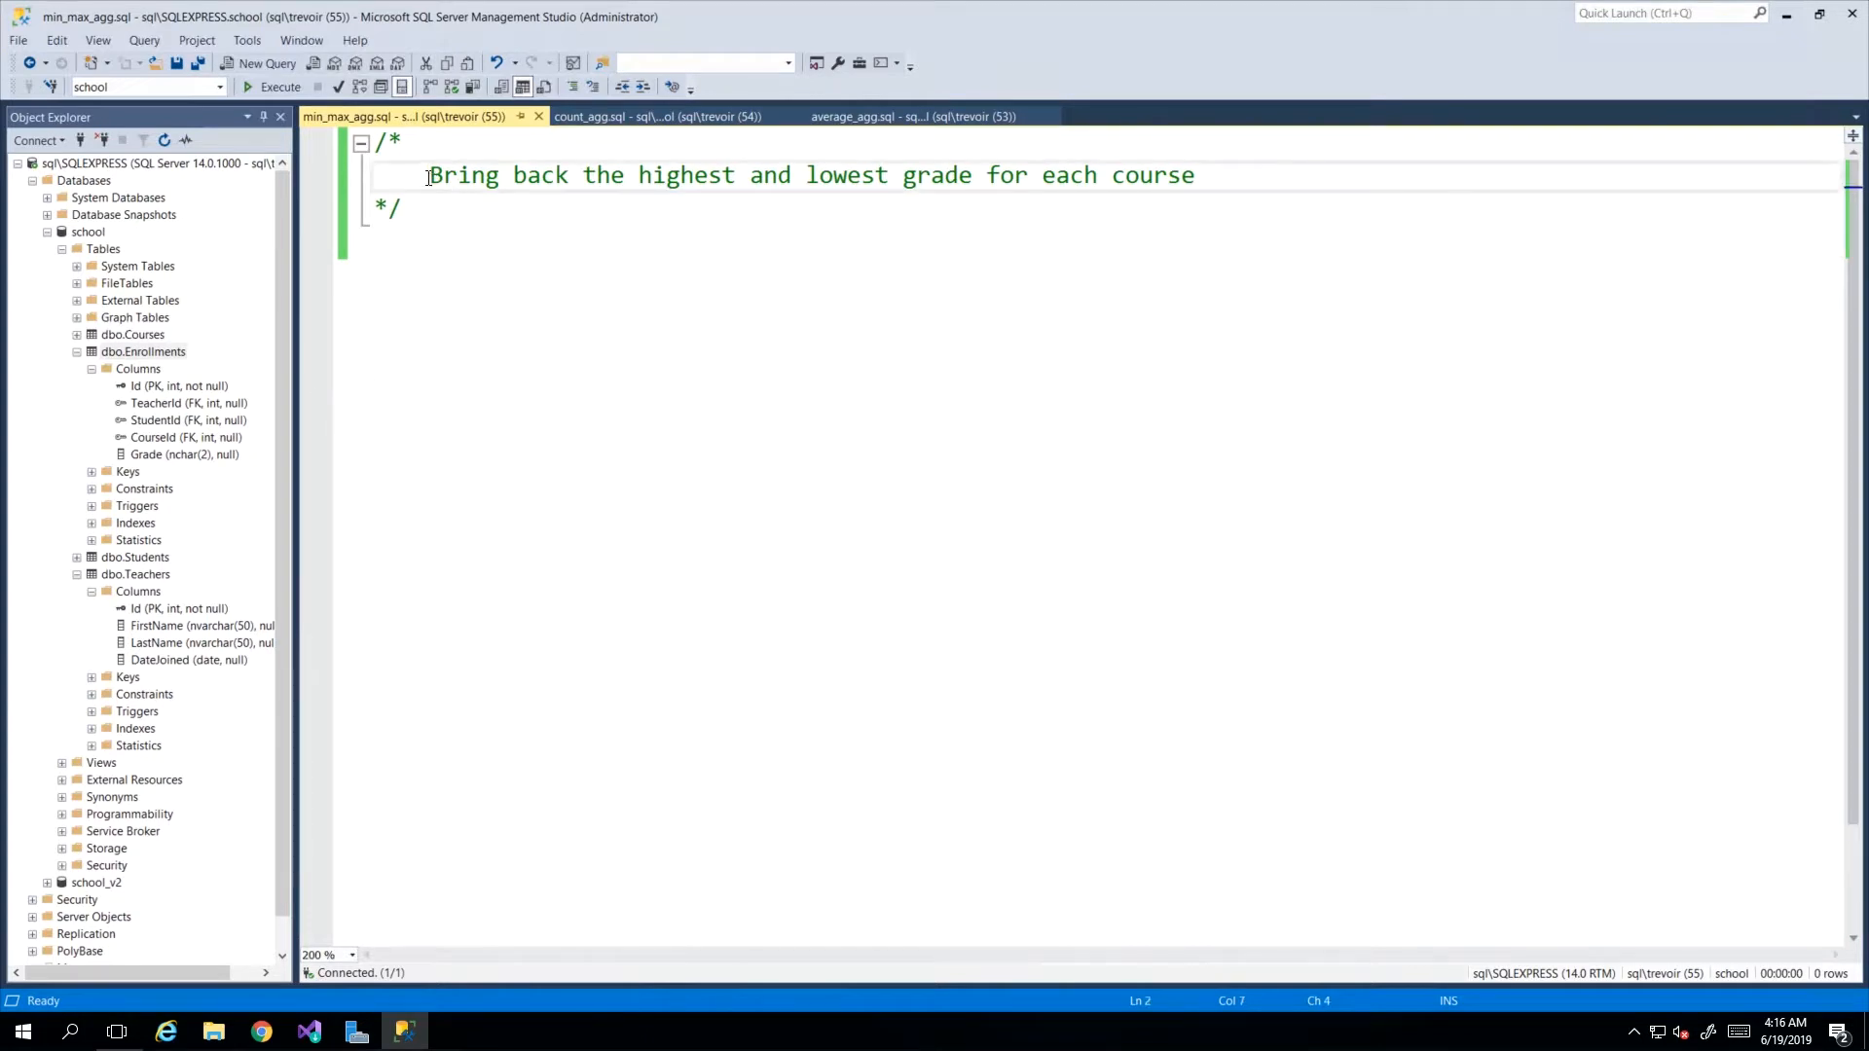
Rewrite the comment as 'Bring back the highest and lowest grades for each course'.
triple_click(810, 175)
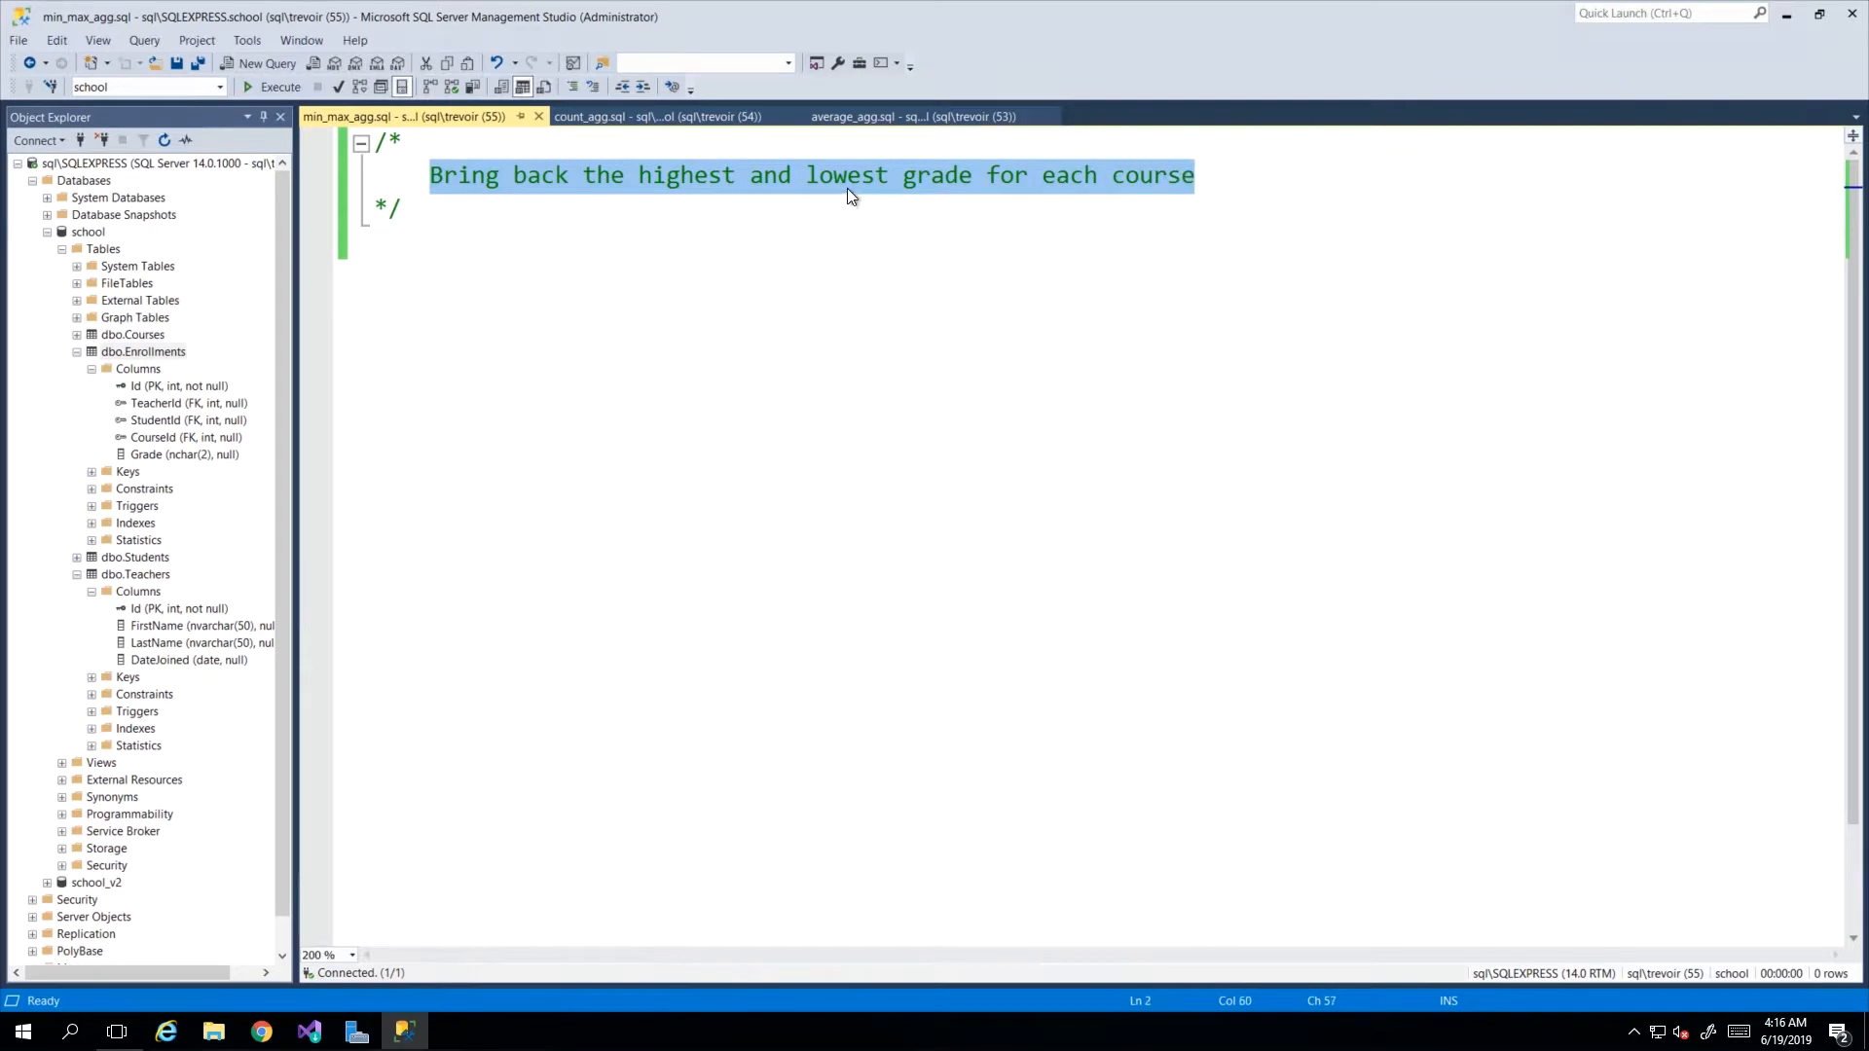
text(s)
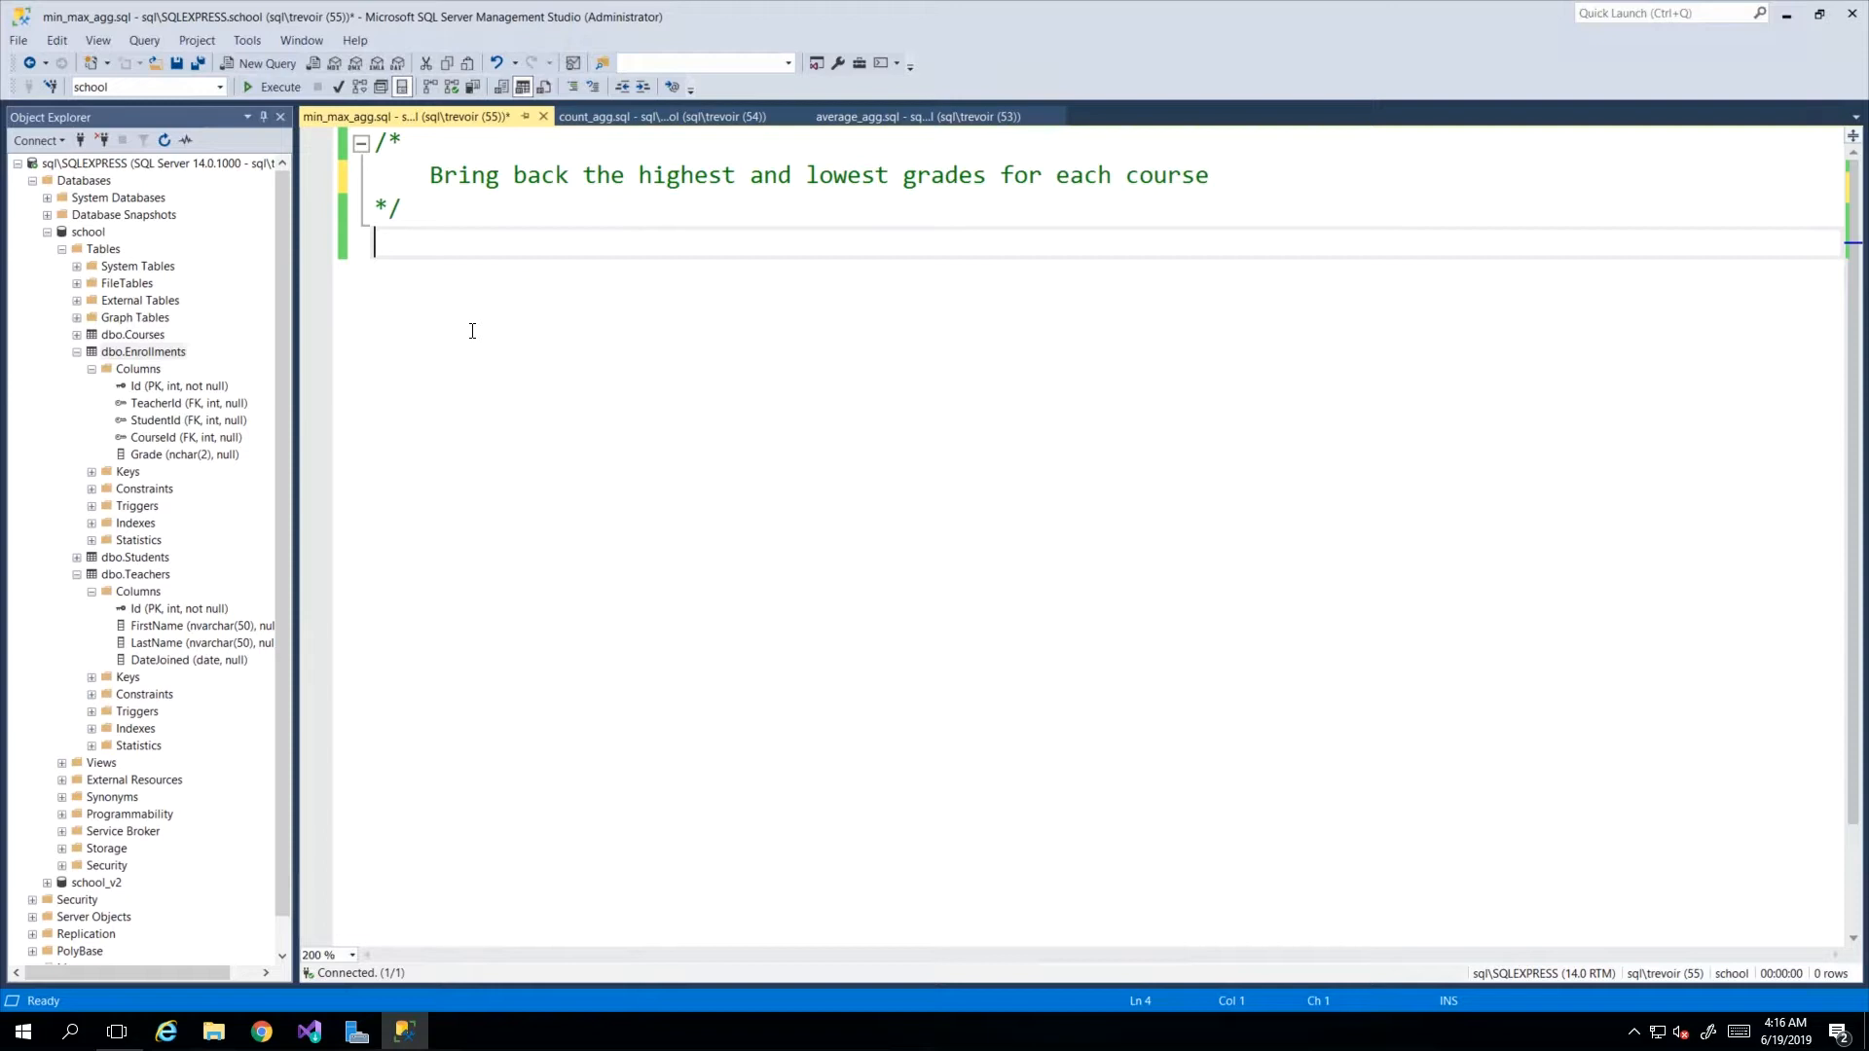
Write 'select * from enrollments', then replace * with 'CourseId, grade' and run it.
text(select)
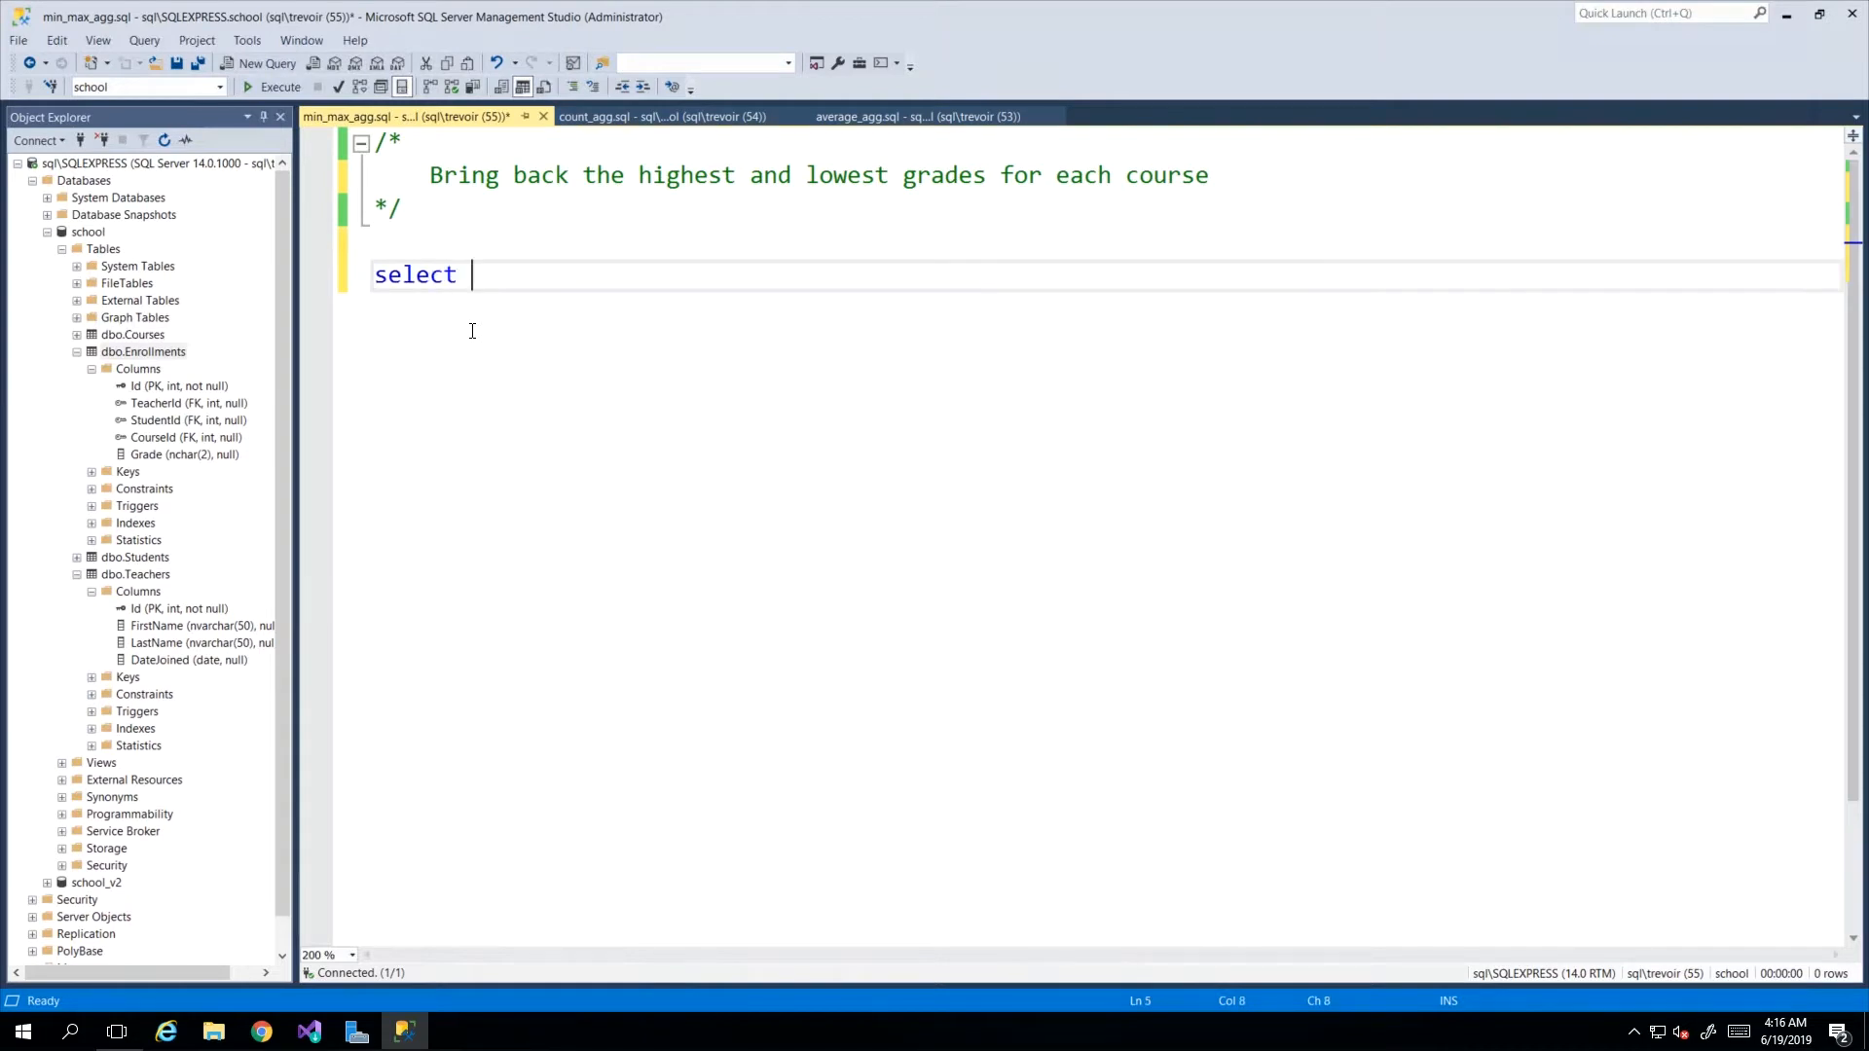
text(* enrollments)
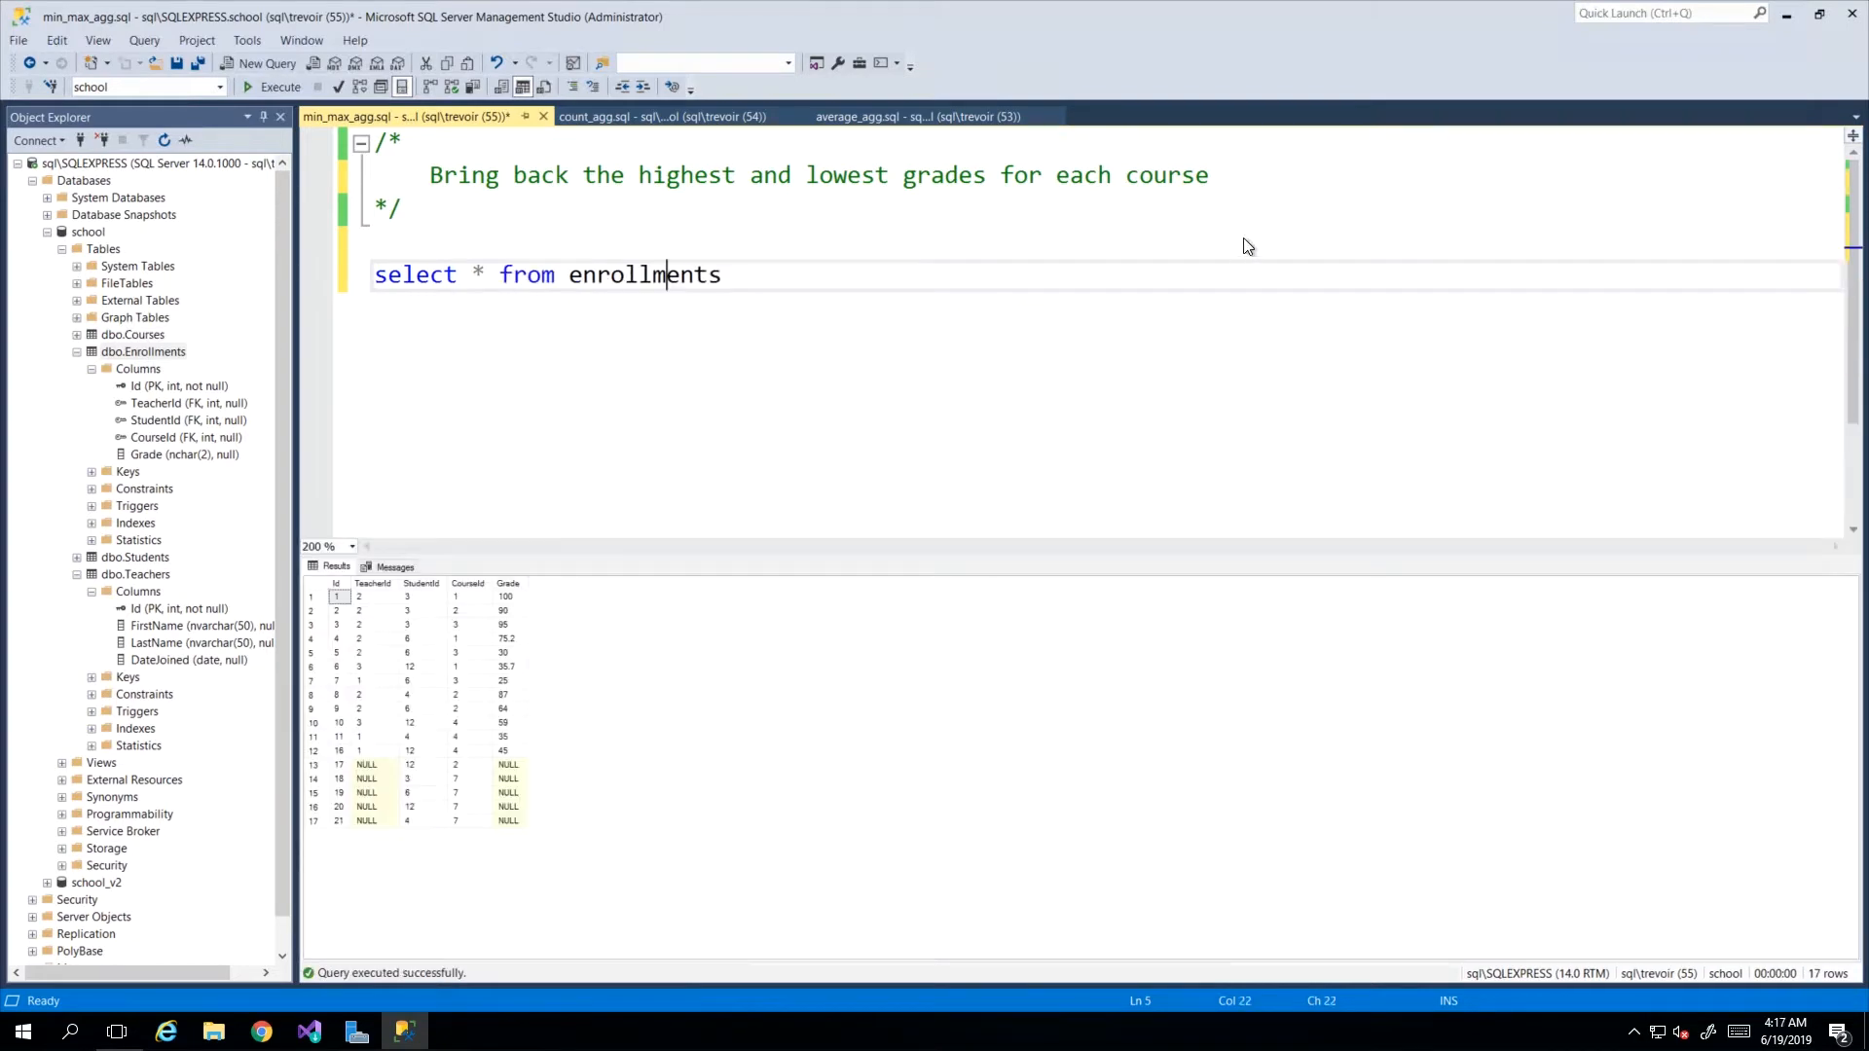
mouse_move(796, 191)
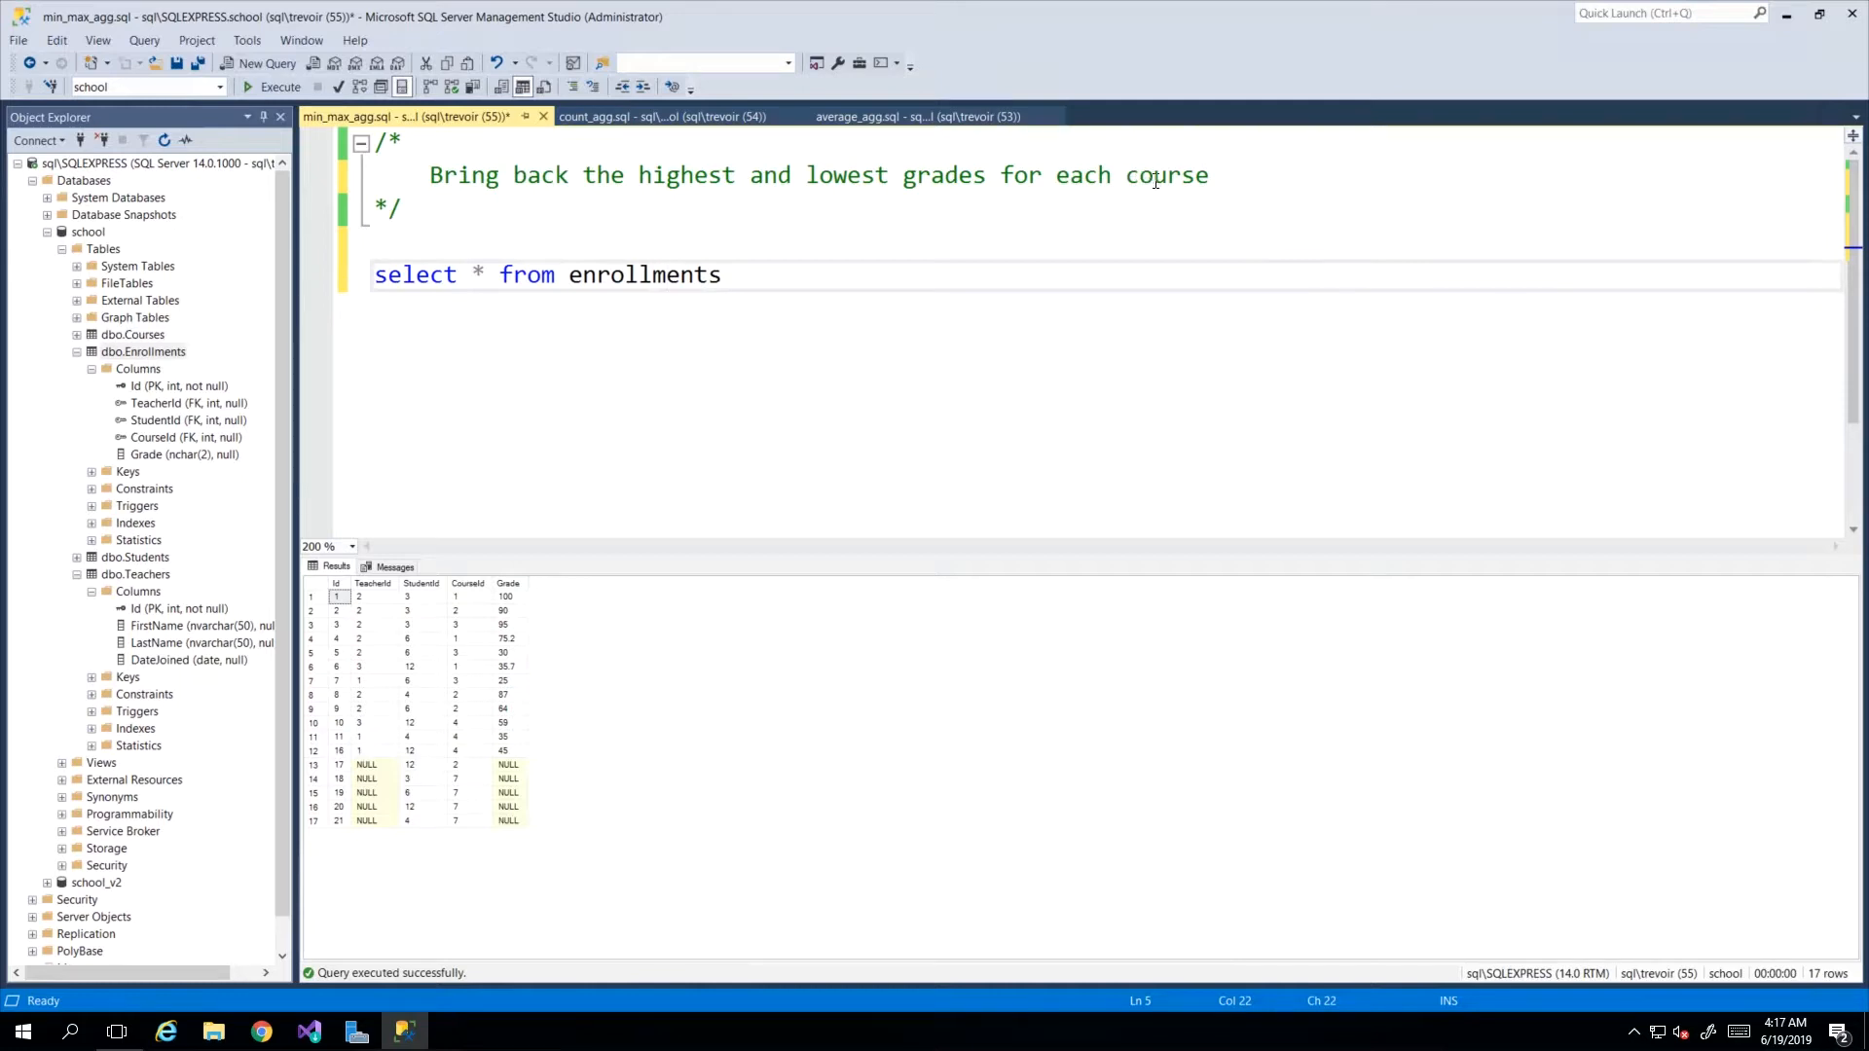
double_click(943, 176)
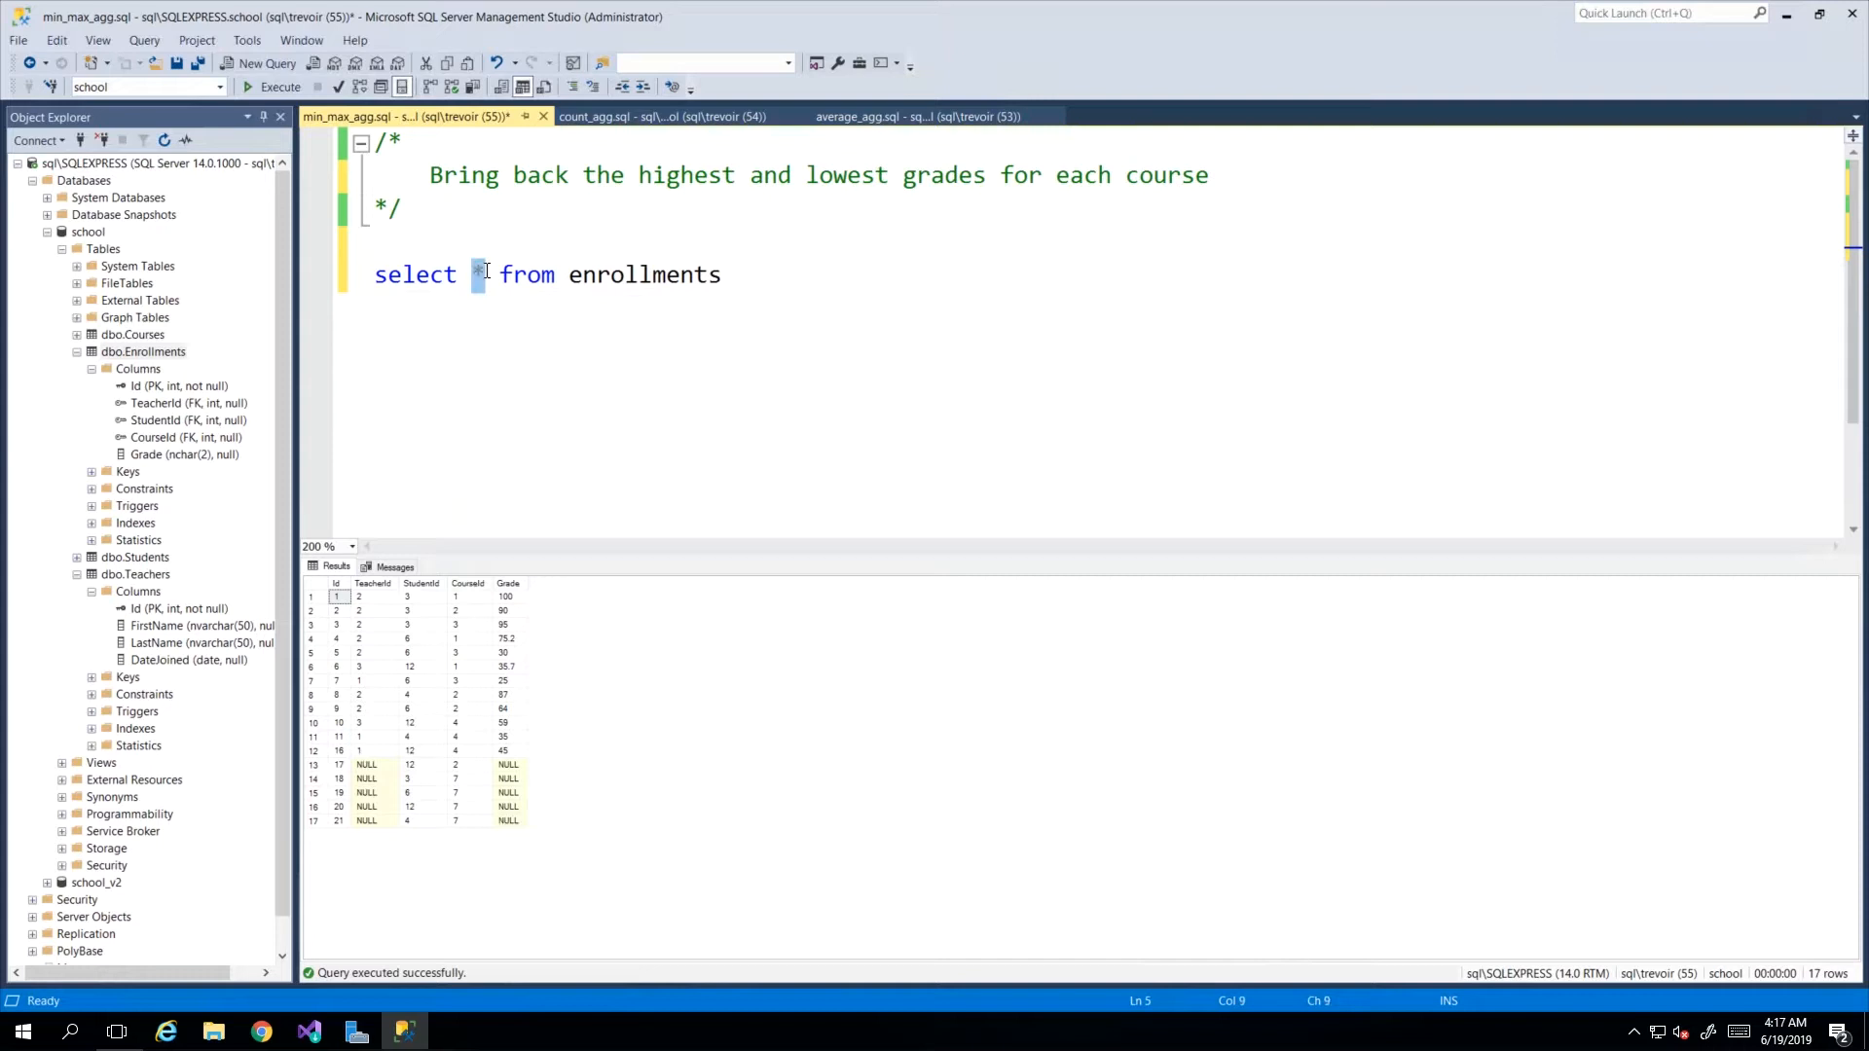
text(cour)
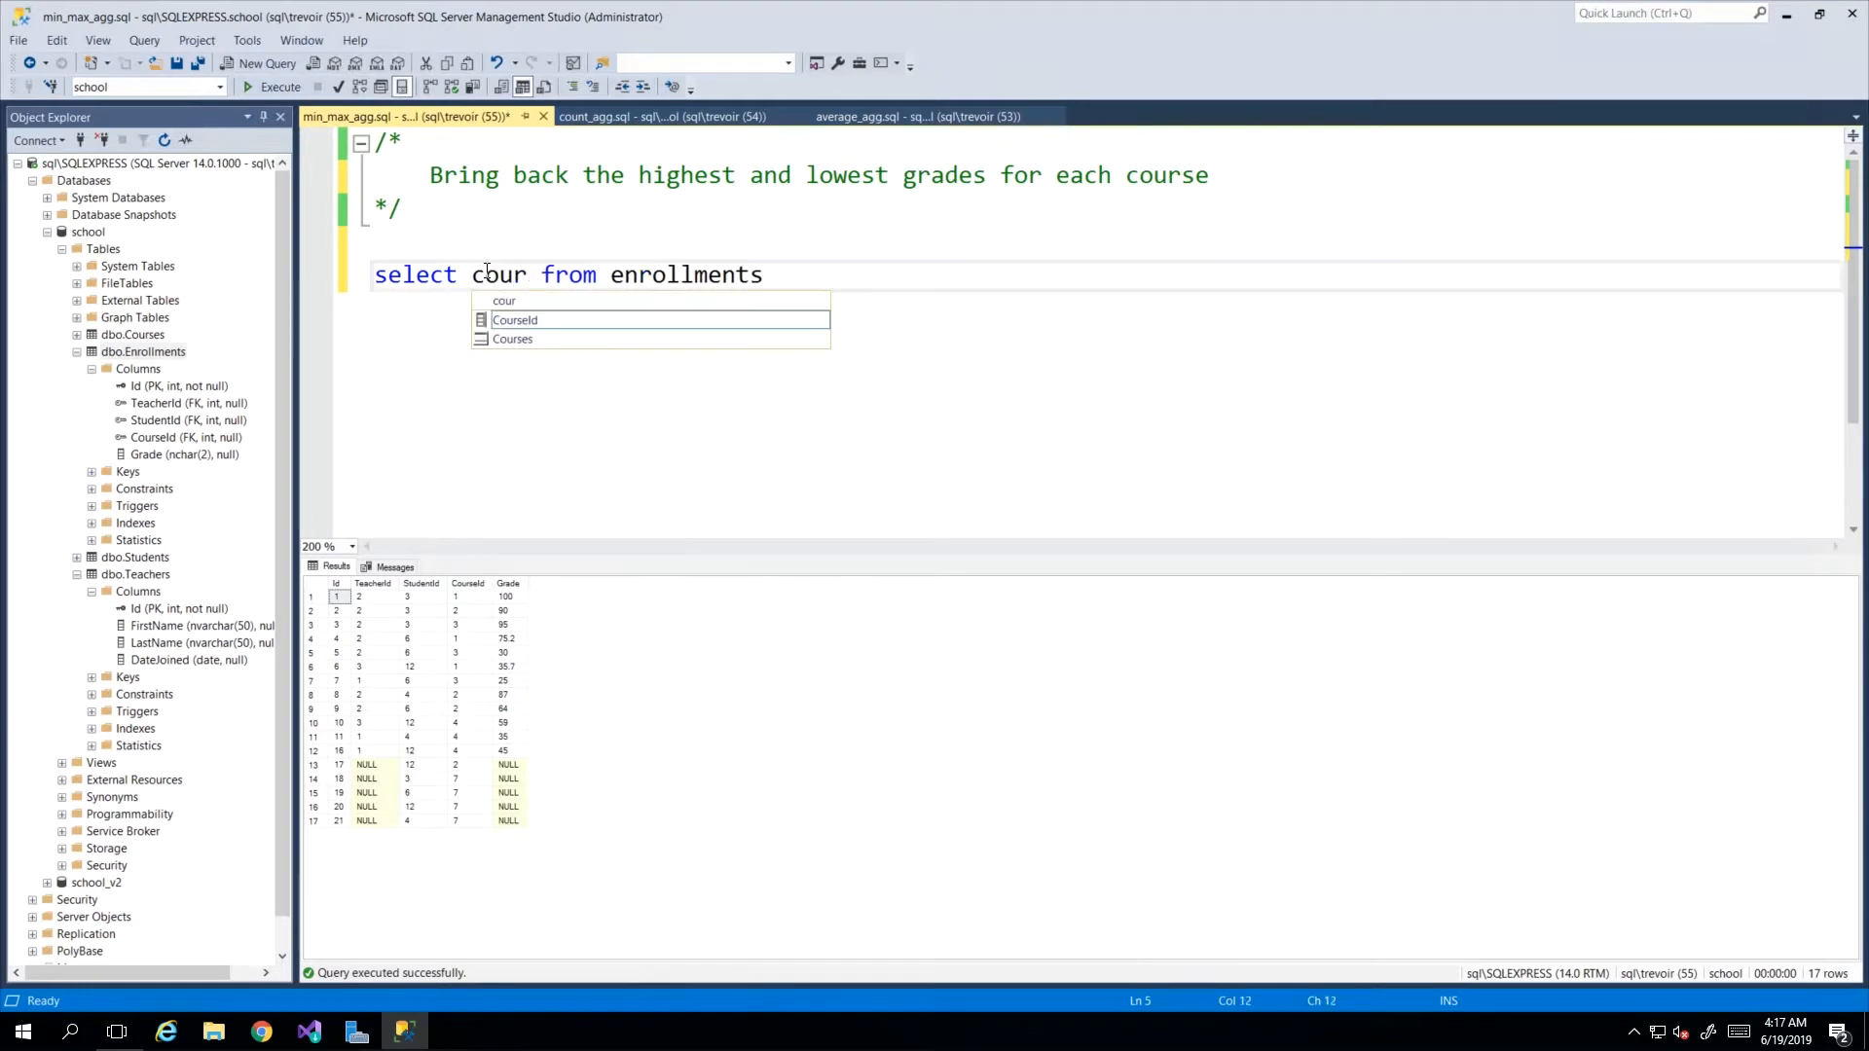
text(seId,)
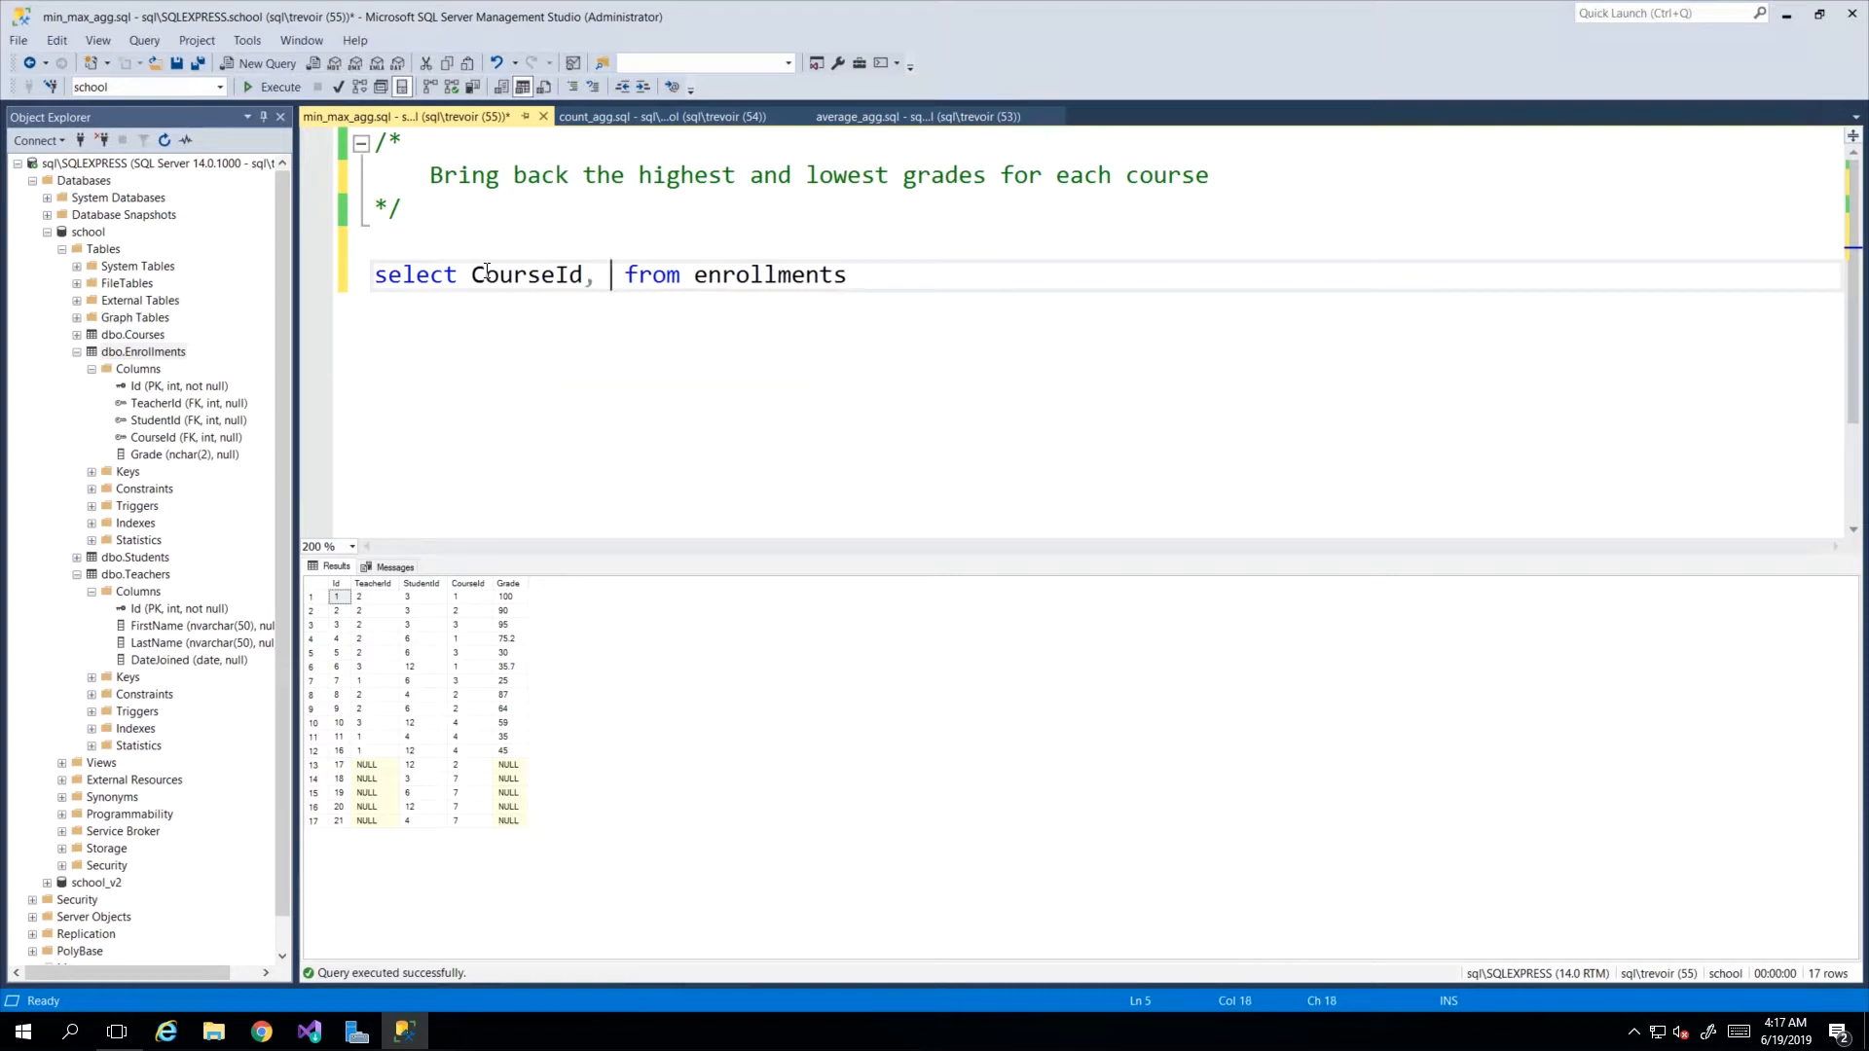
text(grade)
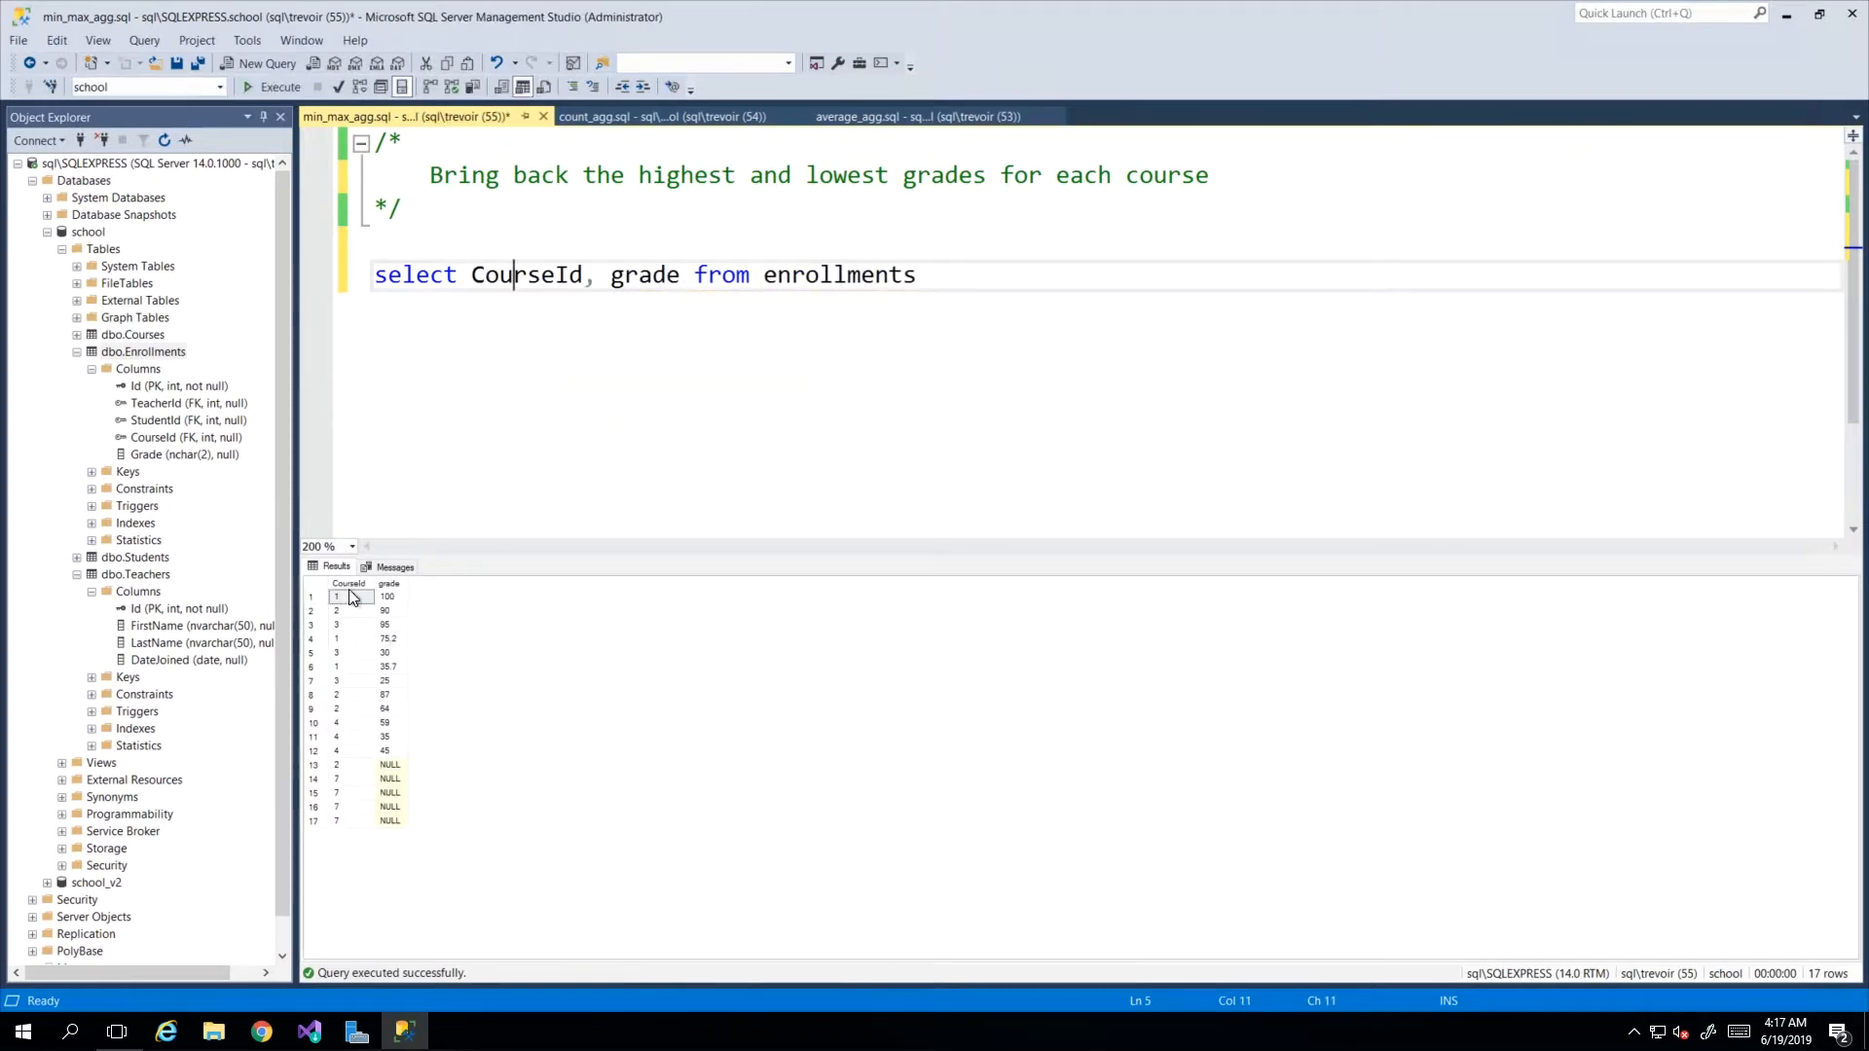
mouse_move(315, 764)
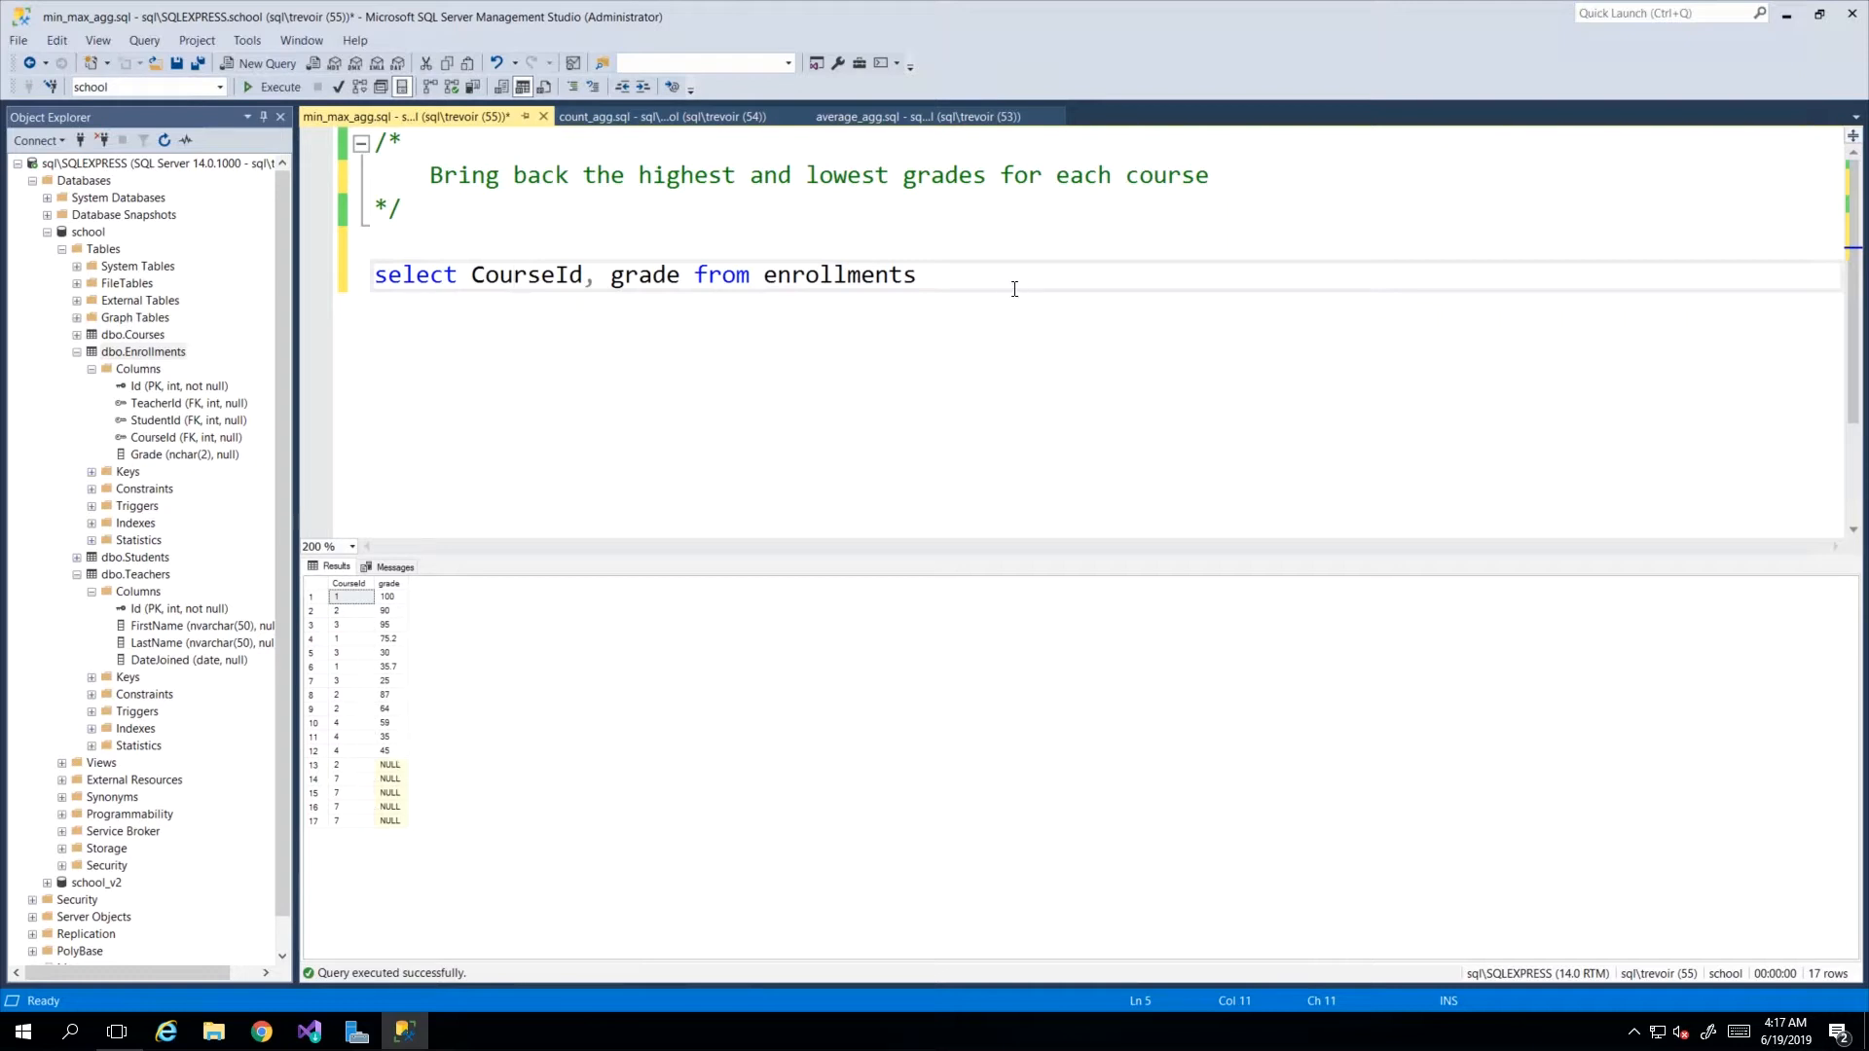
Add 'where grade is not null' to the query, leaving 12 rows.
text(wh)
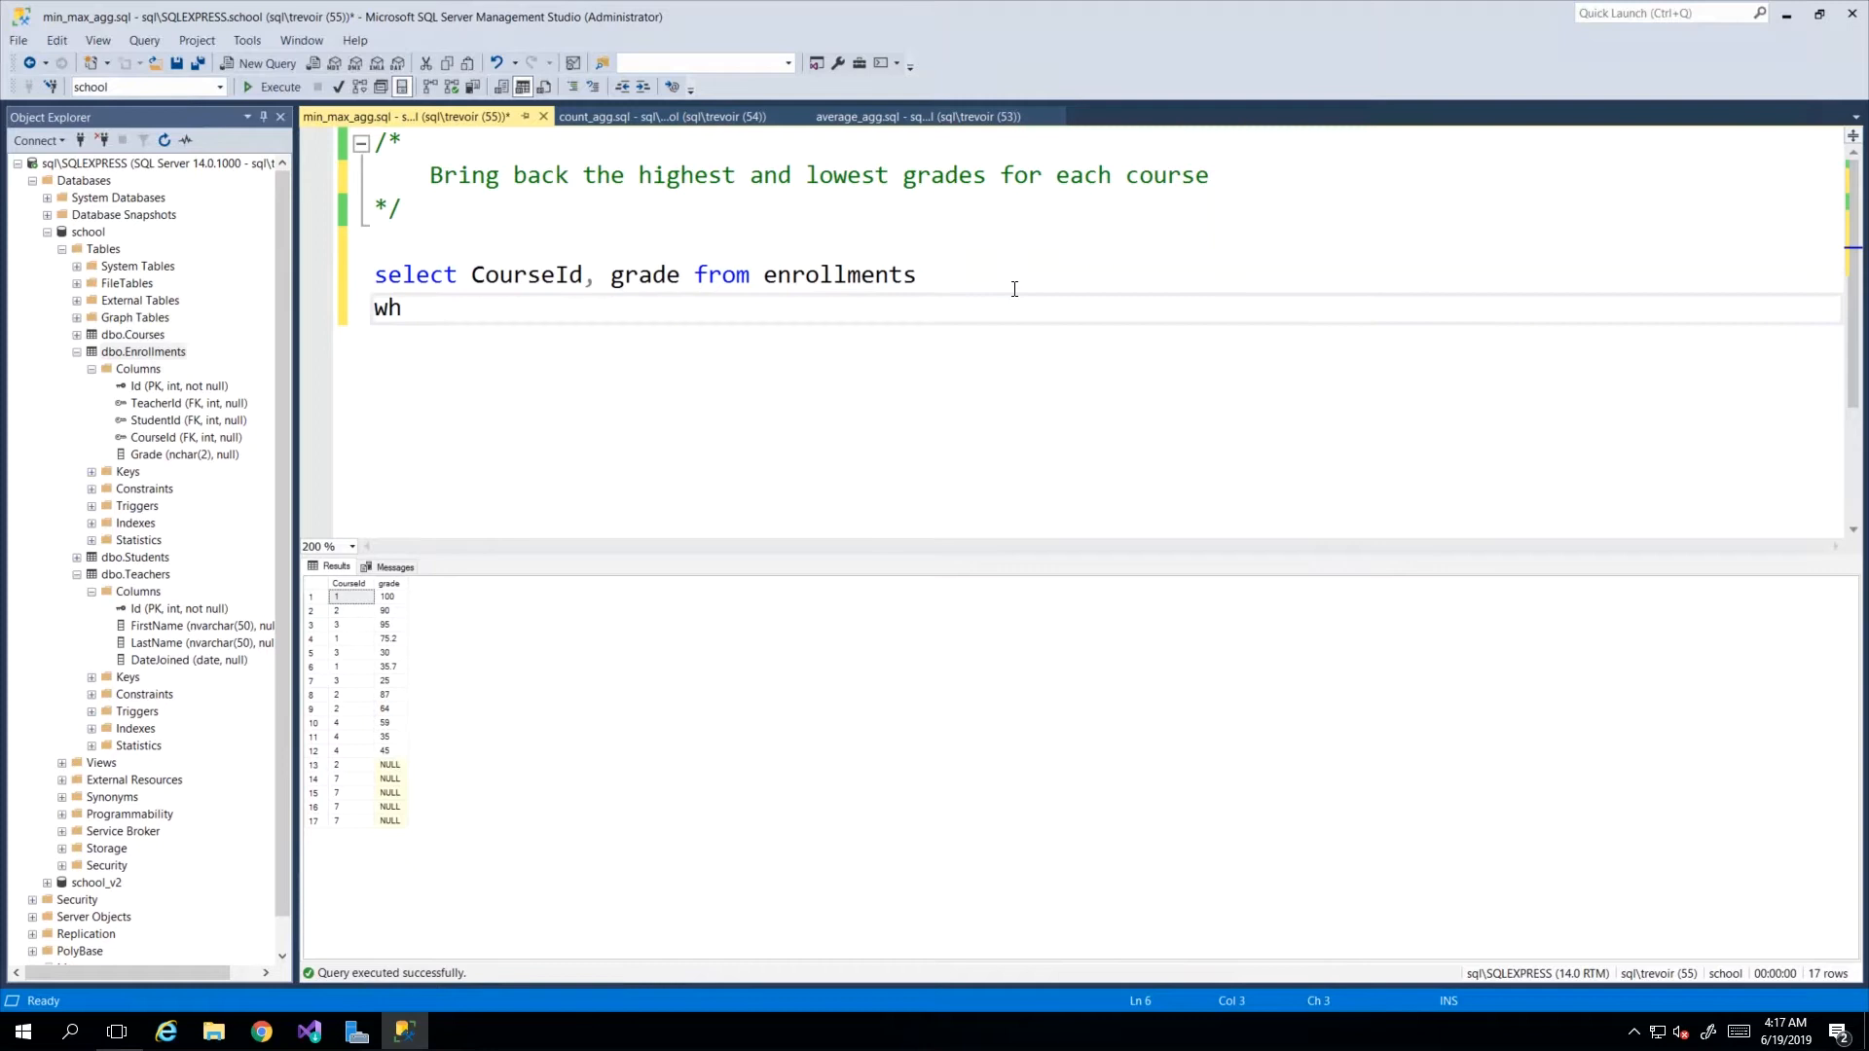
text(ere gr)
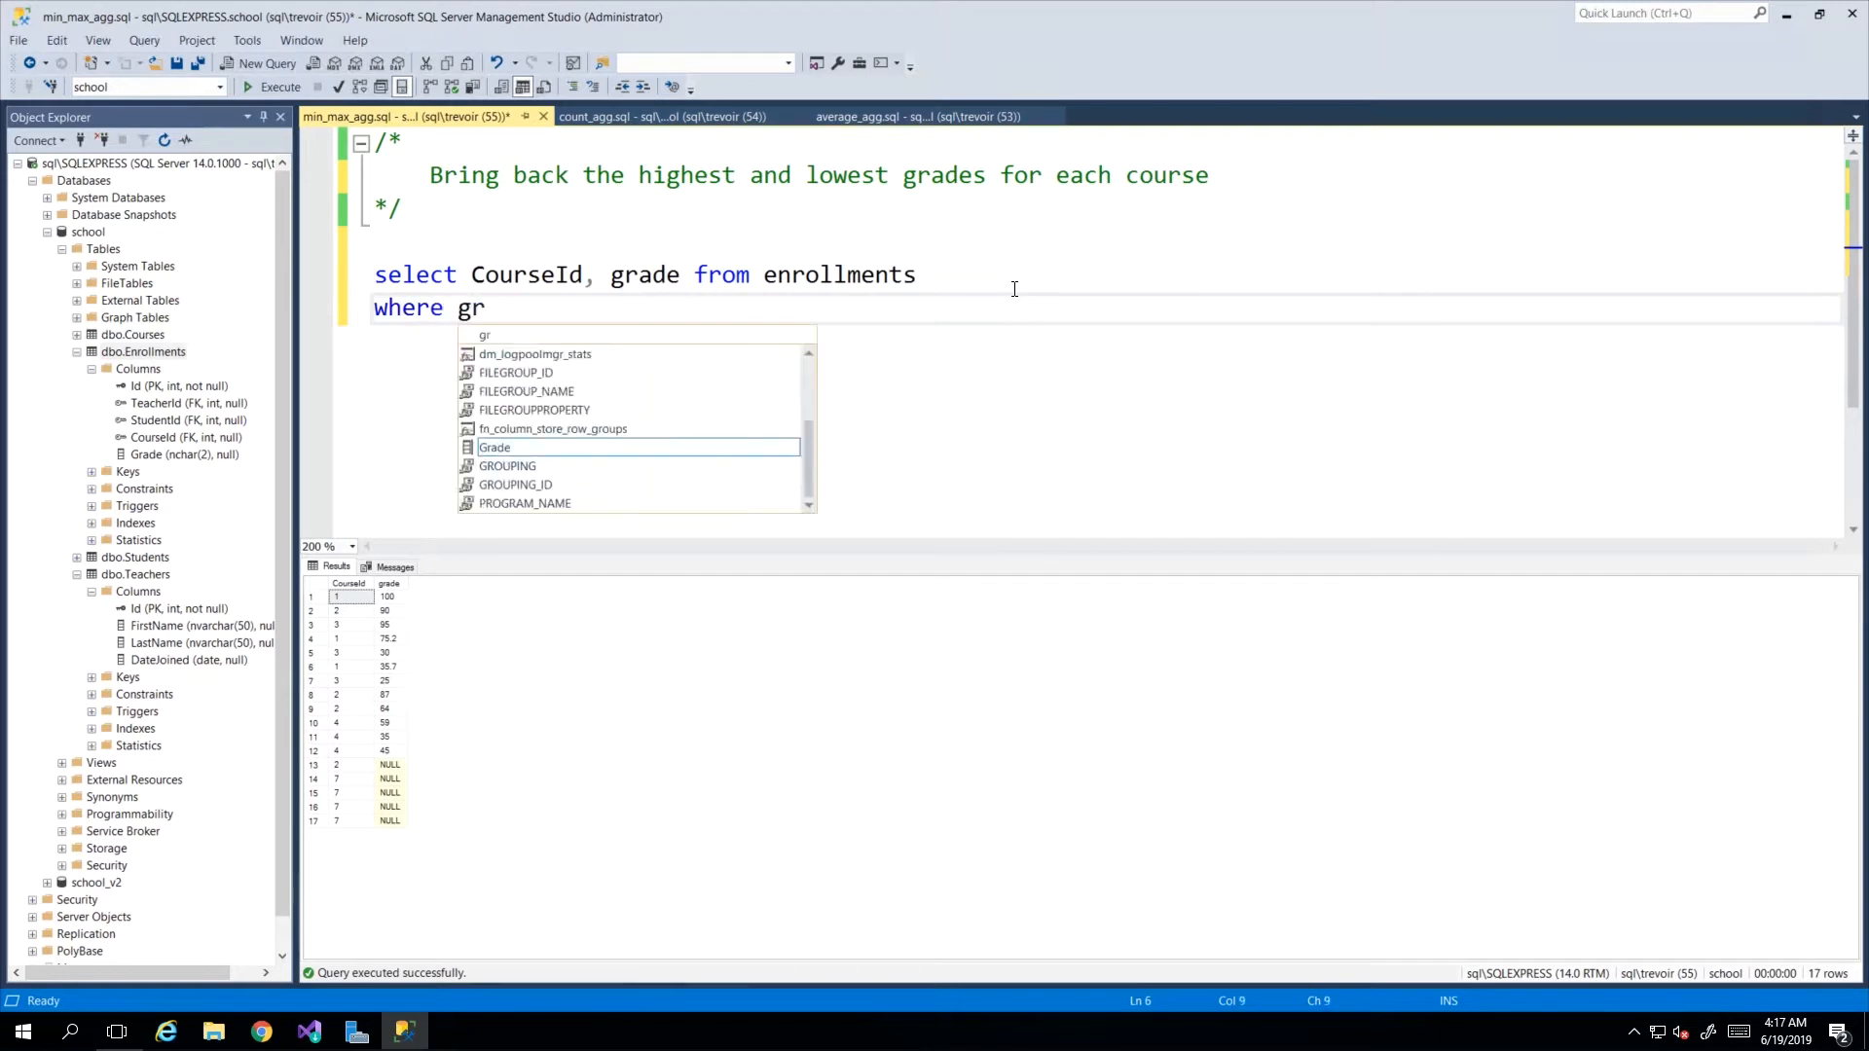
text(ade is not null)
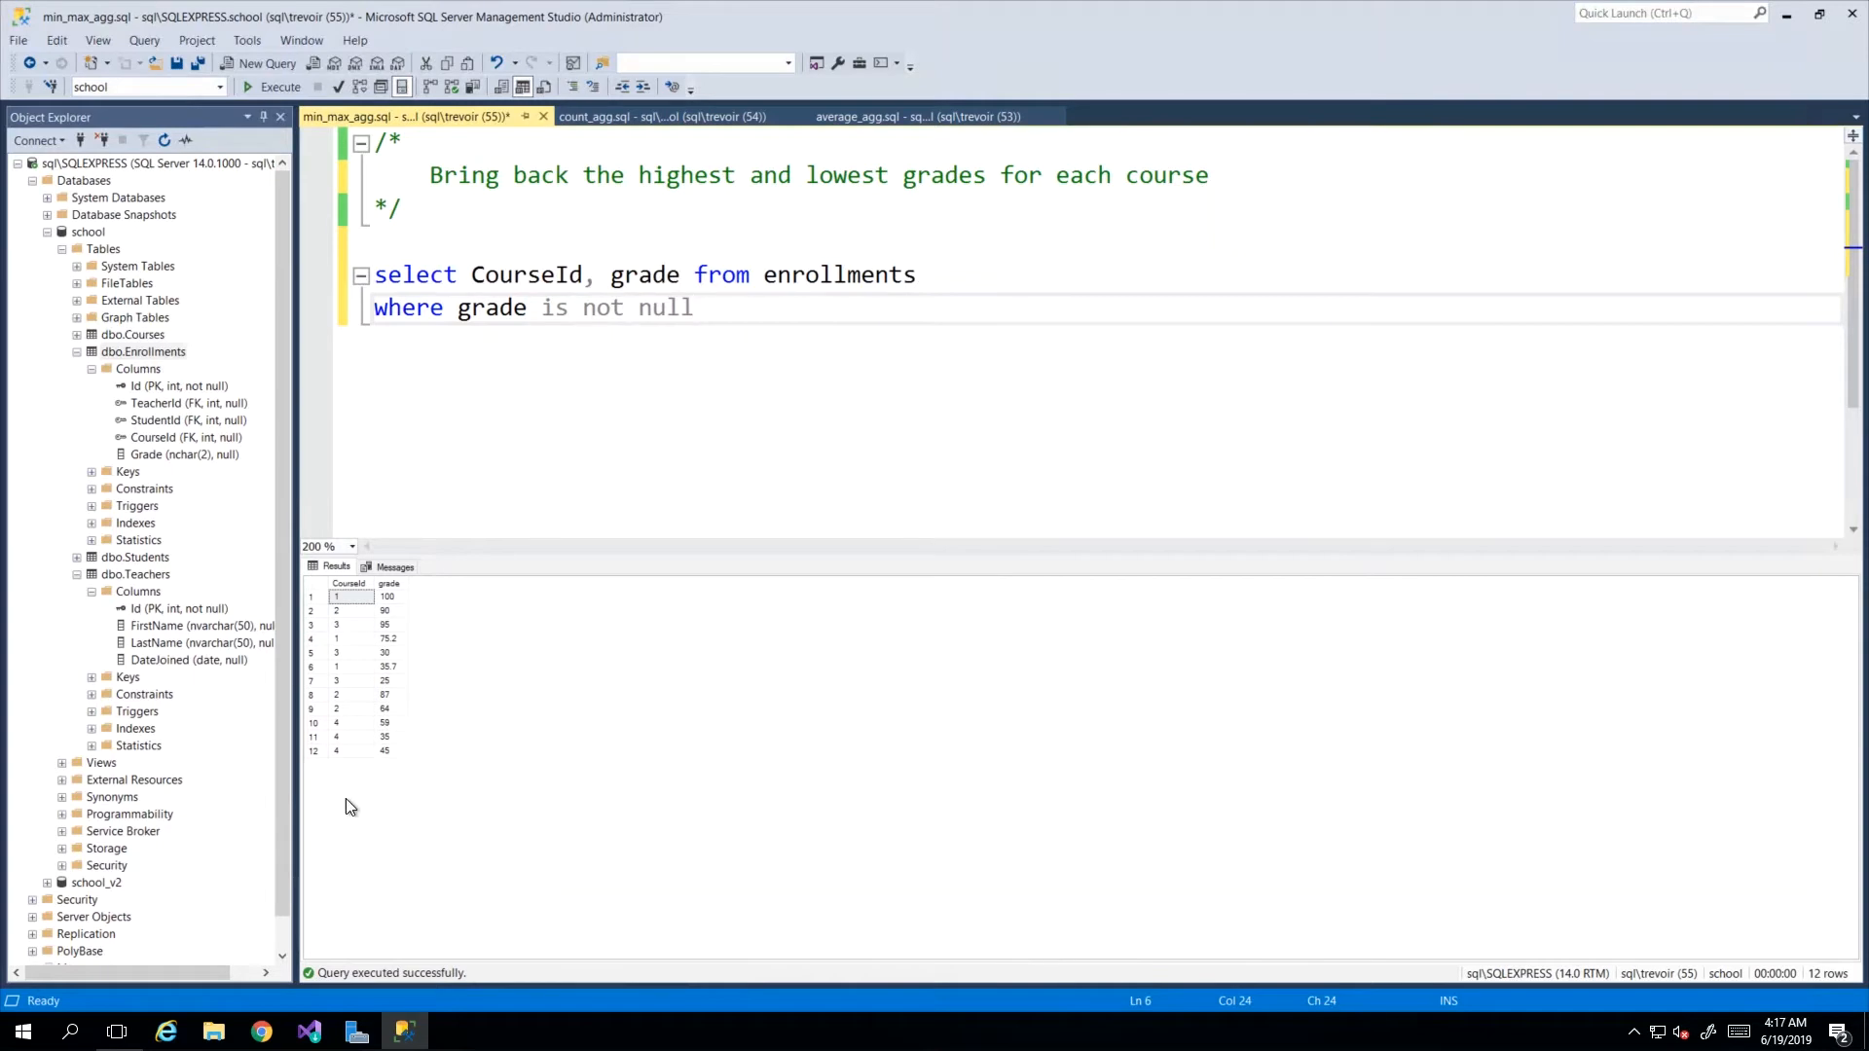
mouse_move(495, 897)
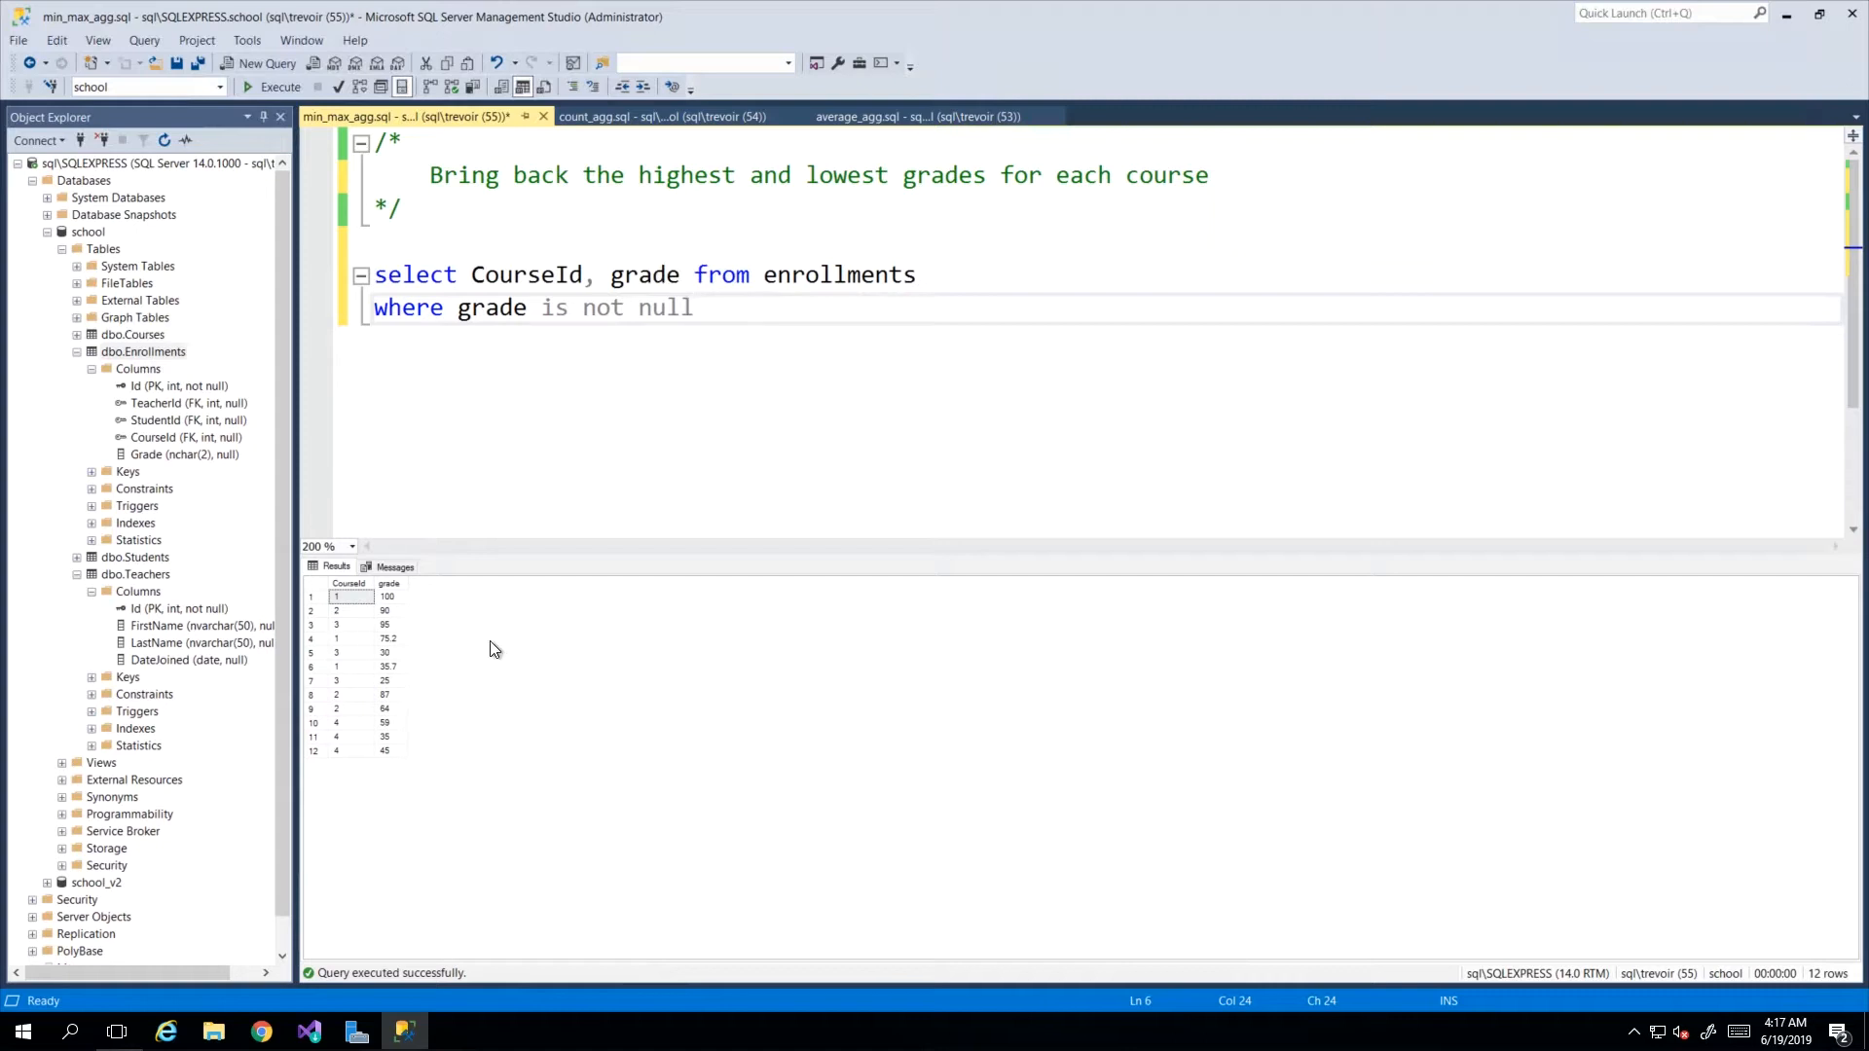
click(350, 595)
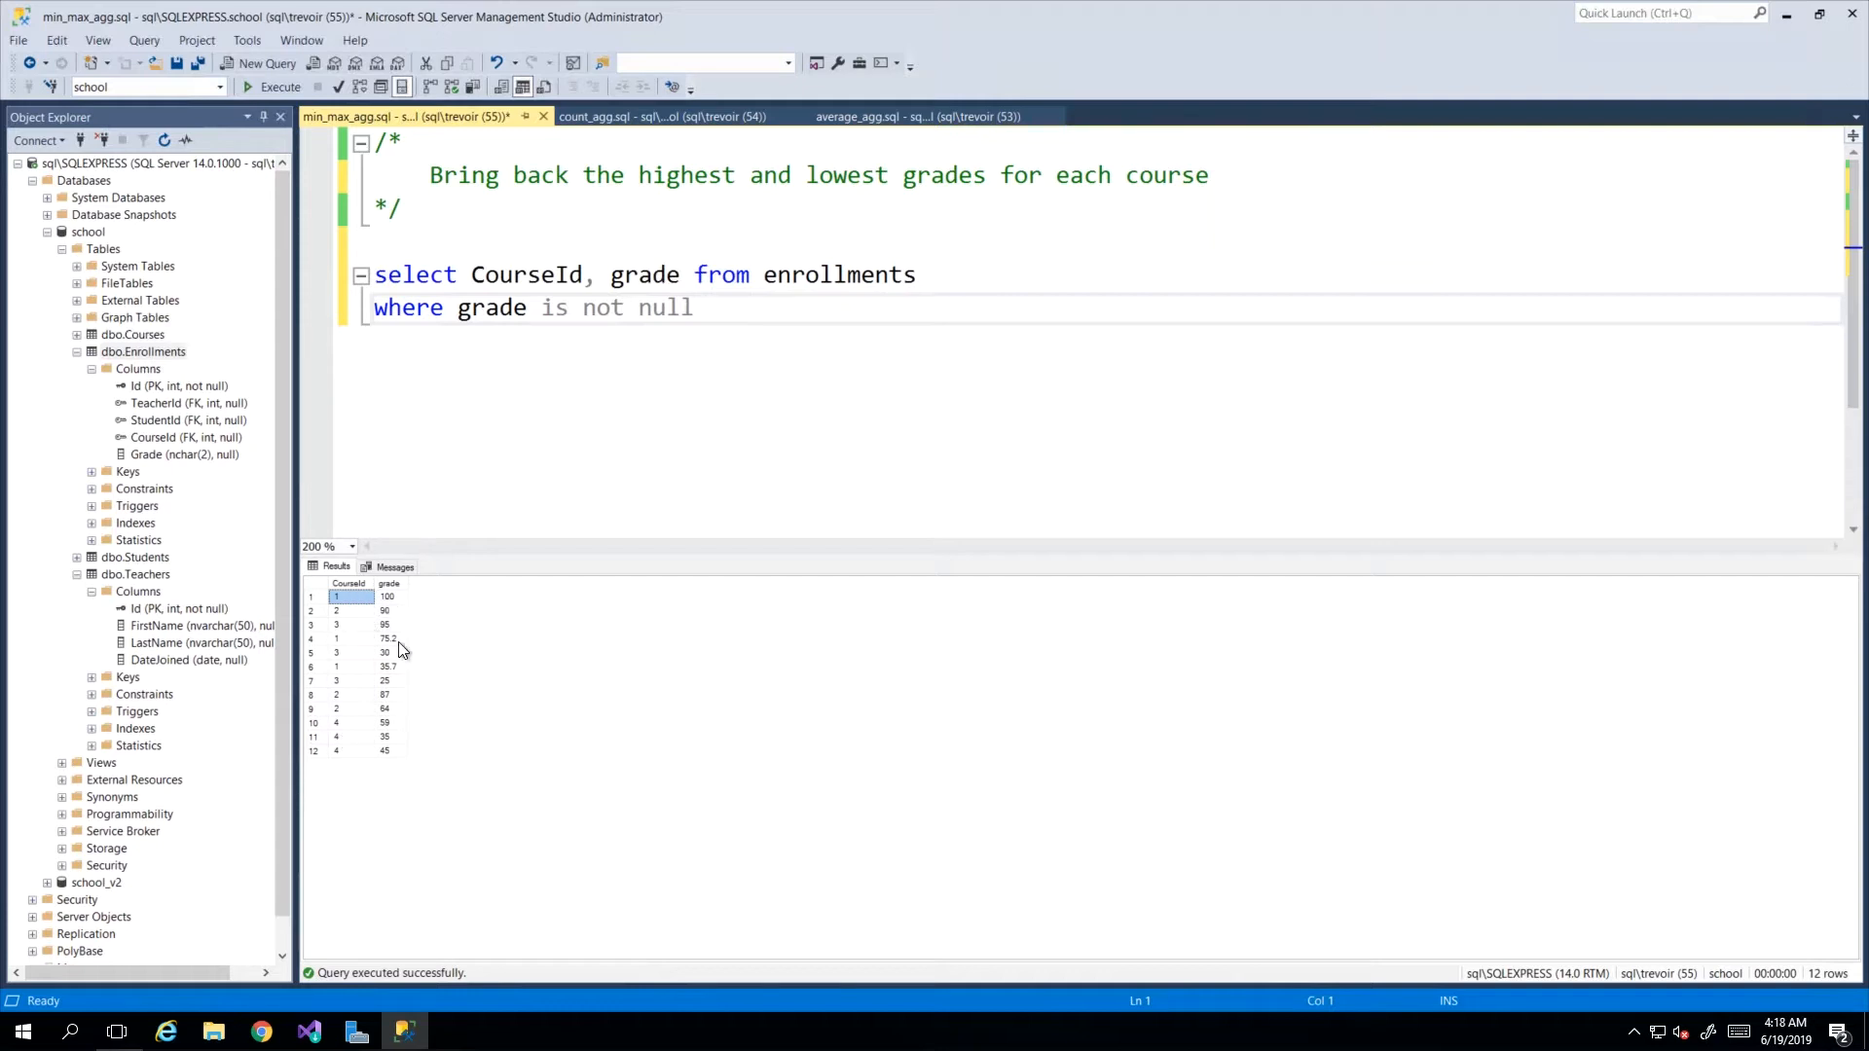
mouse_move(407, 689)
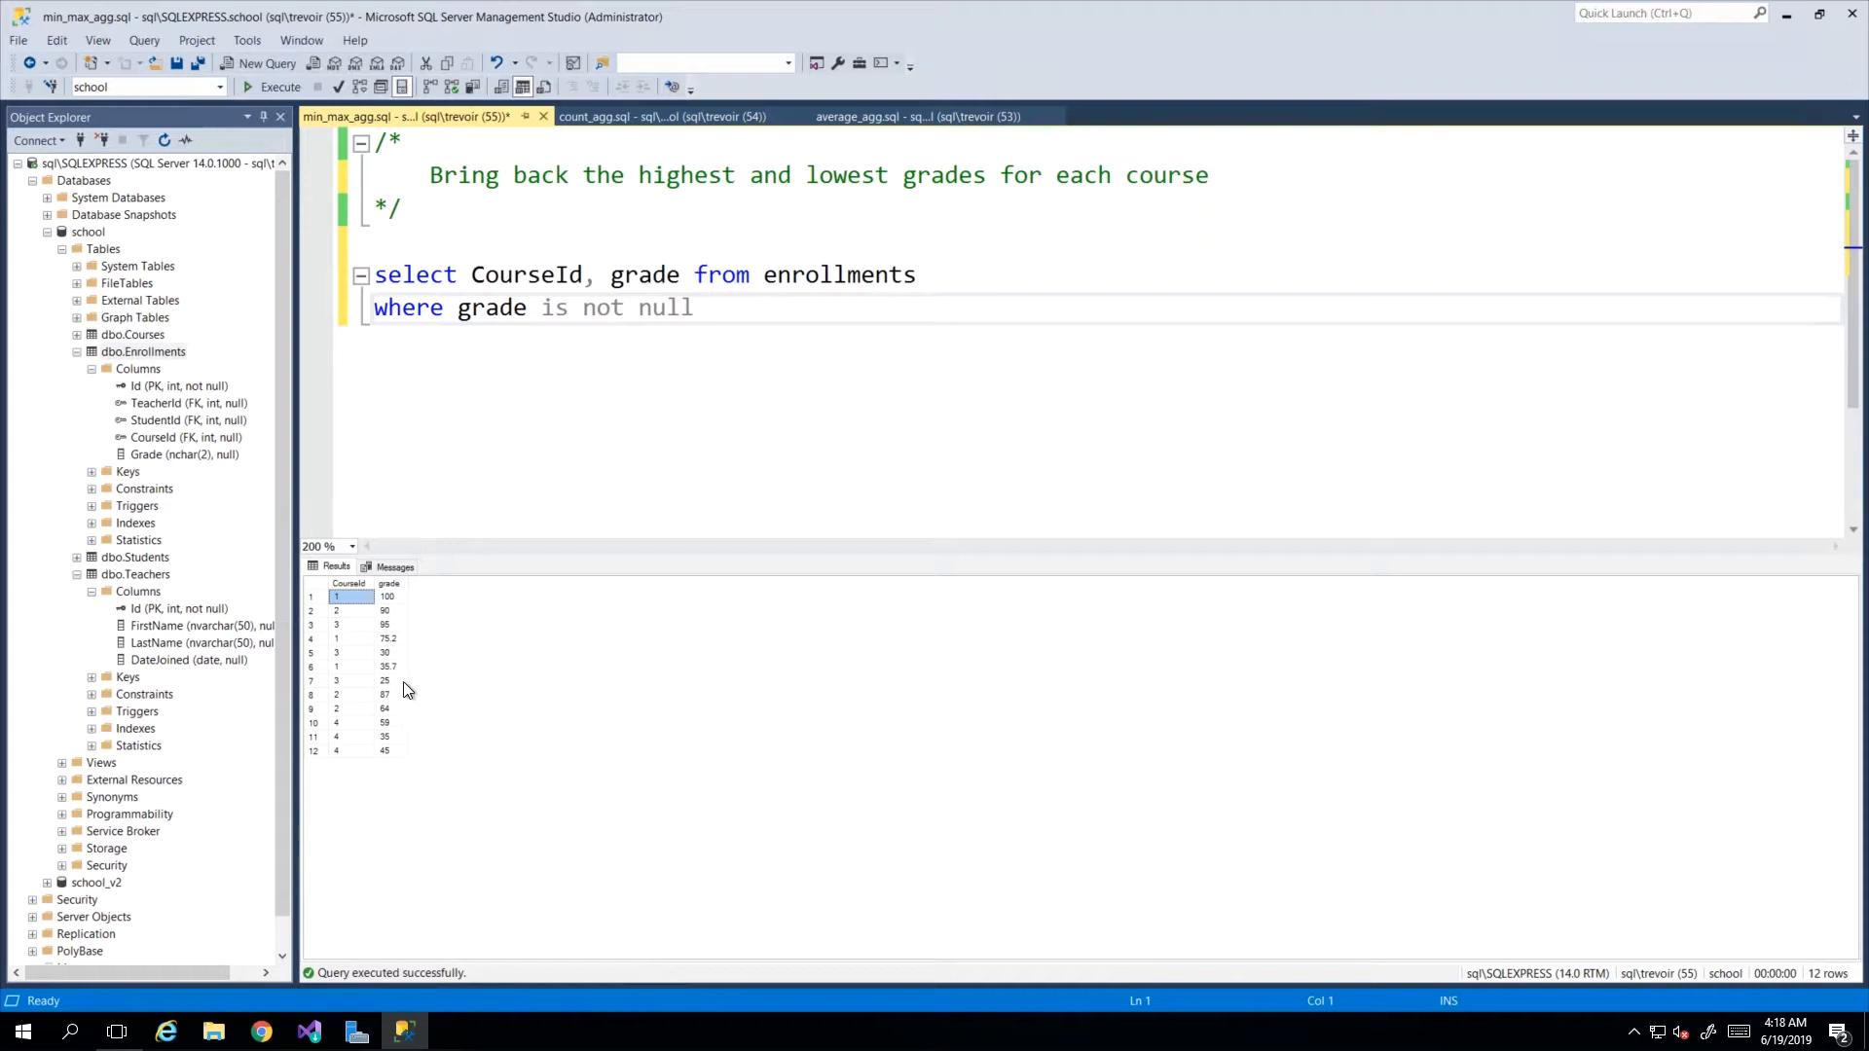
mouse_move(414, 632)
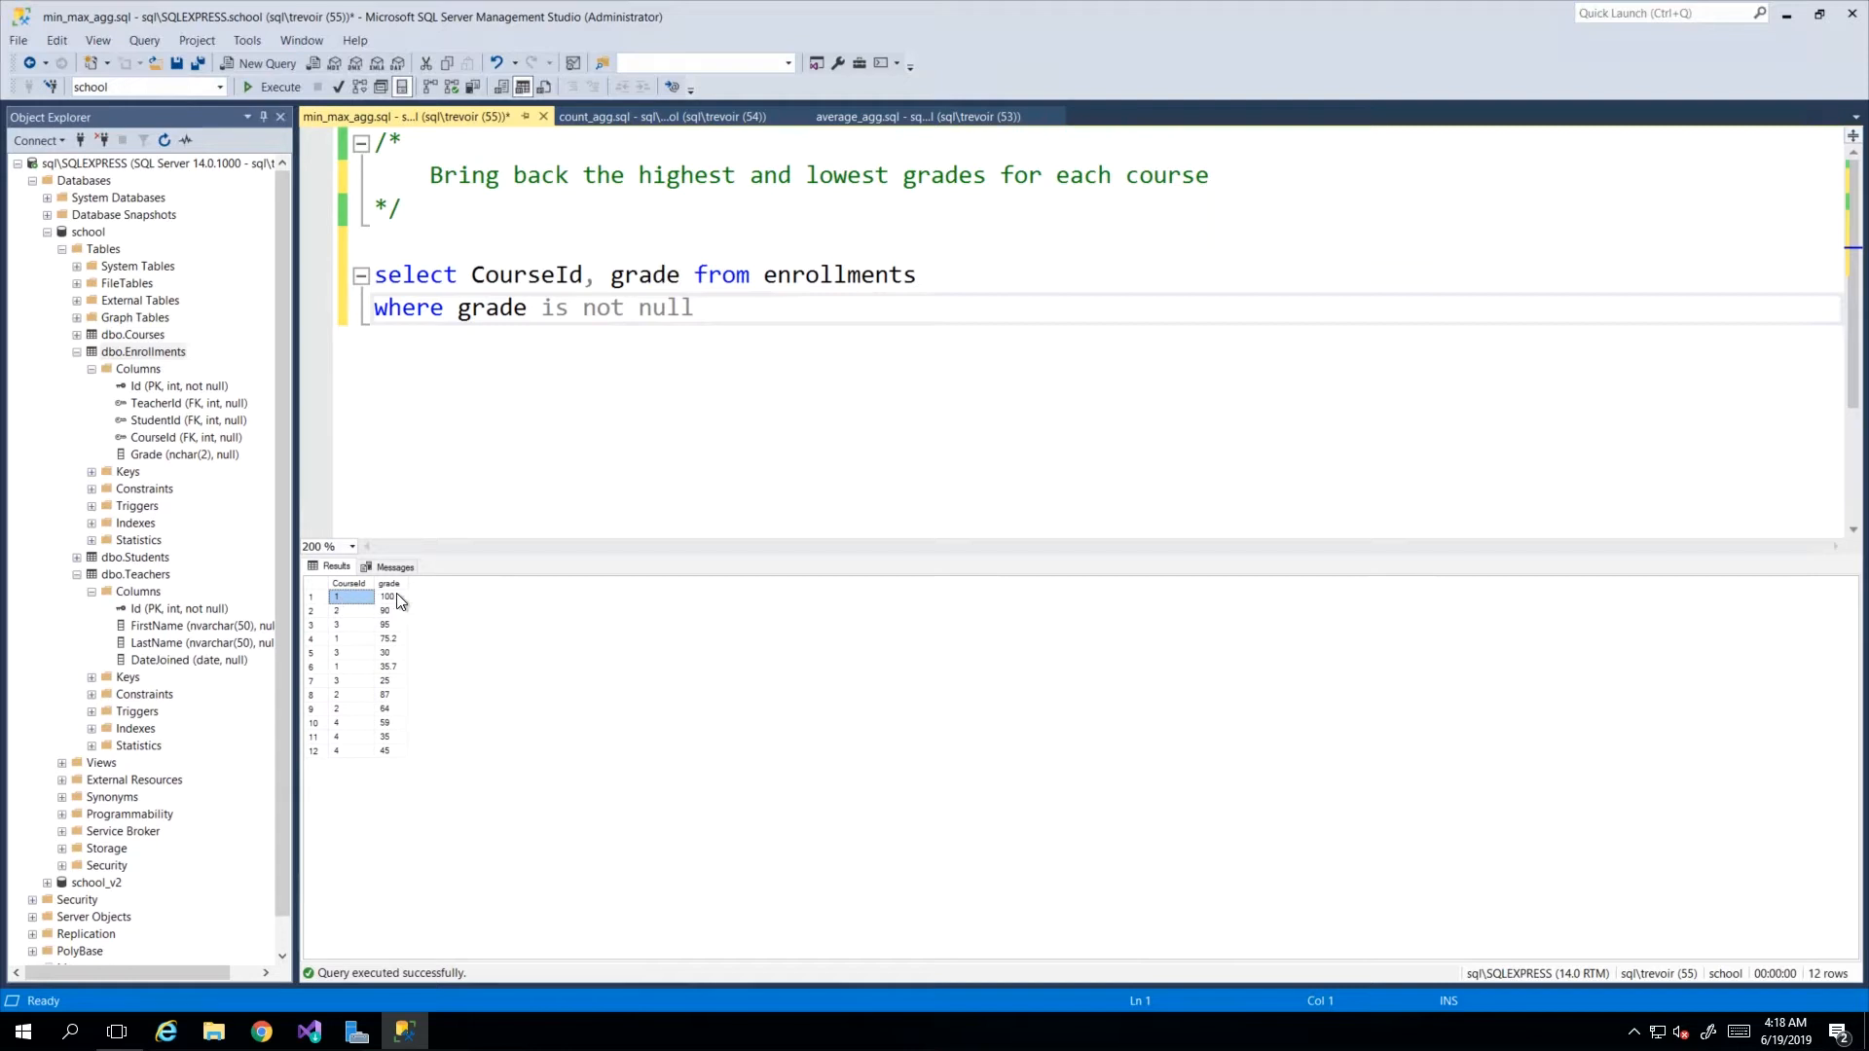
click(387, 596)
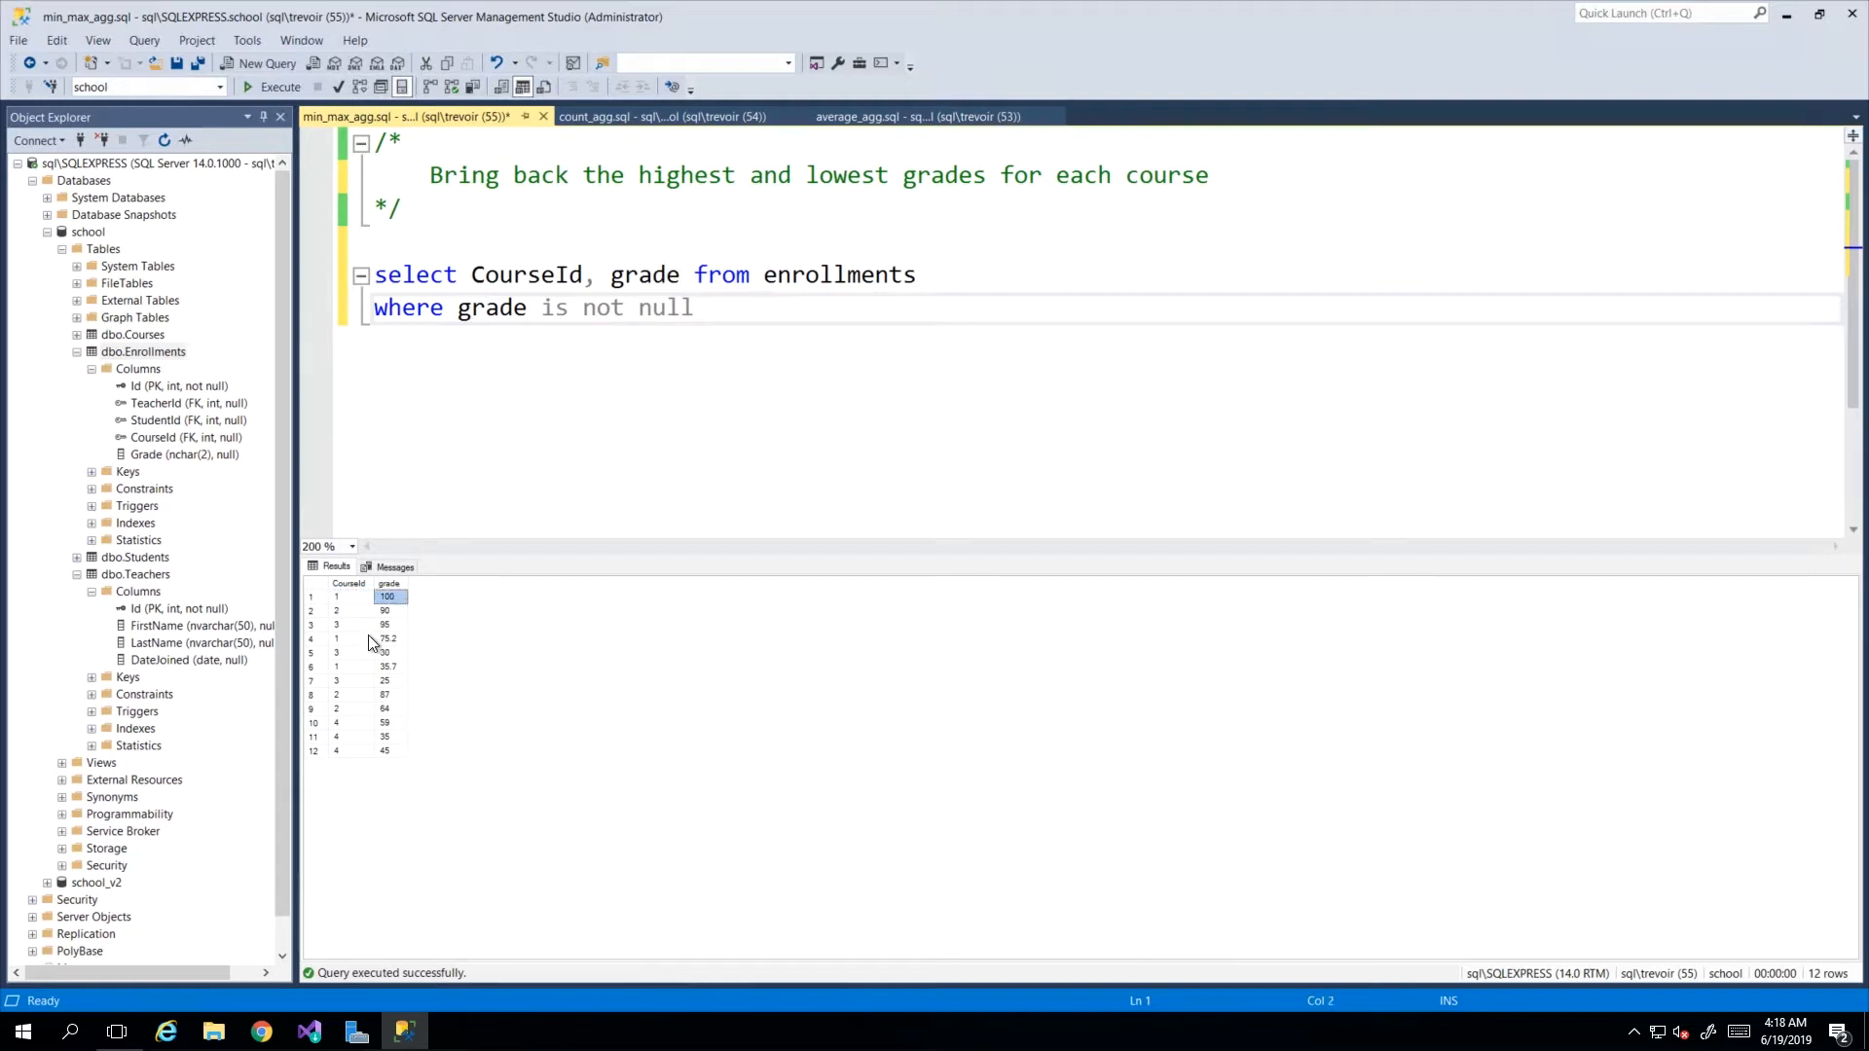
click(386, 665)
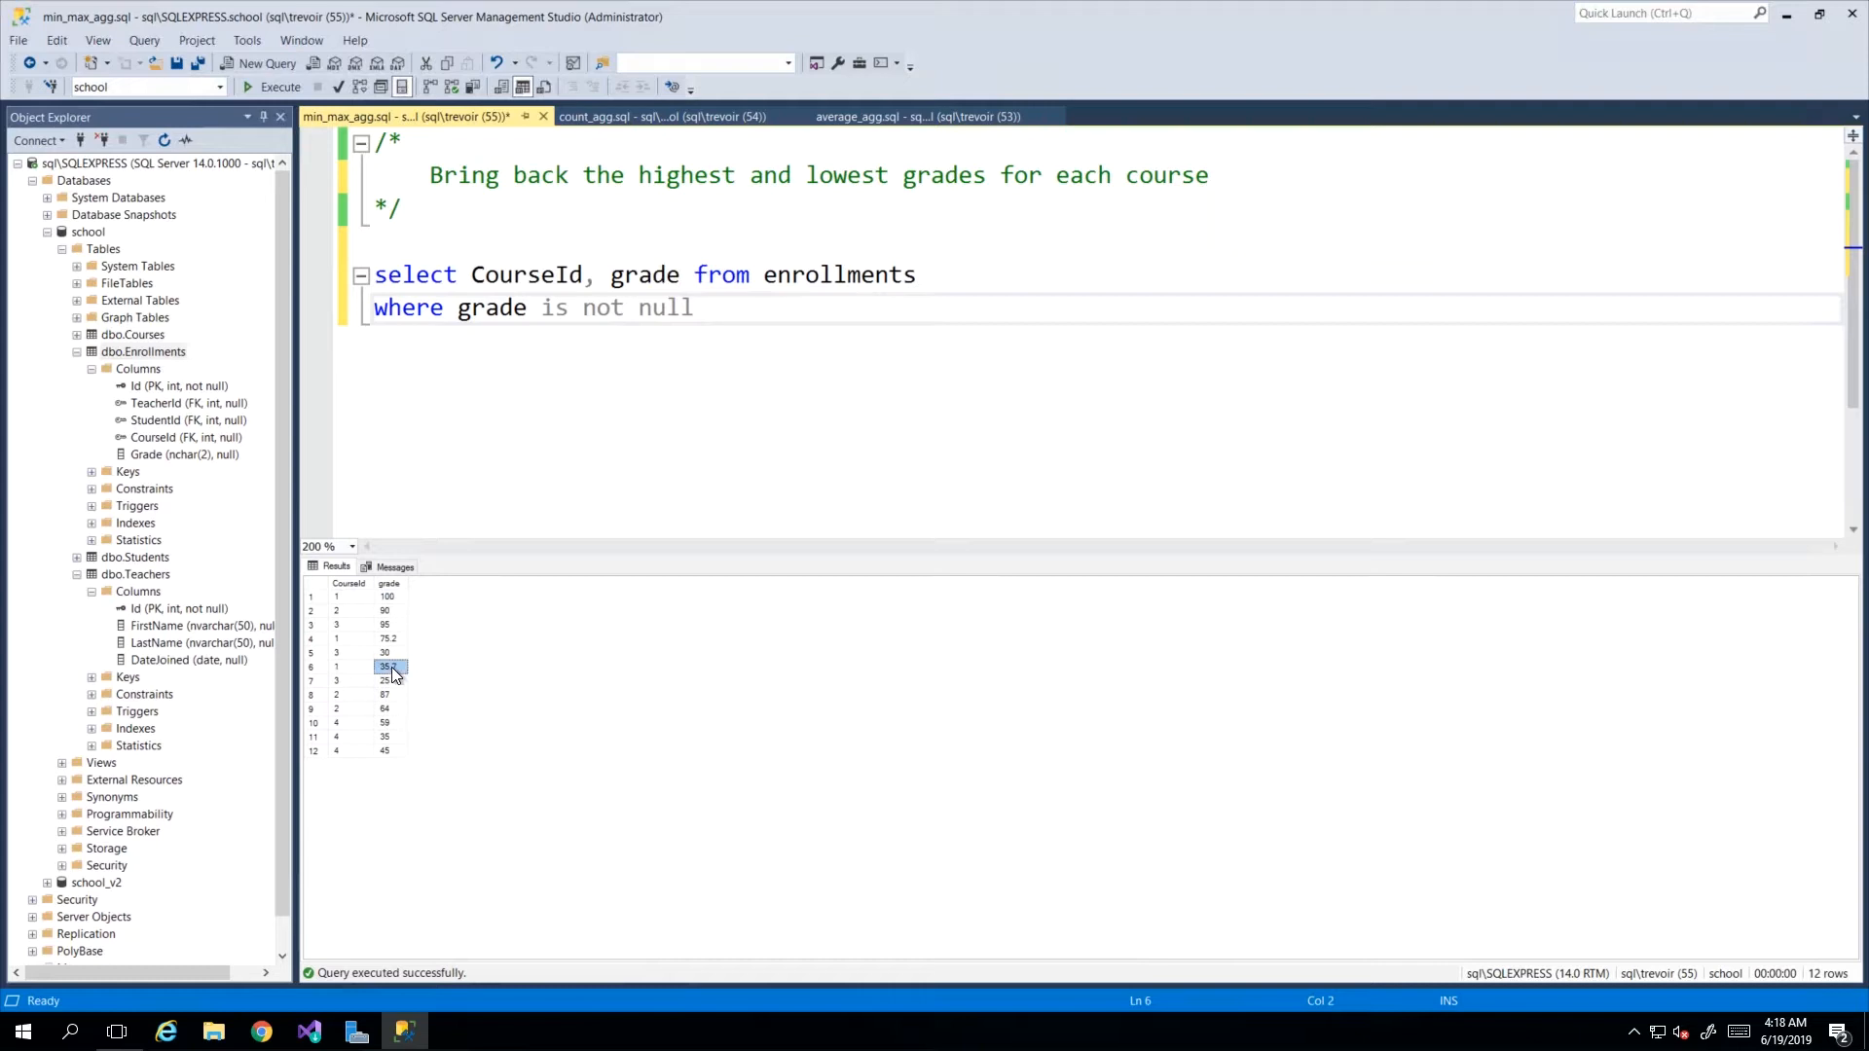
mouse_move(547, 511)
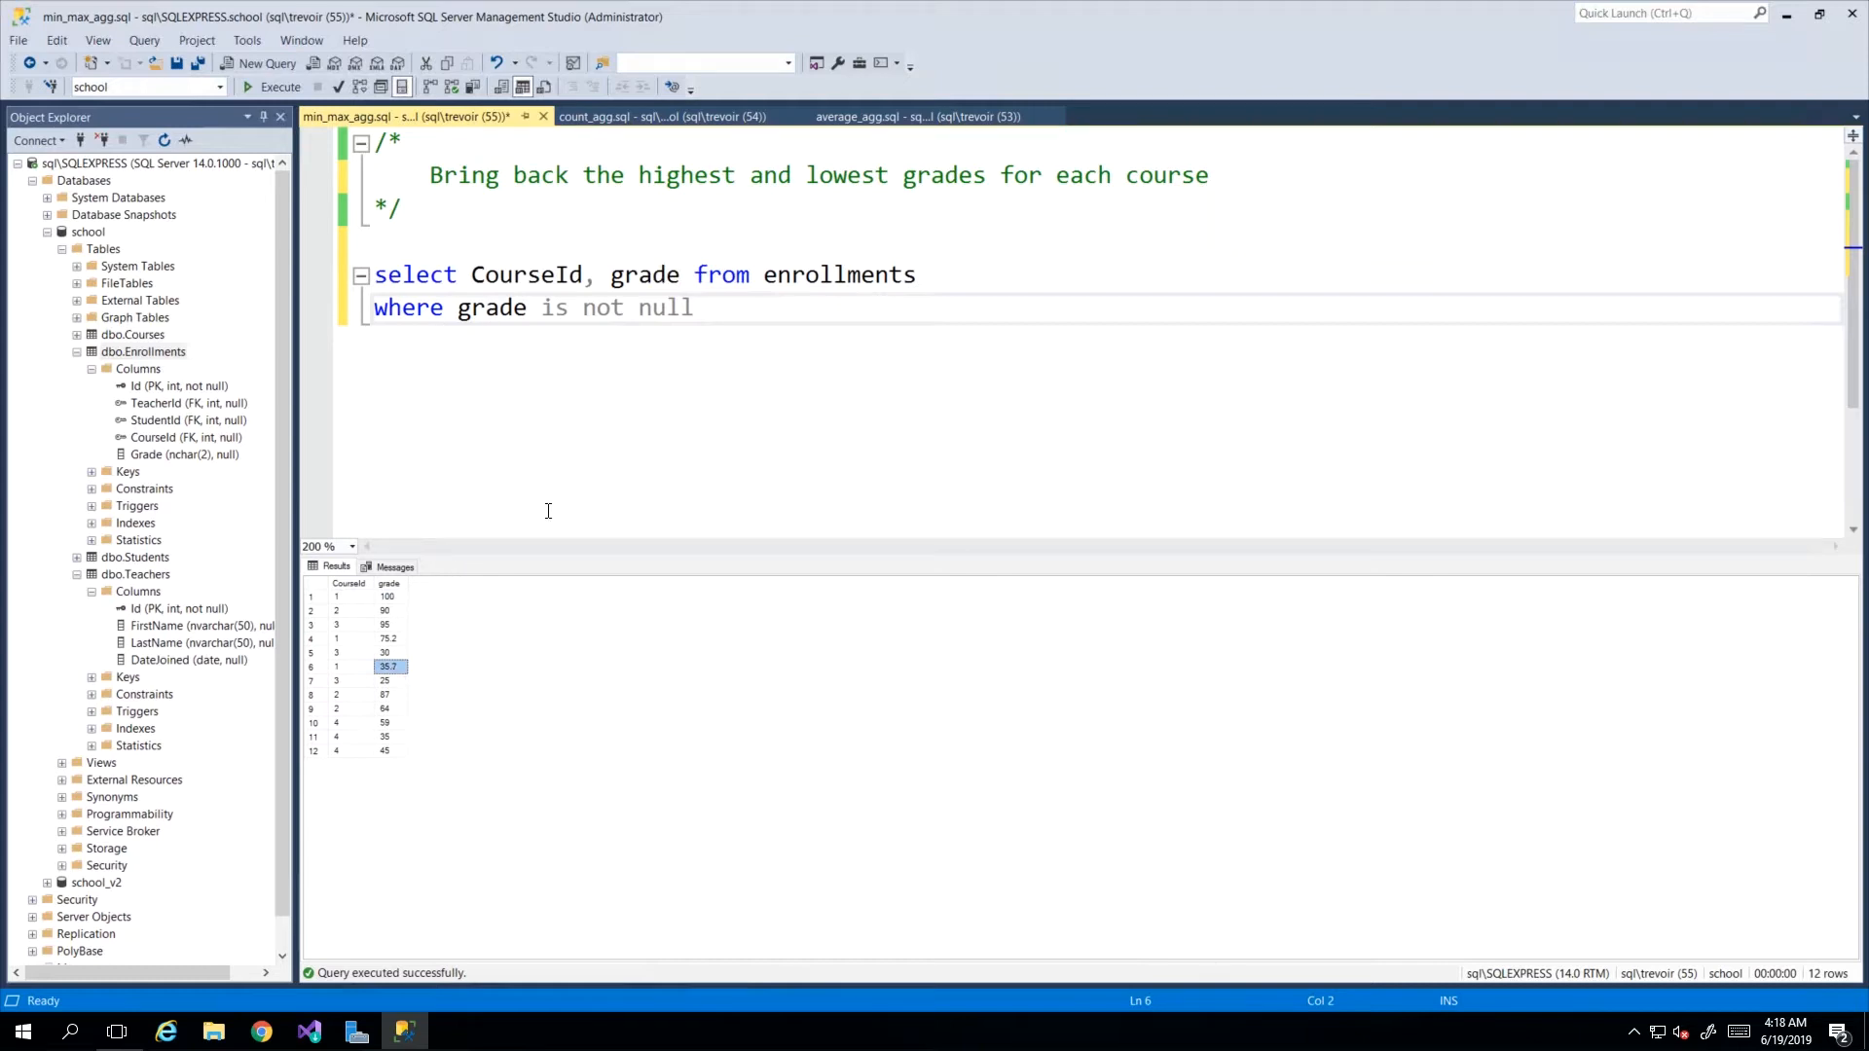
mouse_move(357, 601)
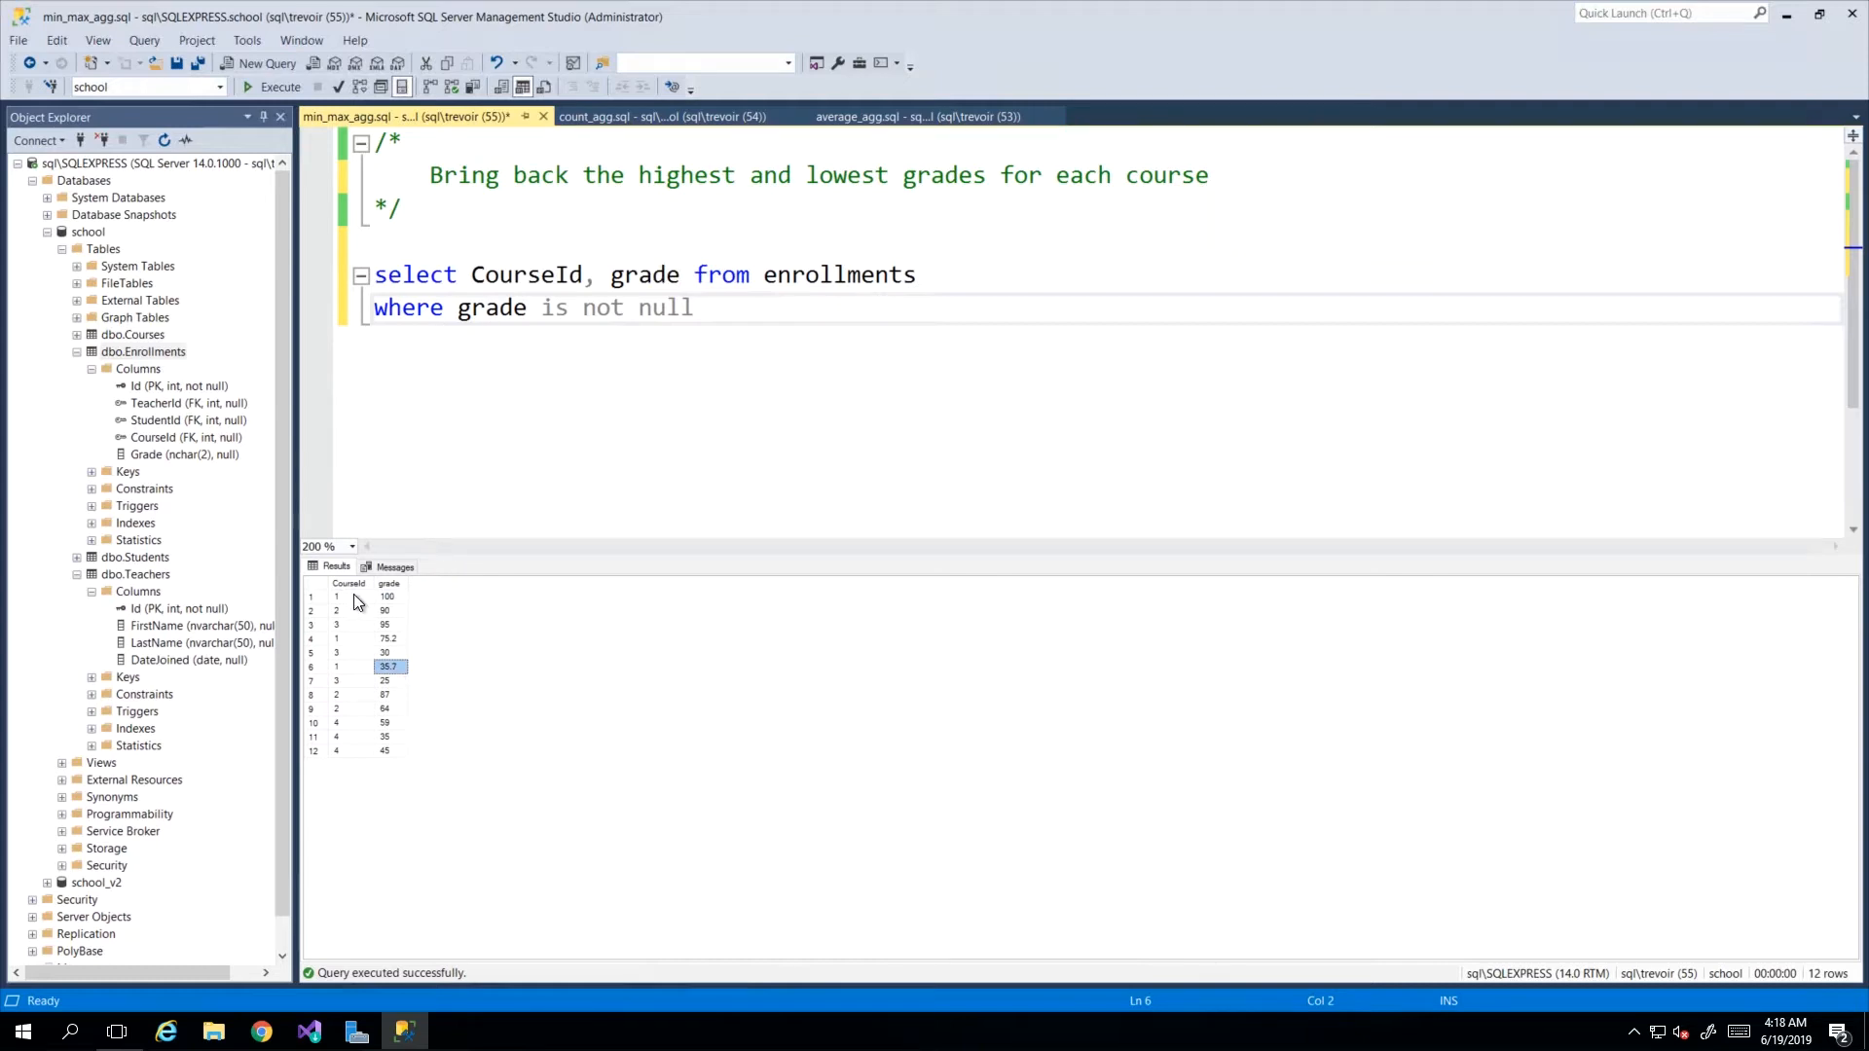
mouse_move(537, 632)
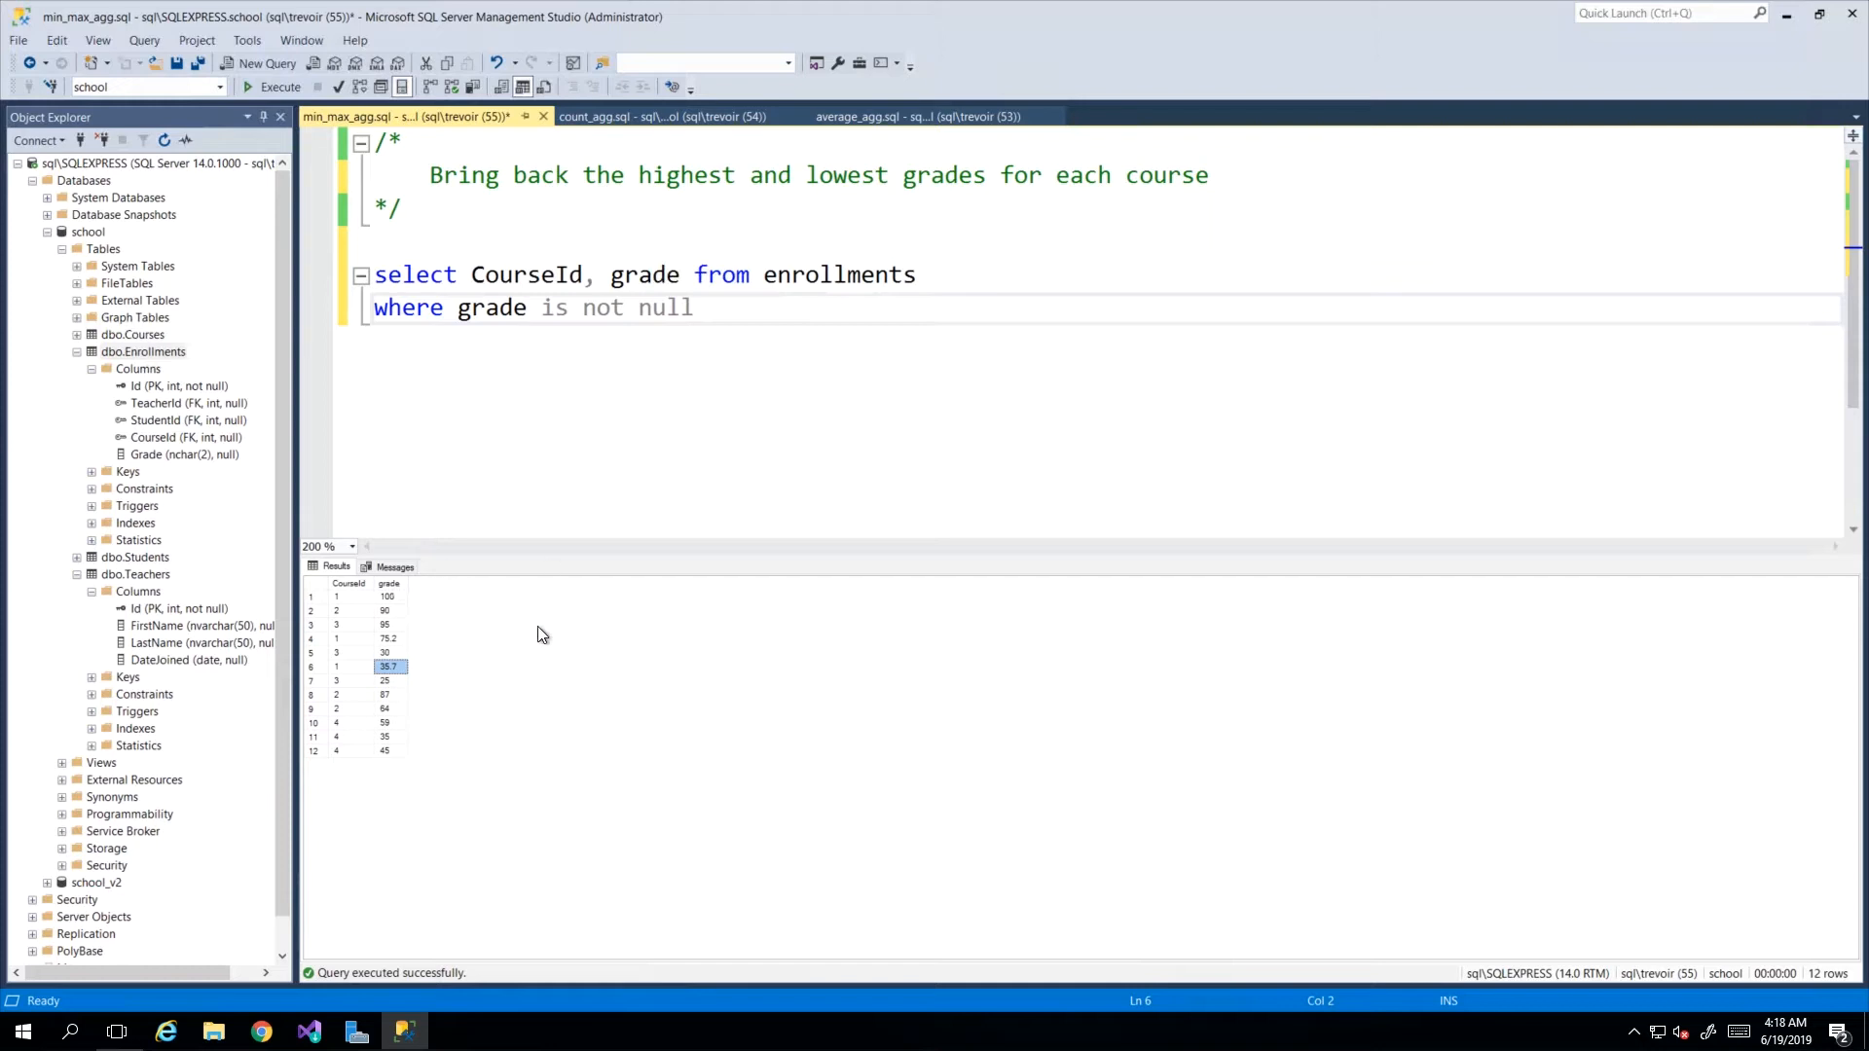
mouse_move(726, 424)
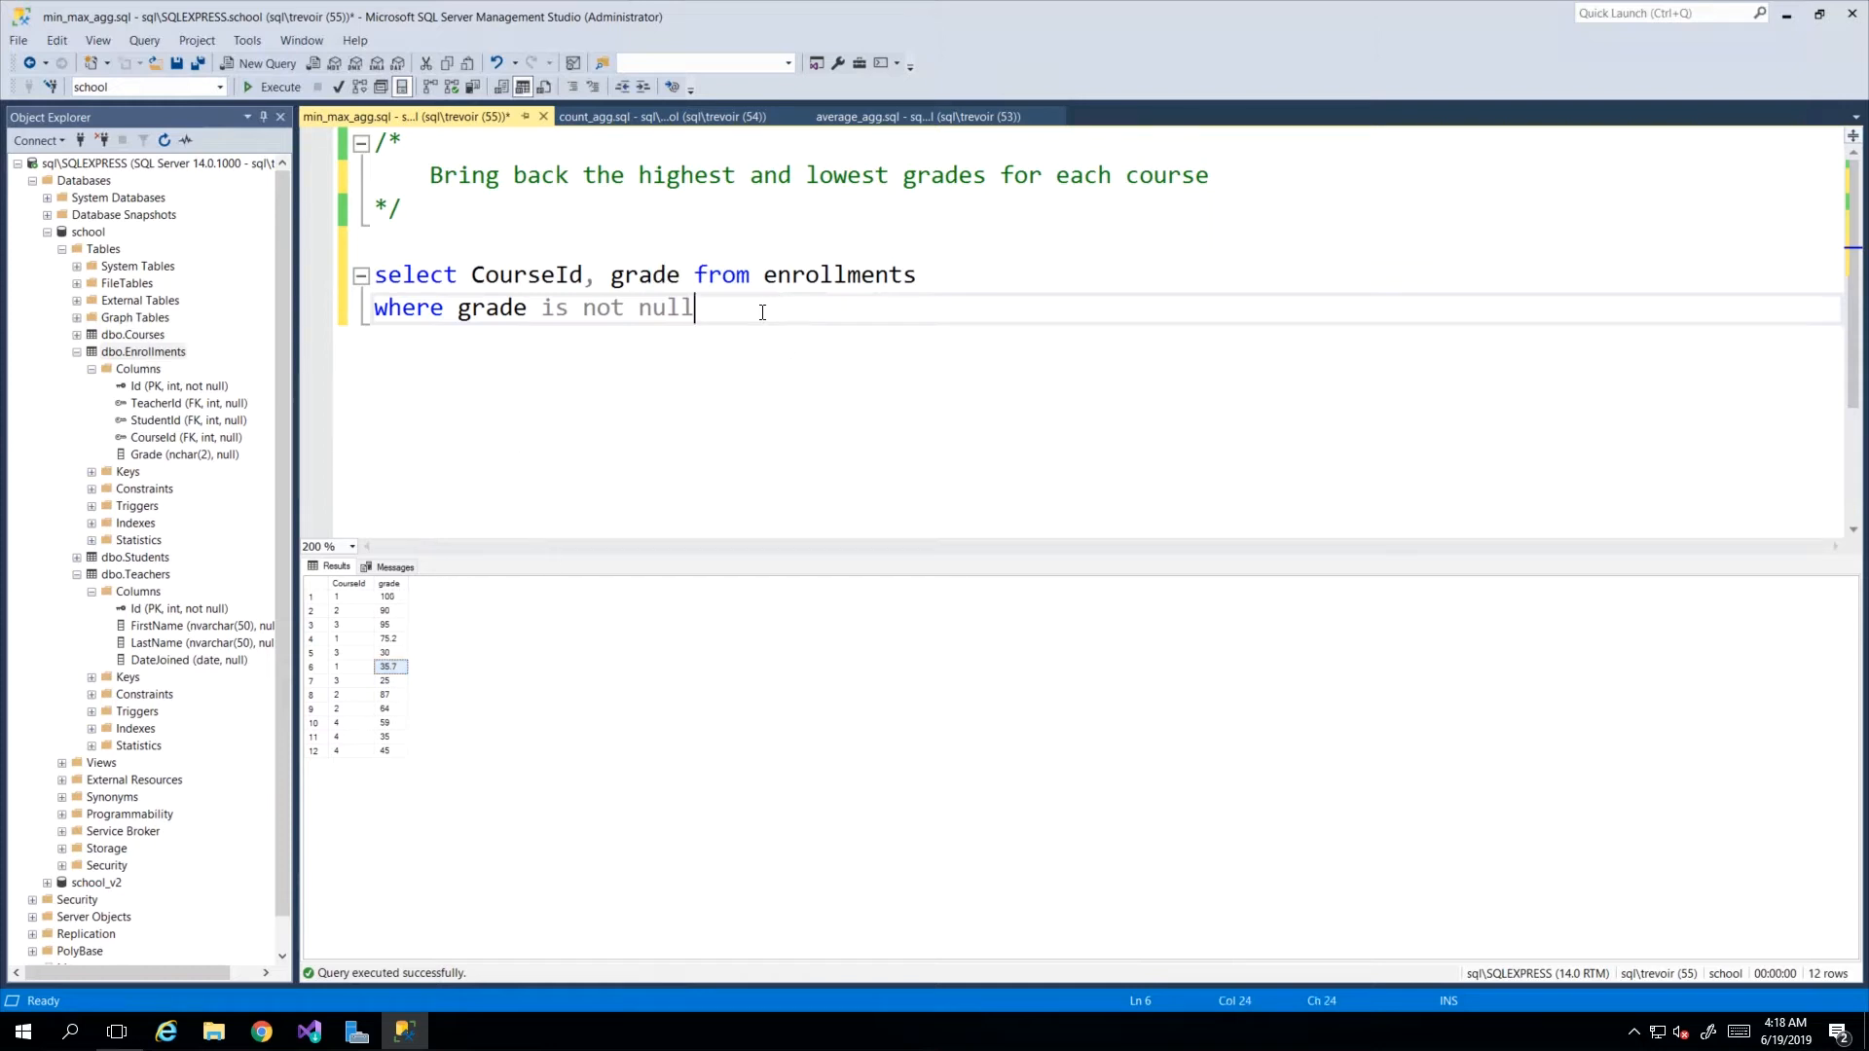
Add 'group by CourseId' and wrap the selected grade column as max(grade).
text(group by)
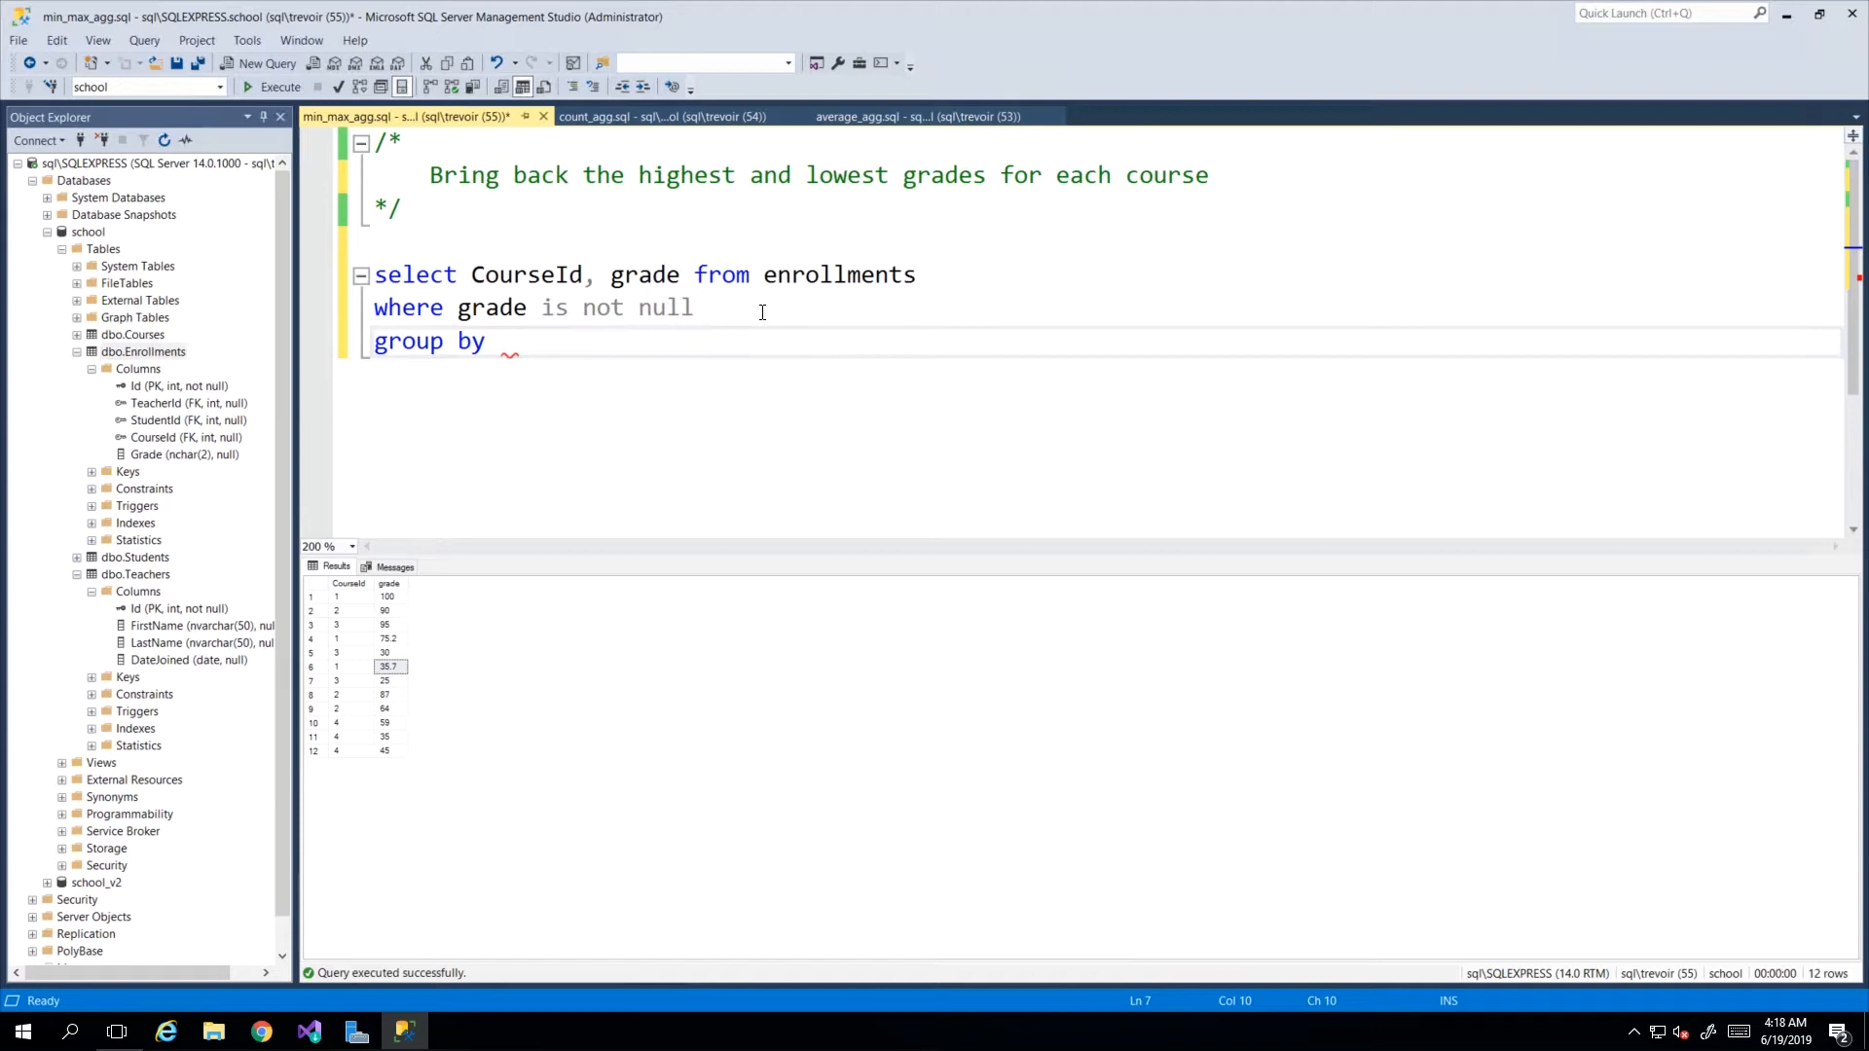
text(cour)
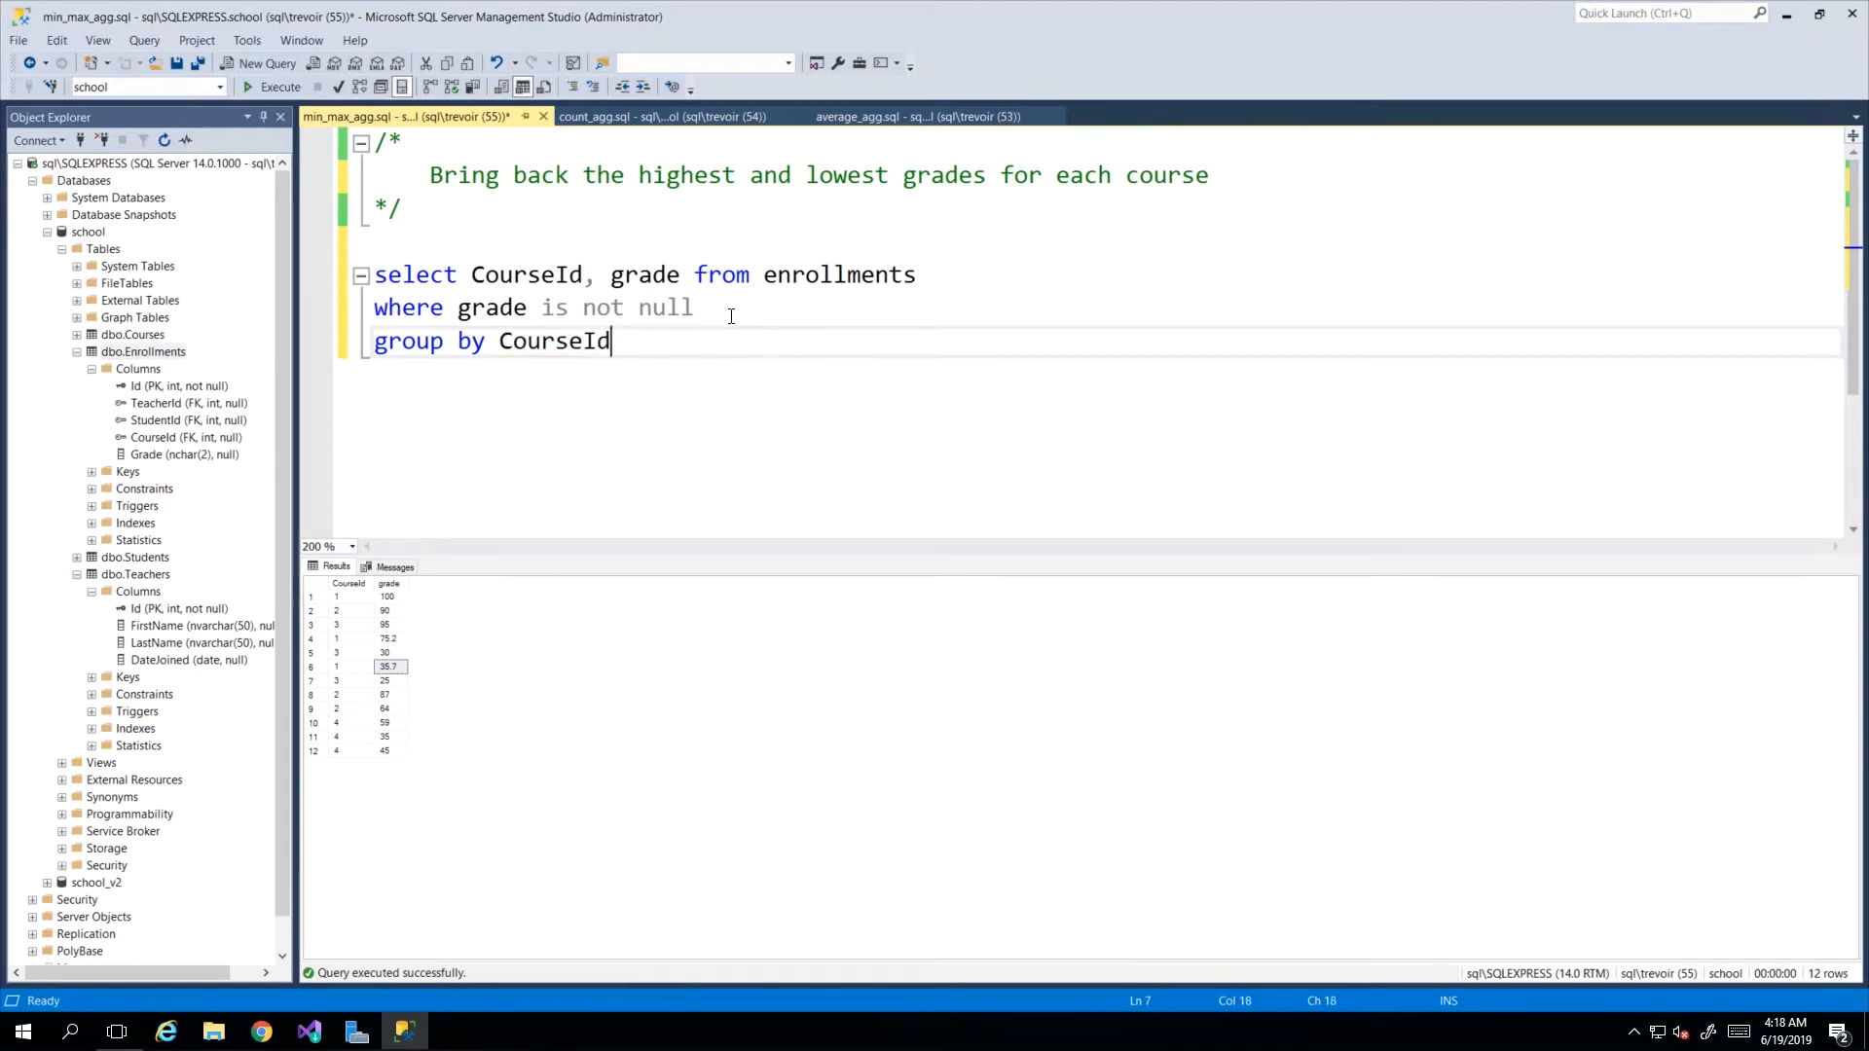
double_click(643, 274)
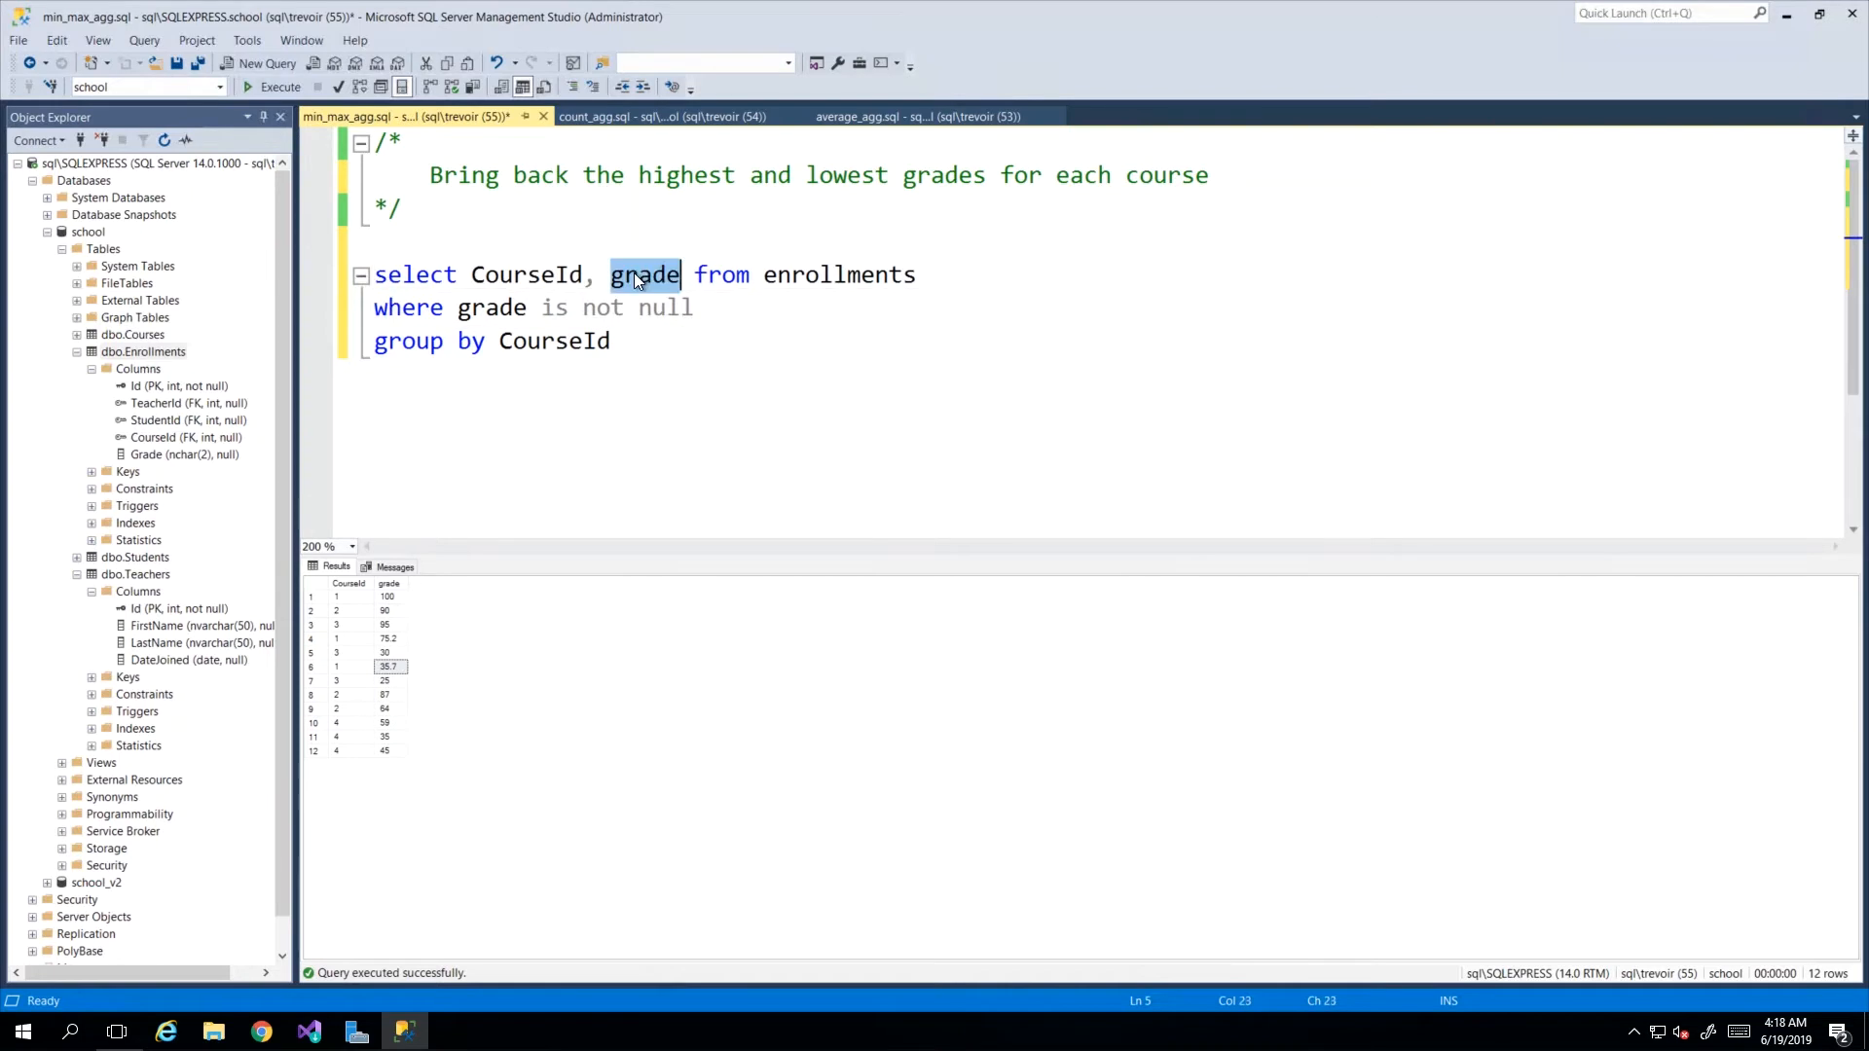
mouse_move(643, 280)
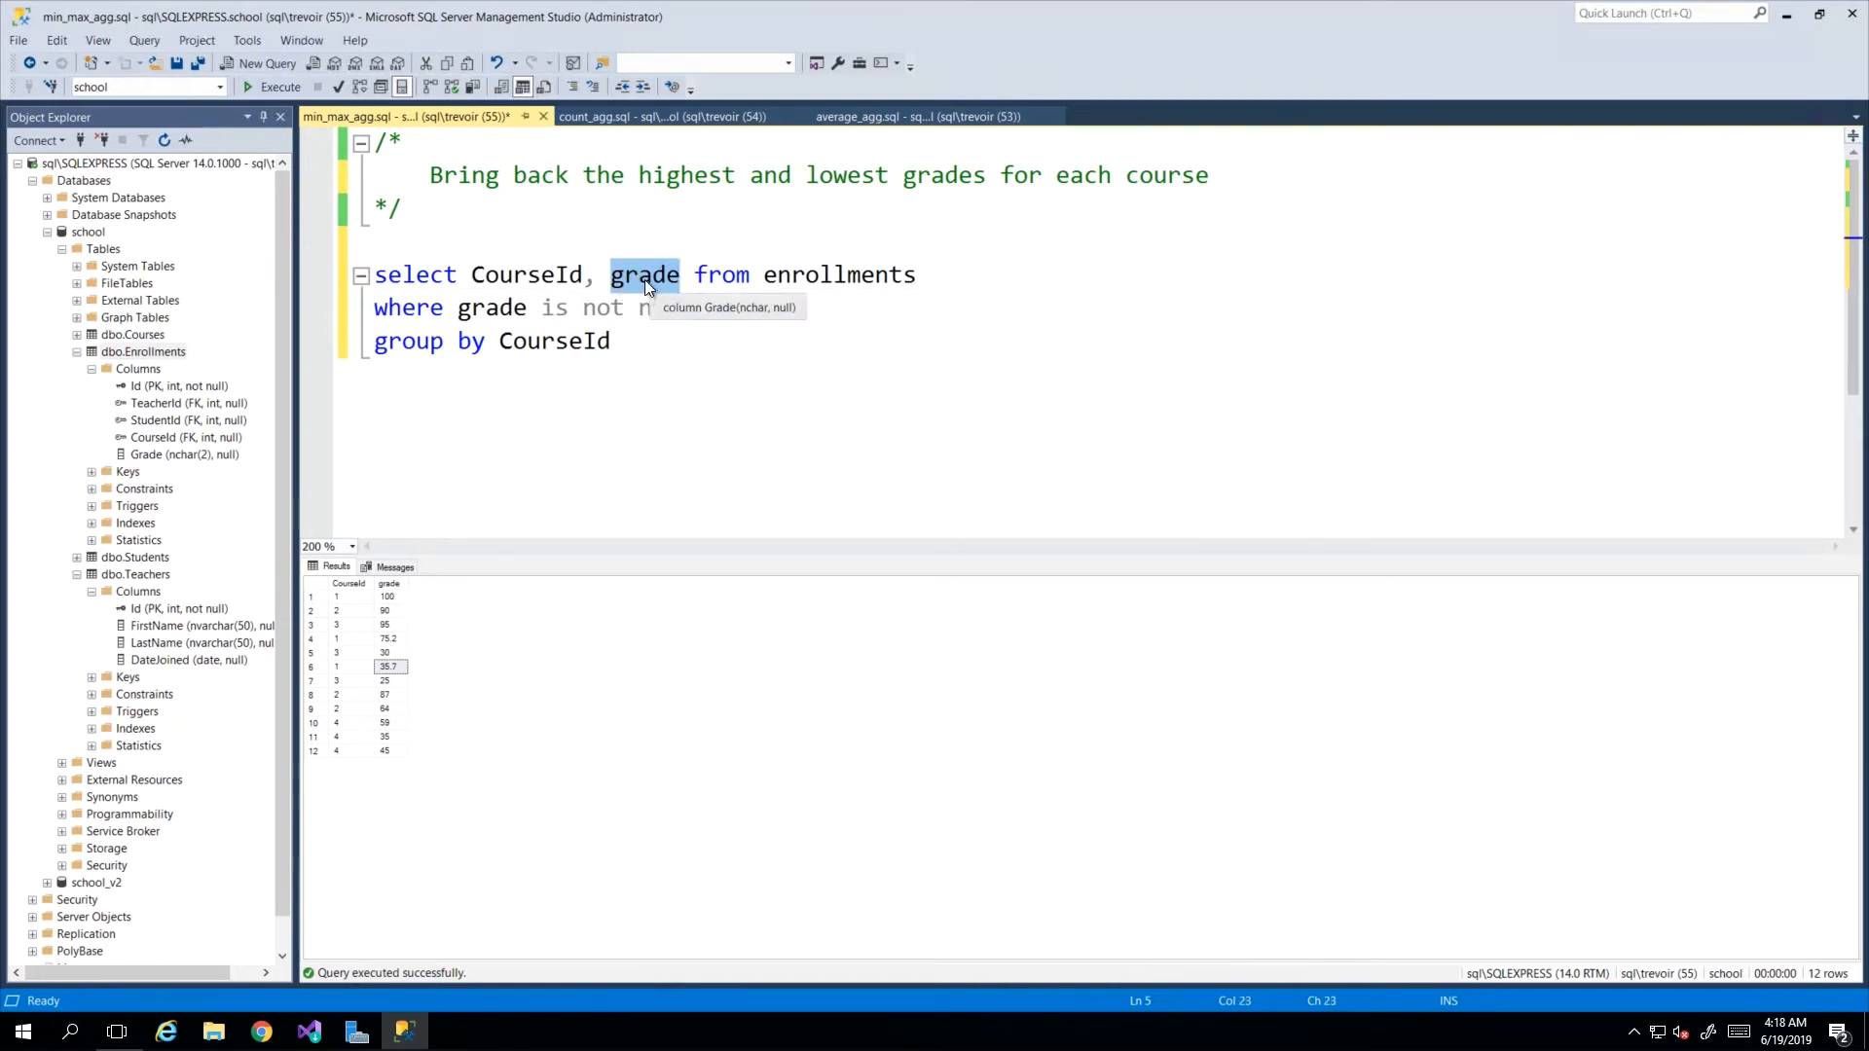
mouse_move(623, 301)
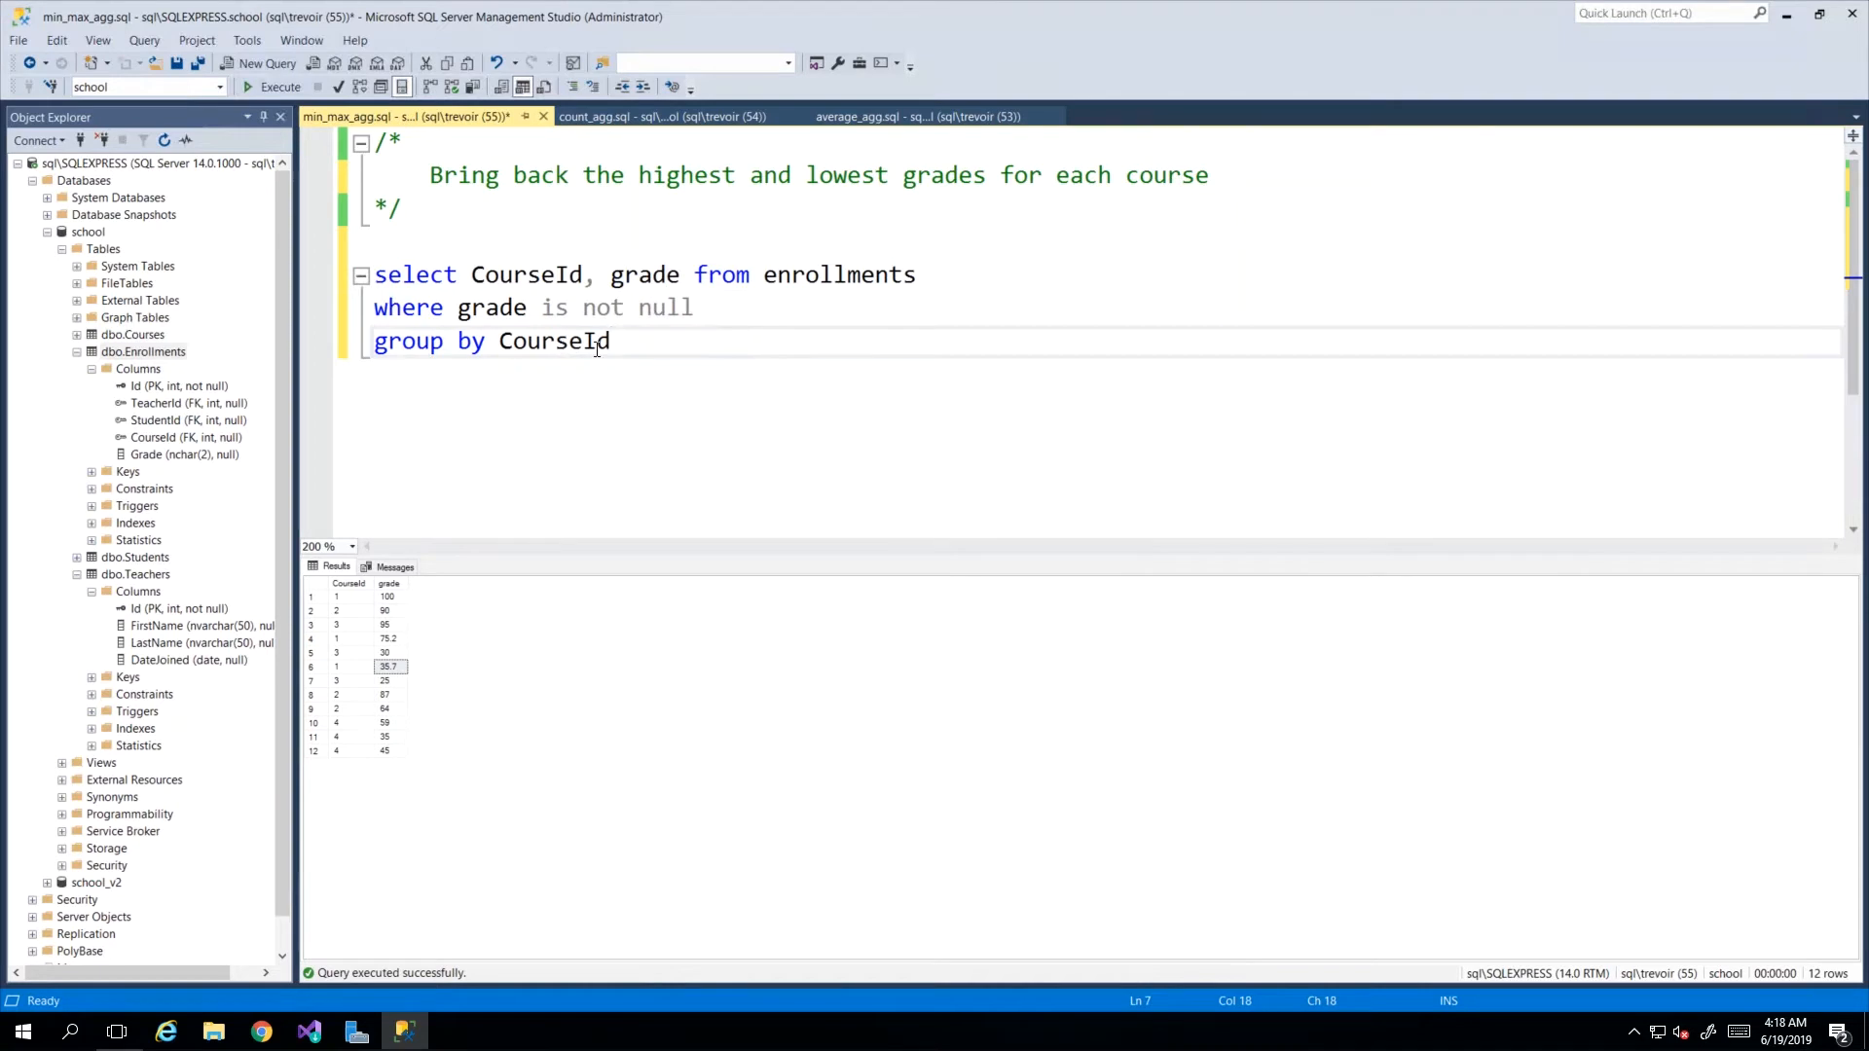
click(612, 275)
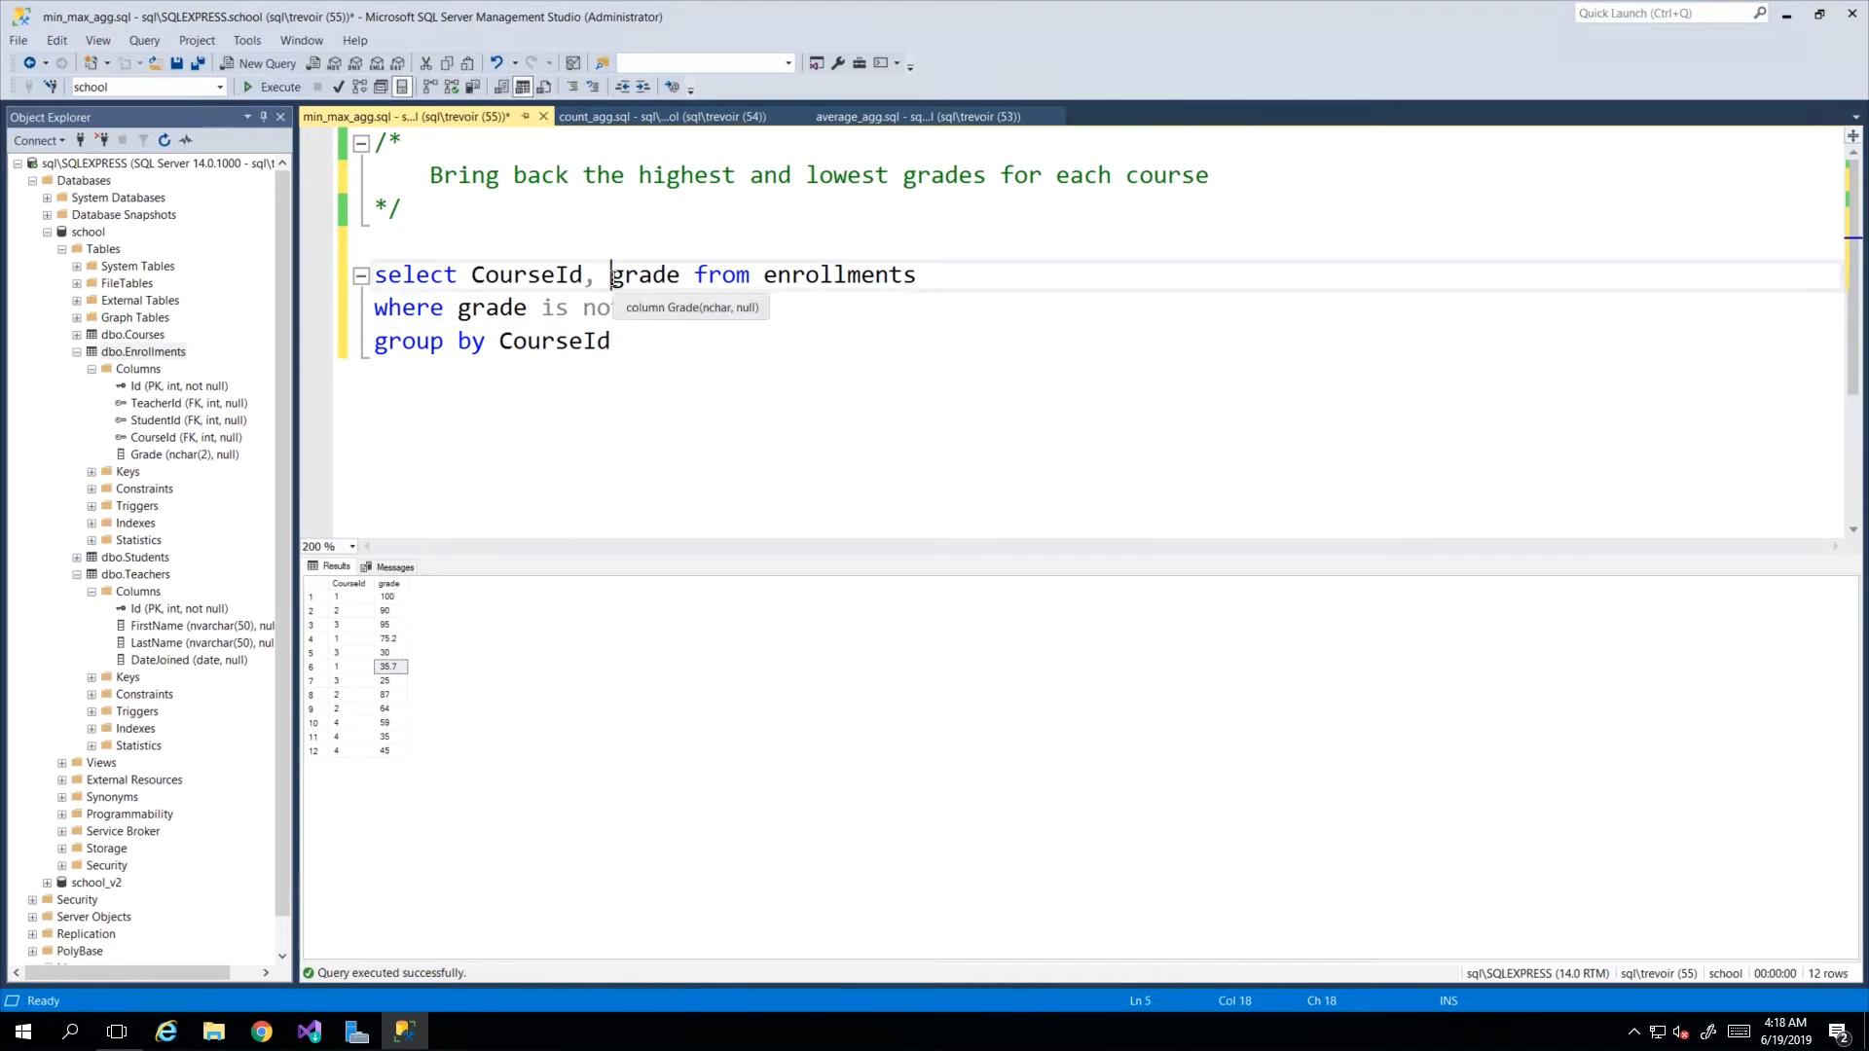
text(max(grade))
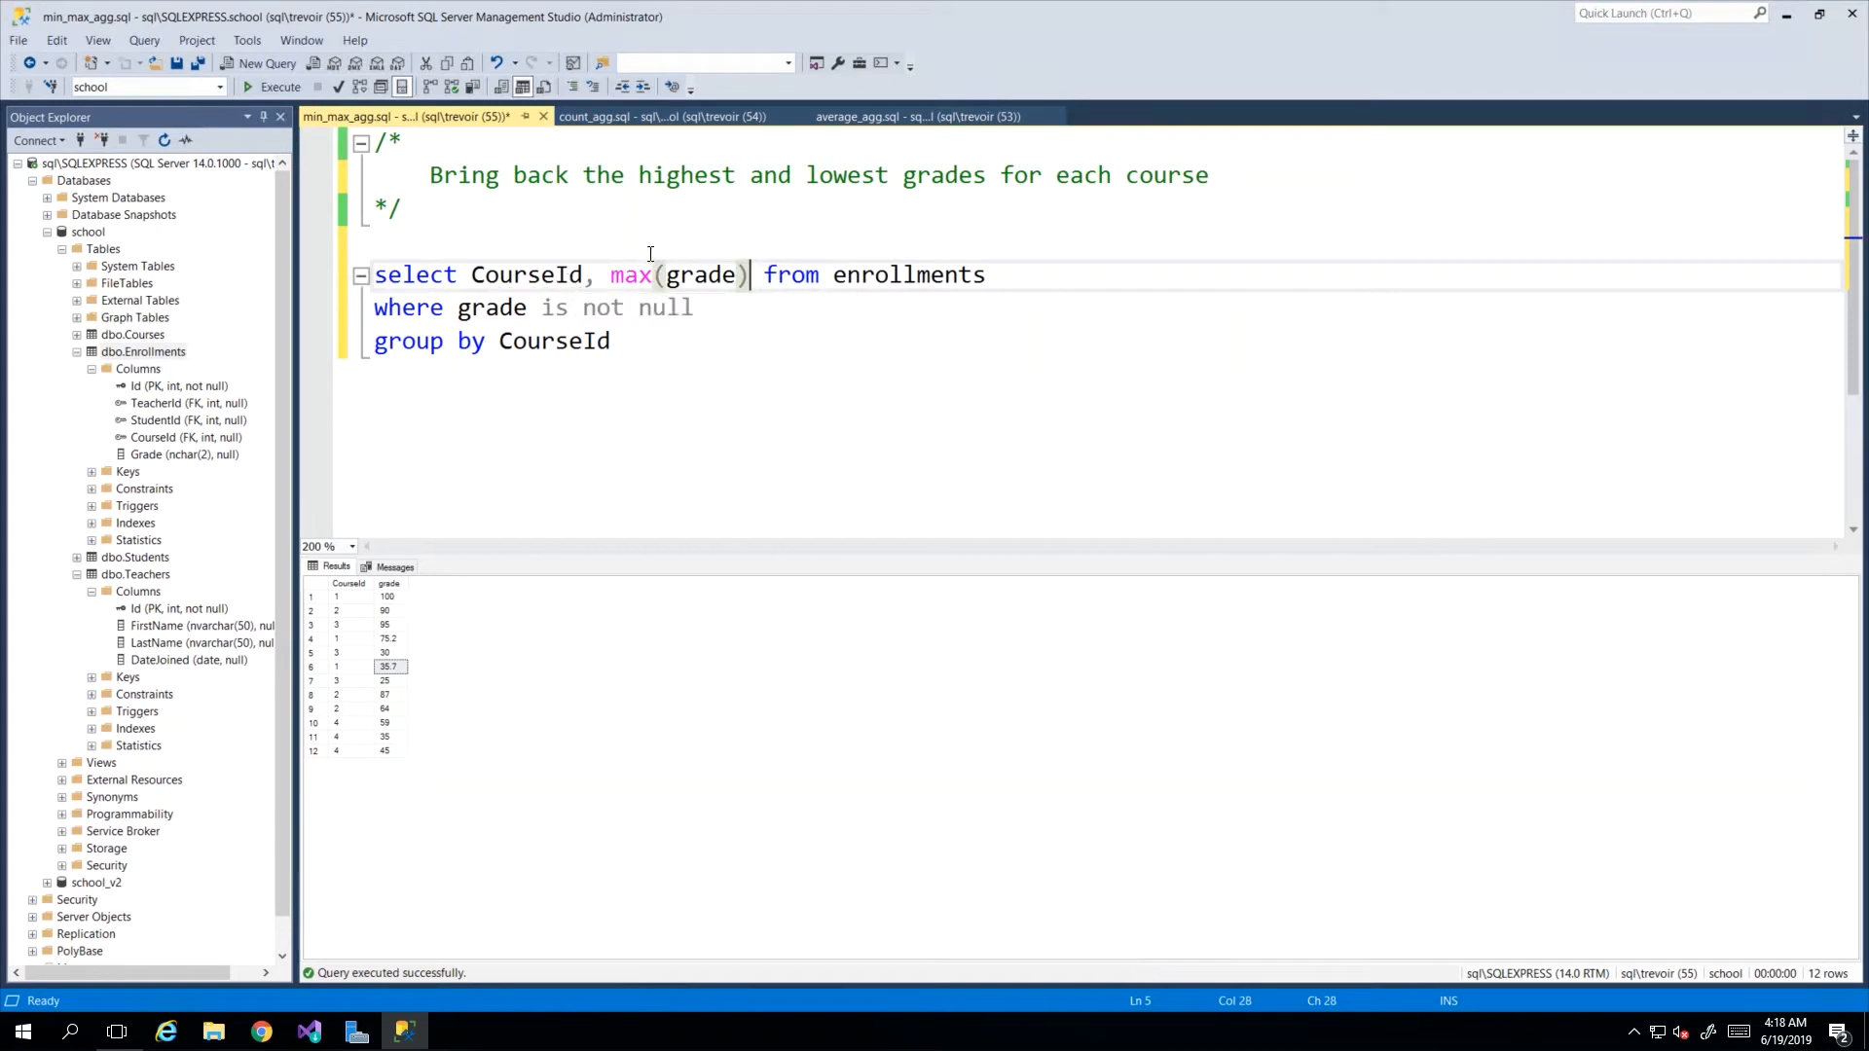
drag(609, 274, 749, 275)
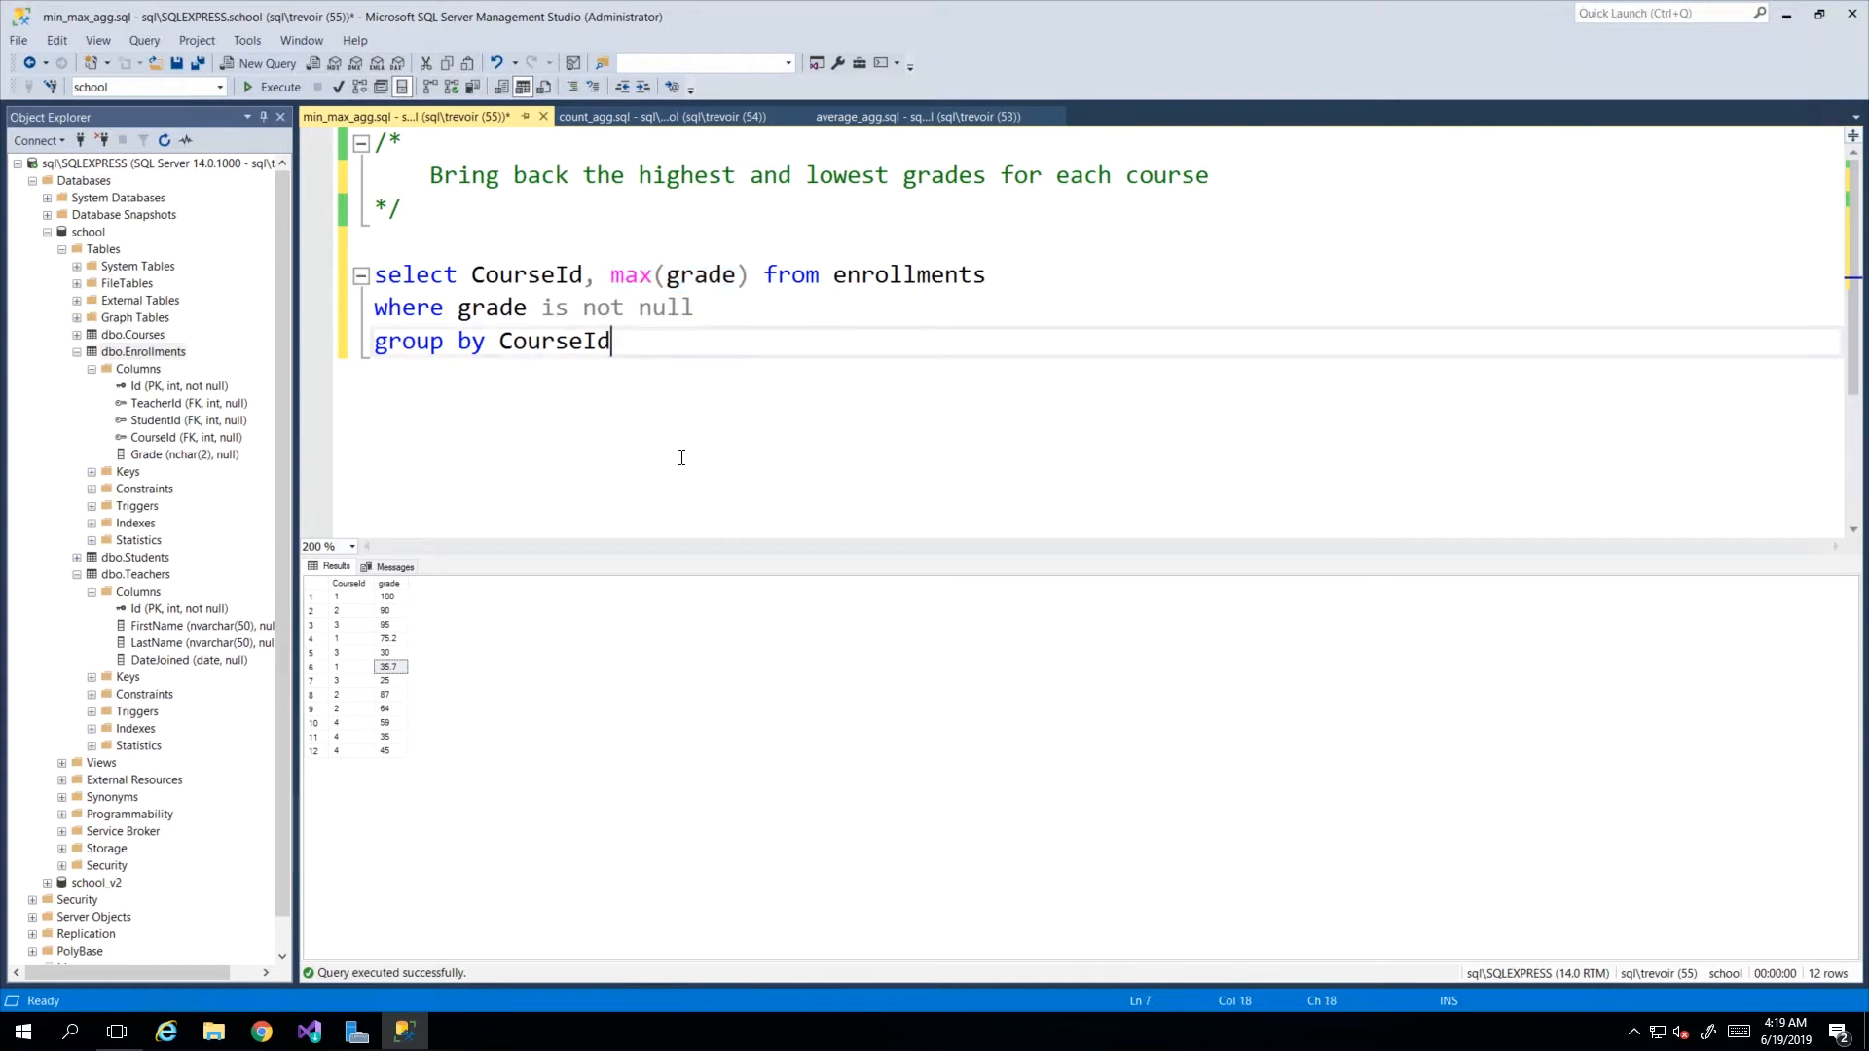
Run the grouped query and review each course's highest grade, such as 59 for course 4.
click(280, 86)
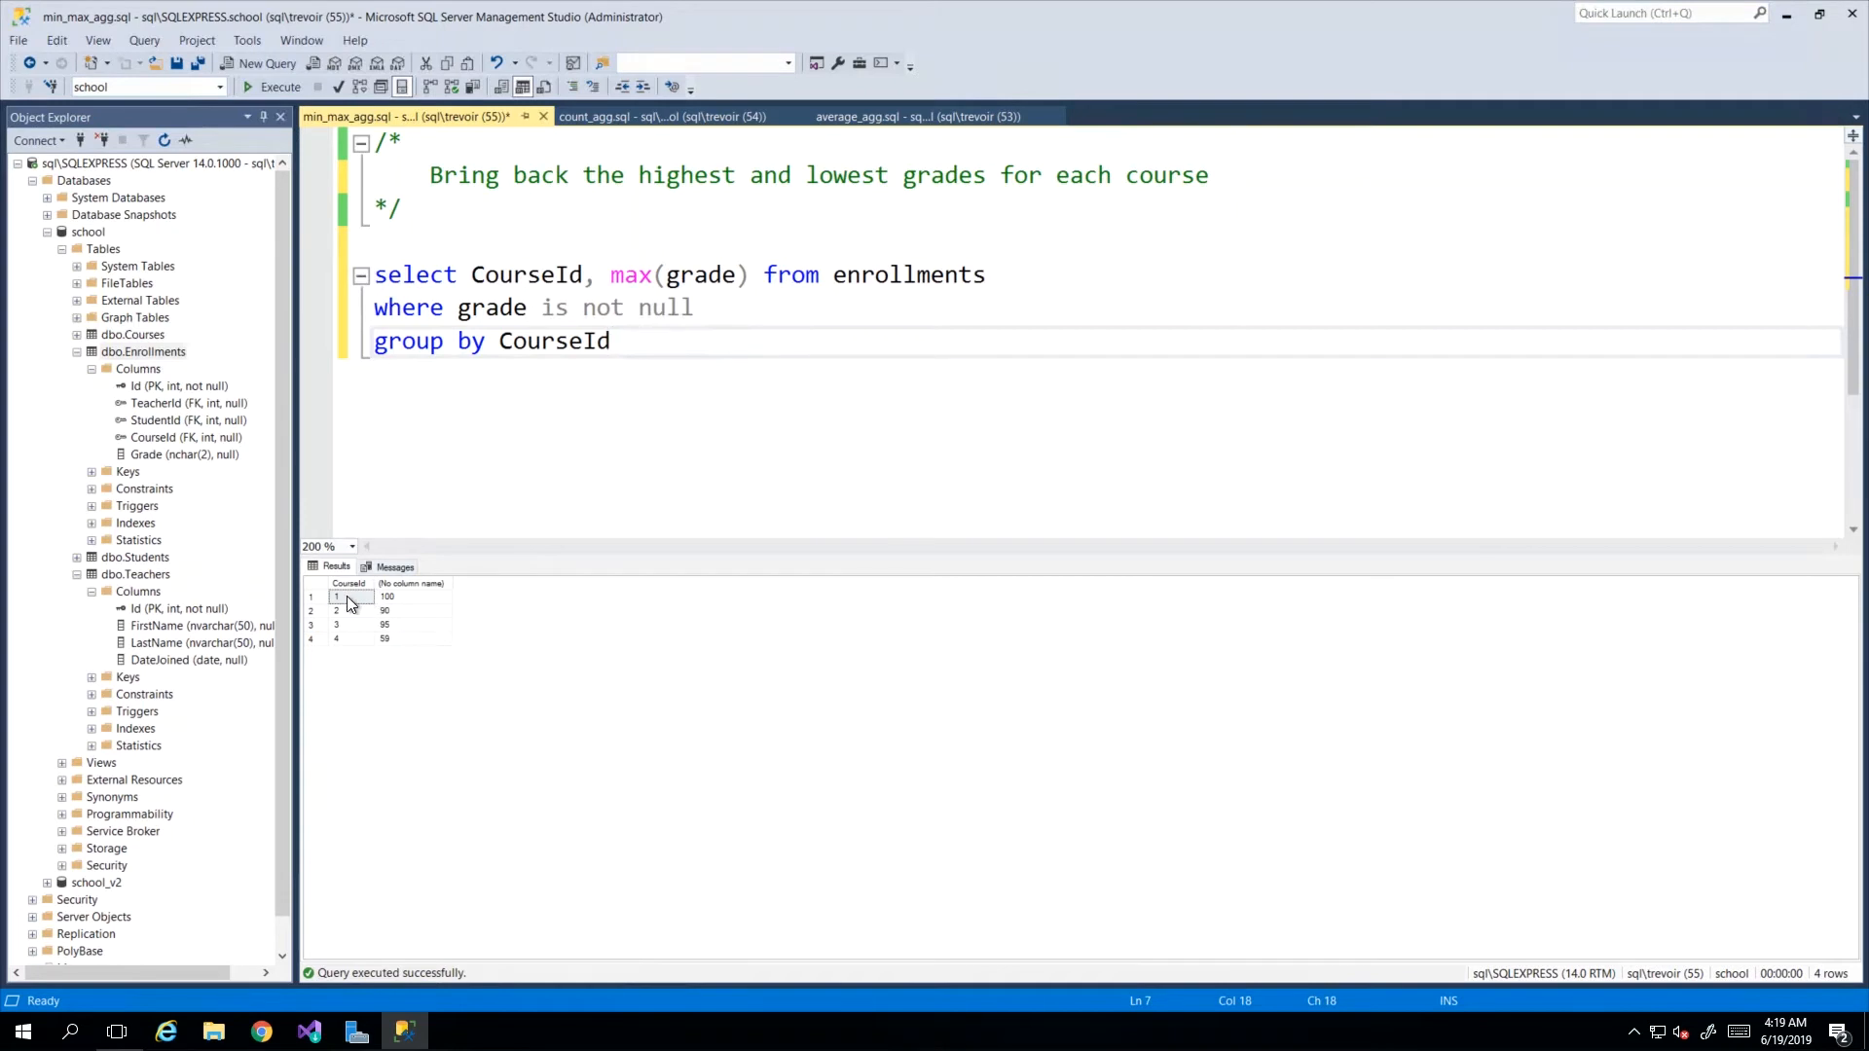
click(385, 595)
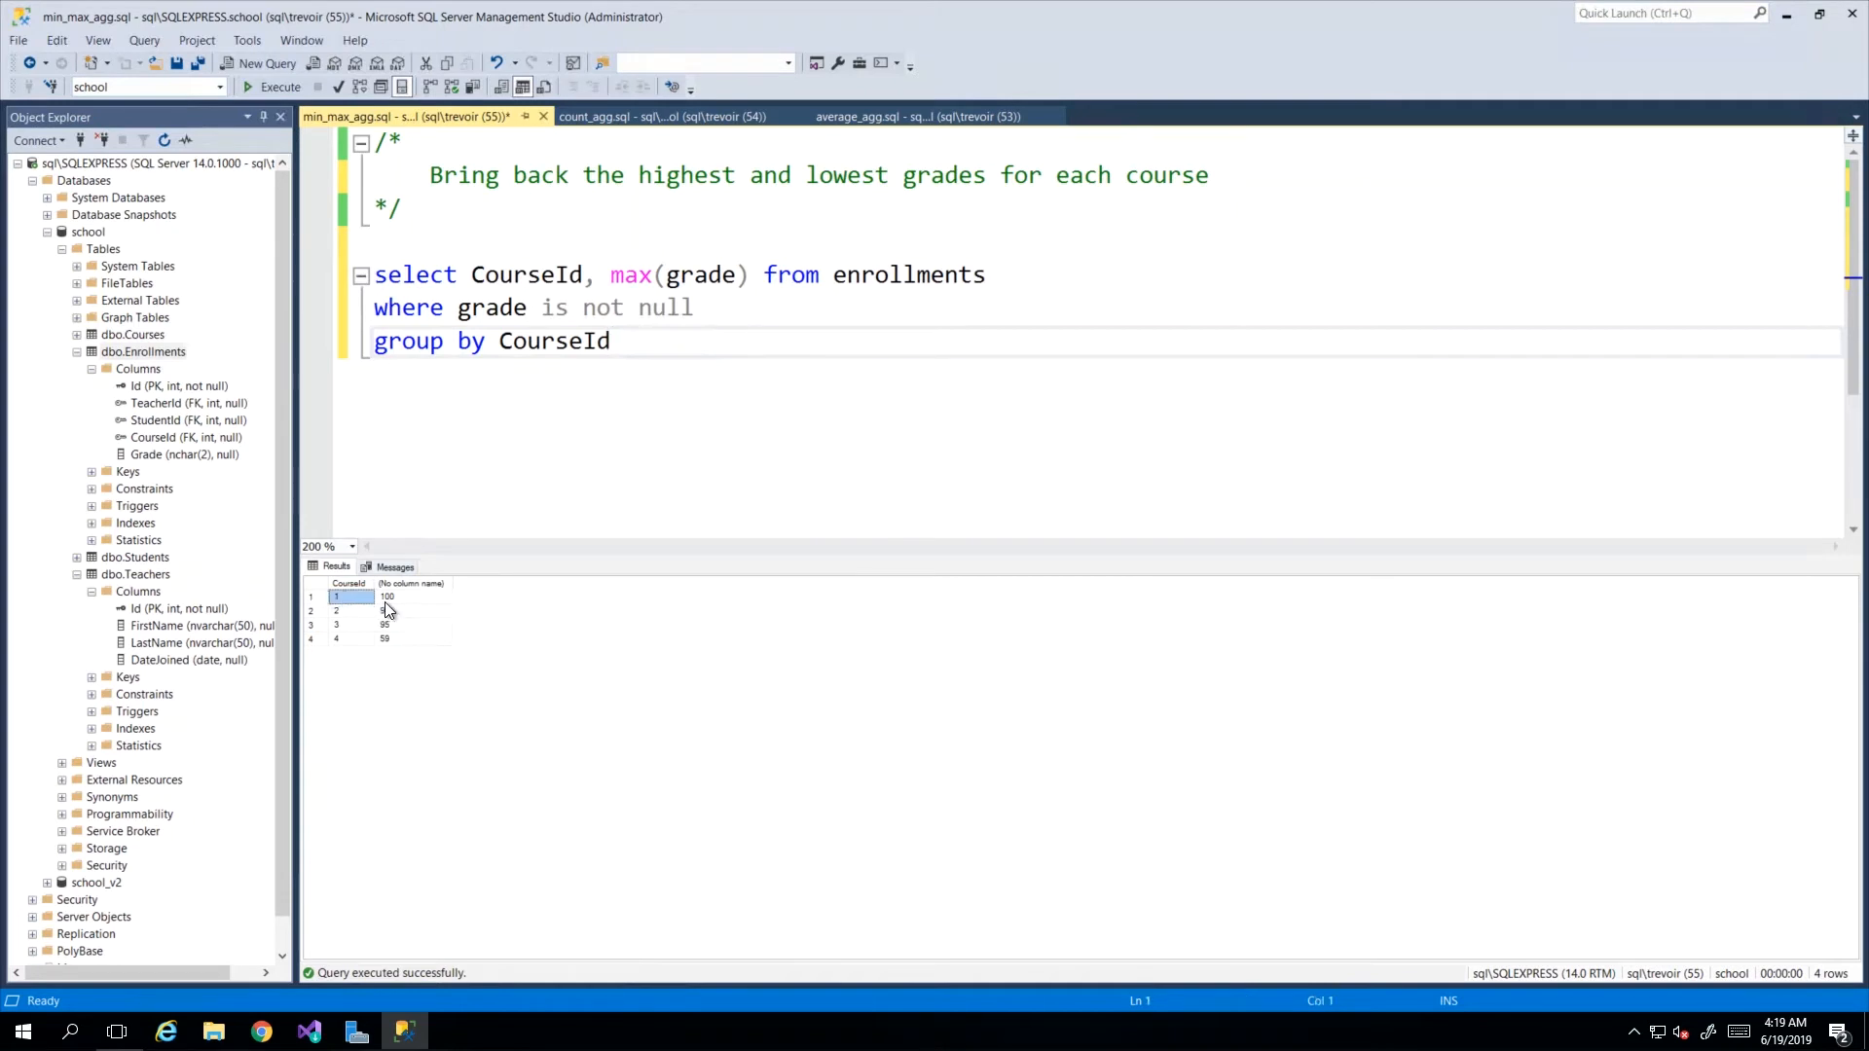
click(335, 610)
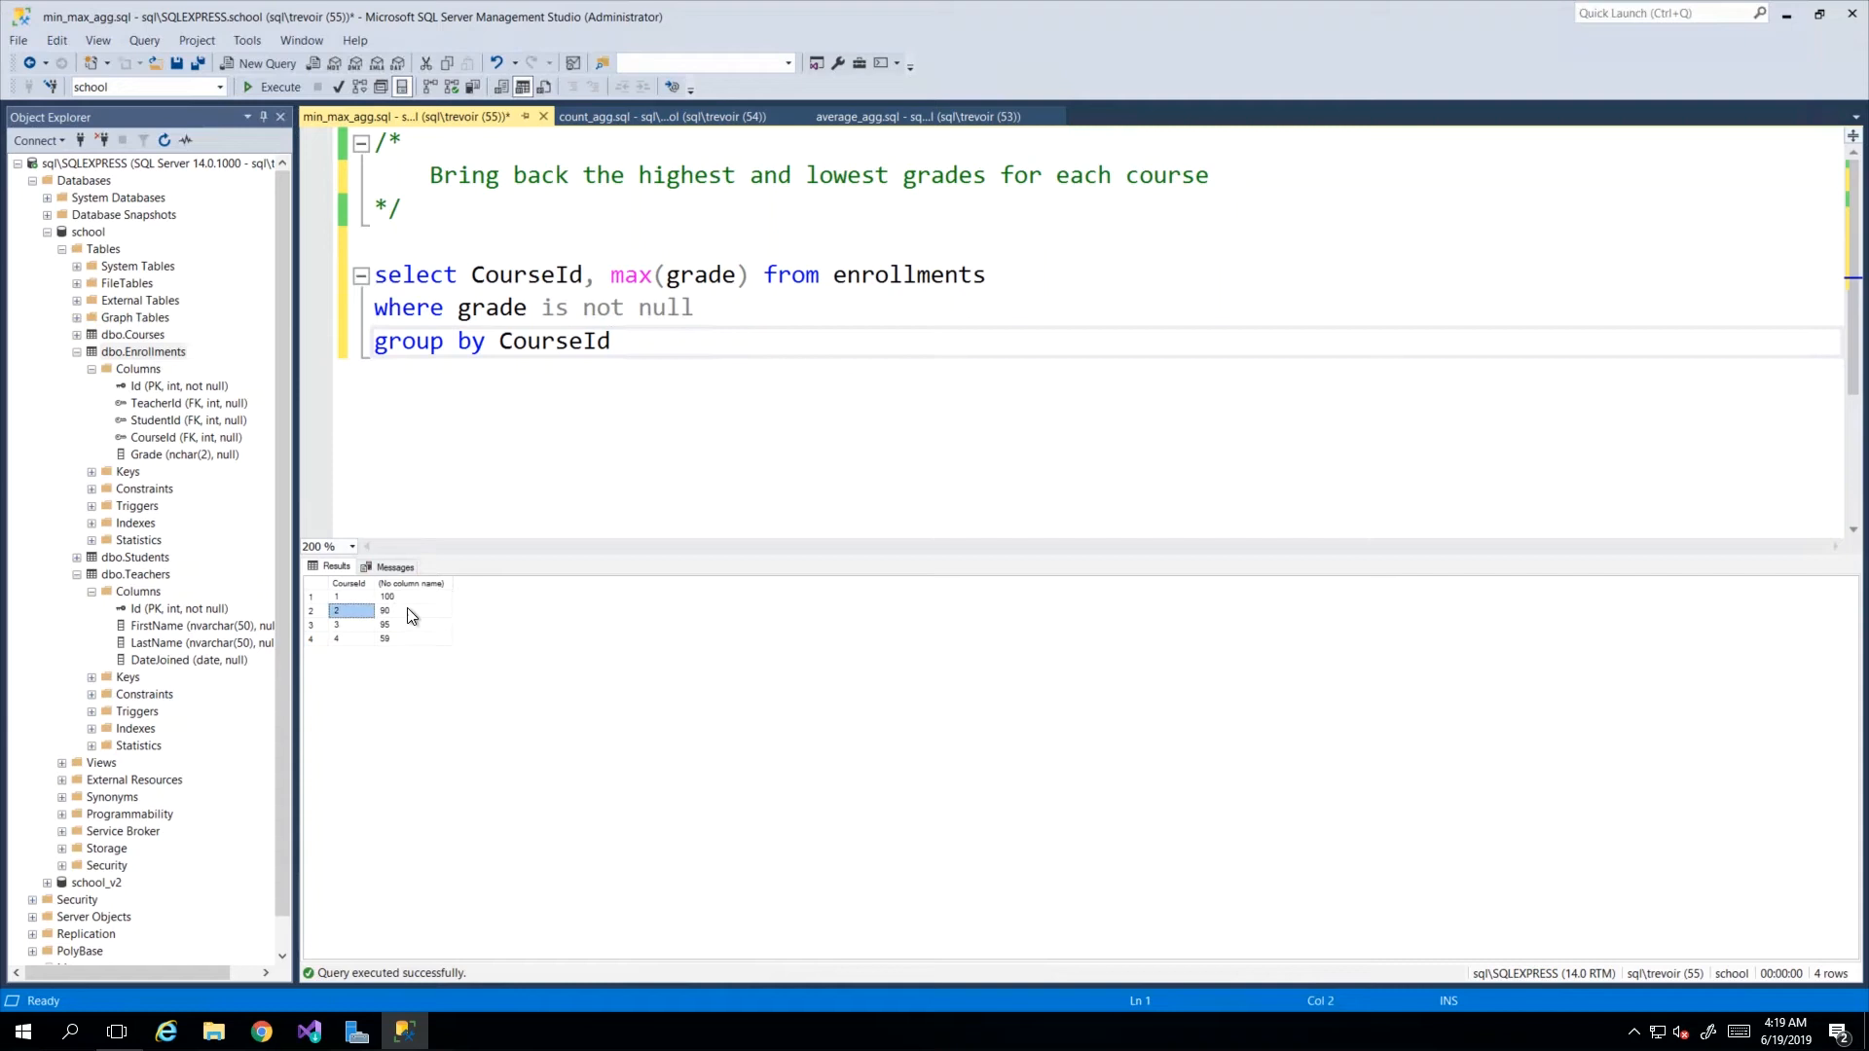
click(413, 639)
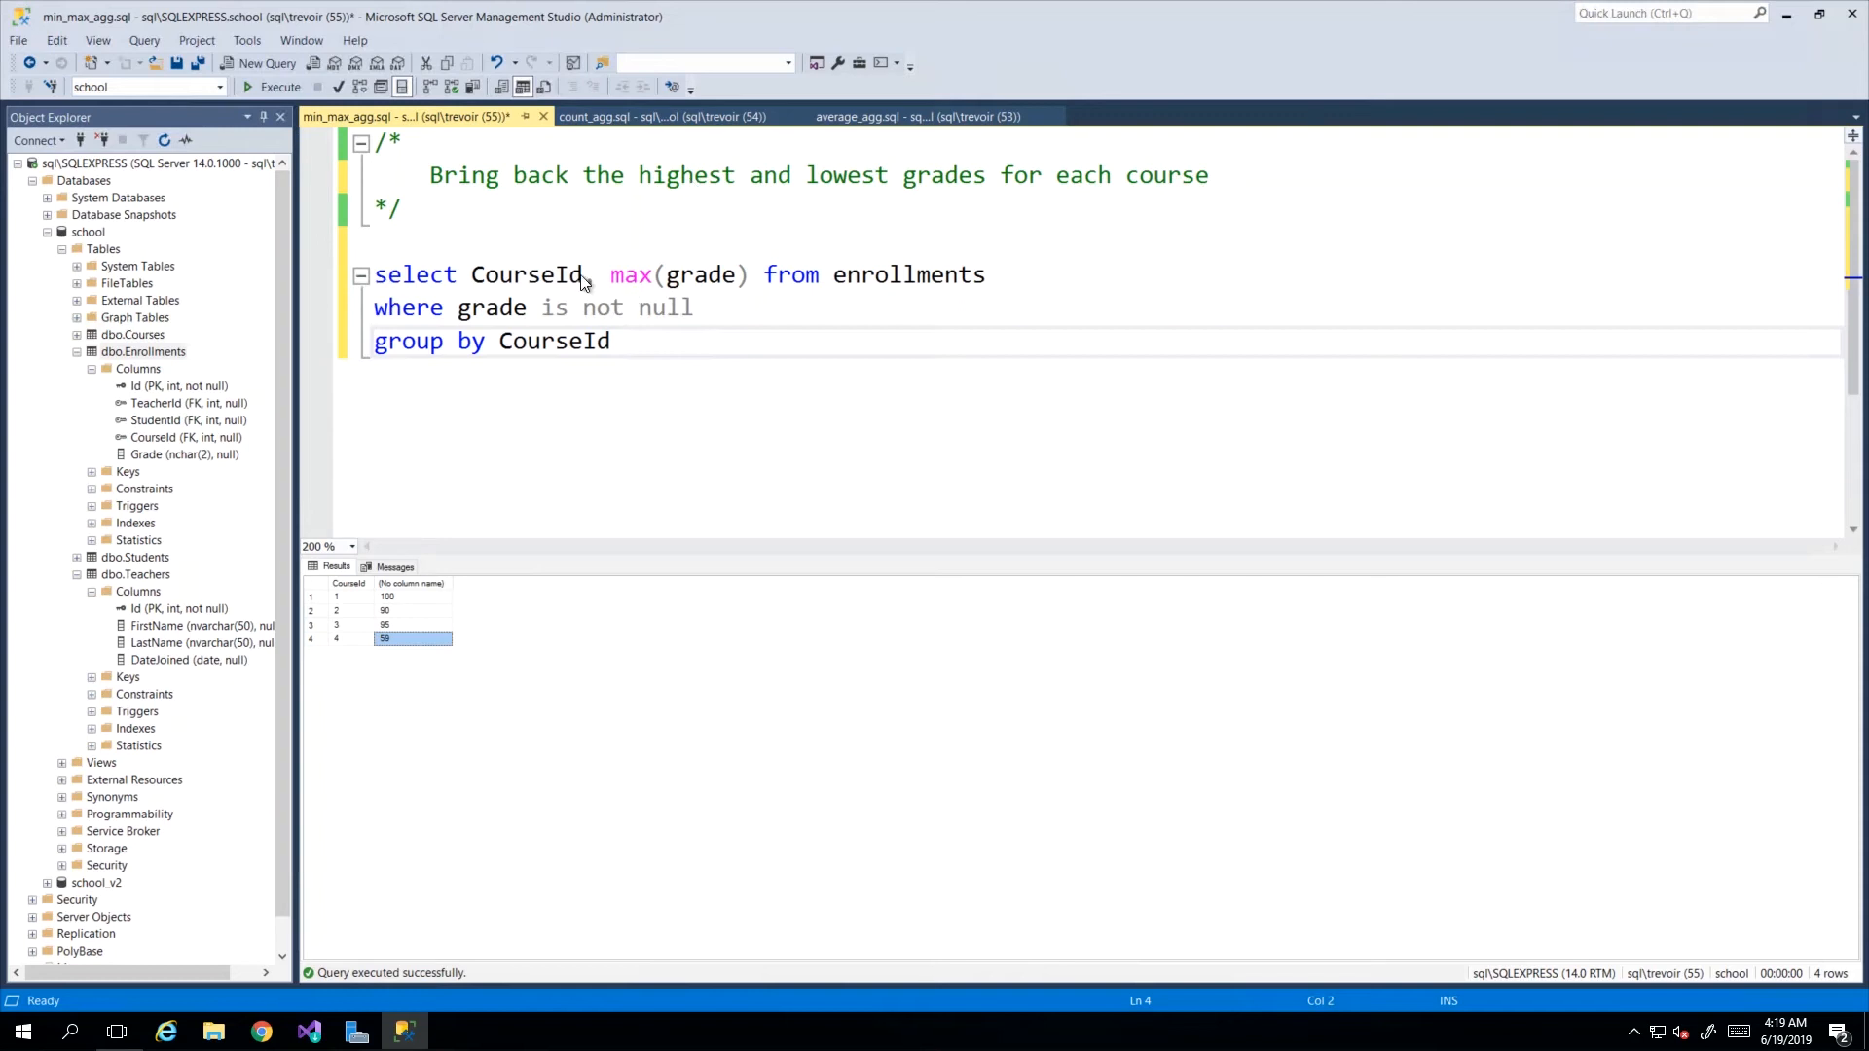
mouse_move(659, 282)
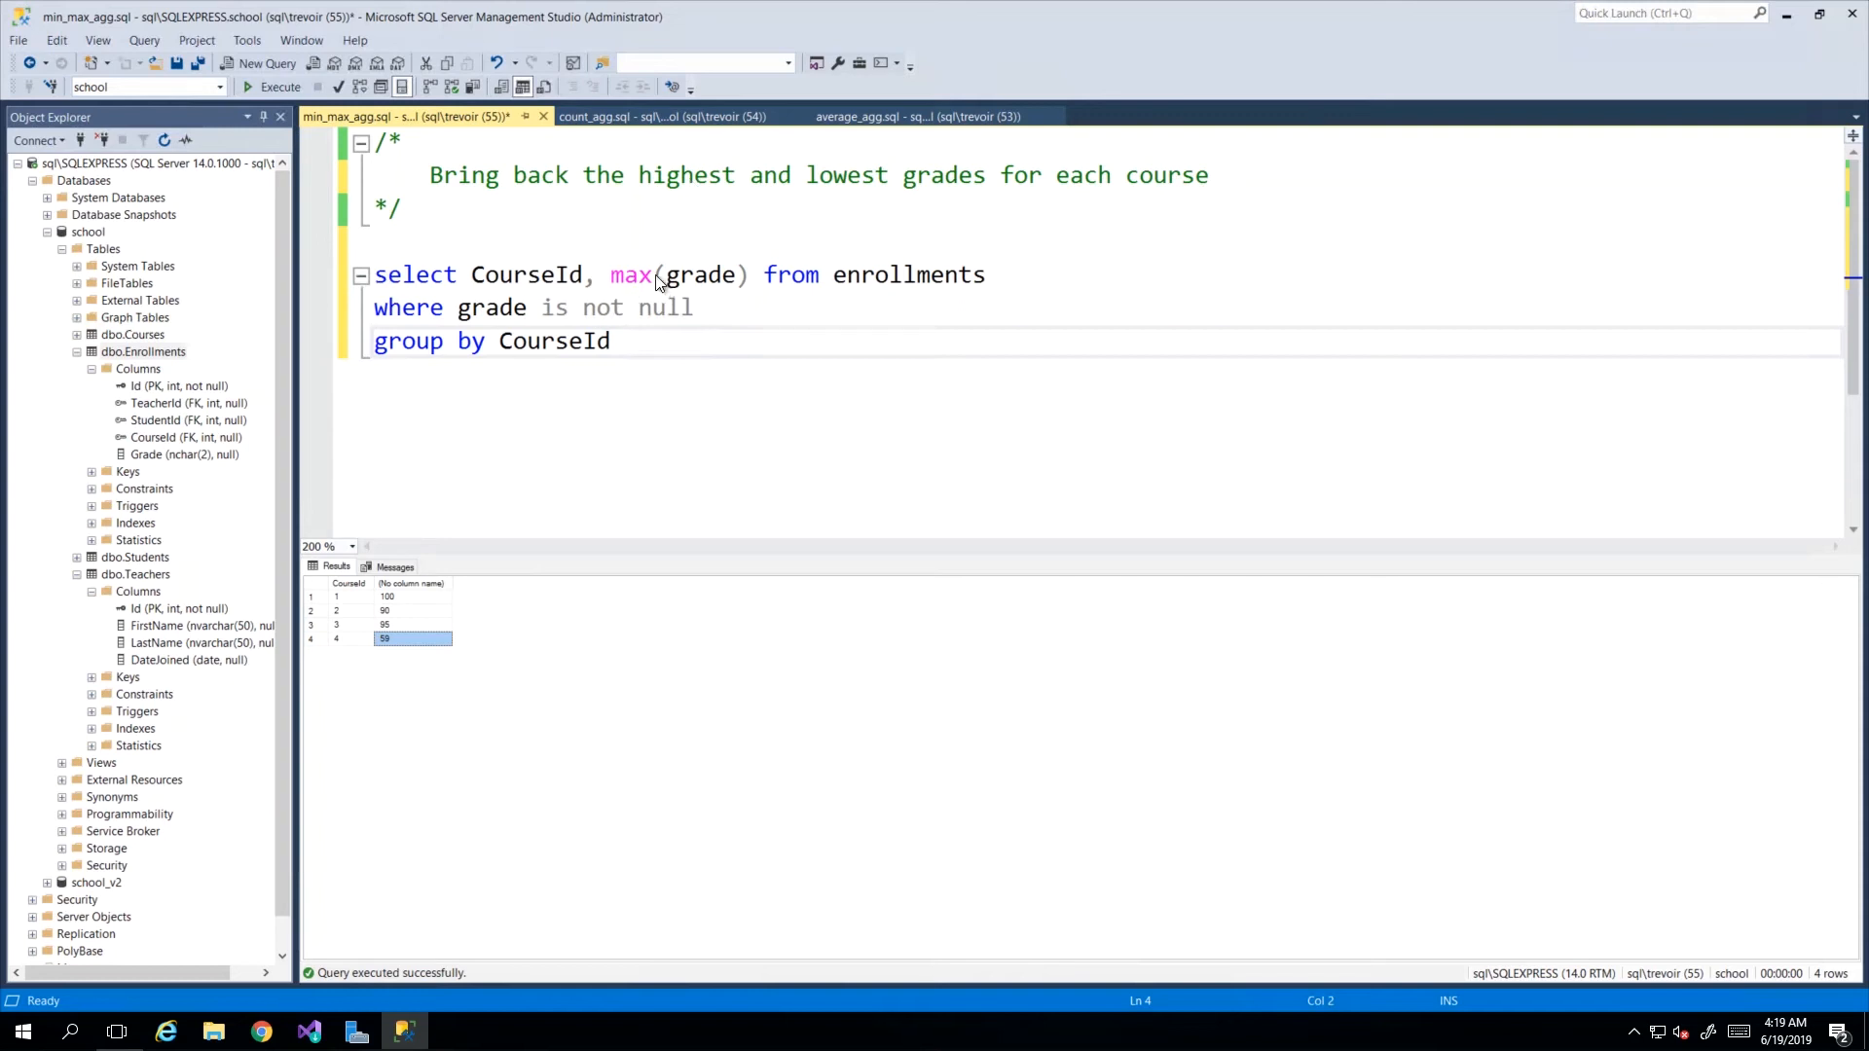
double_click(685, 175)
text(, )
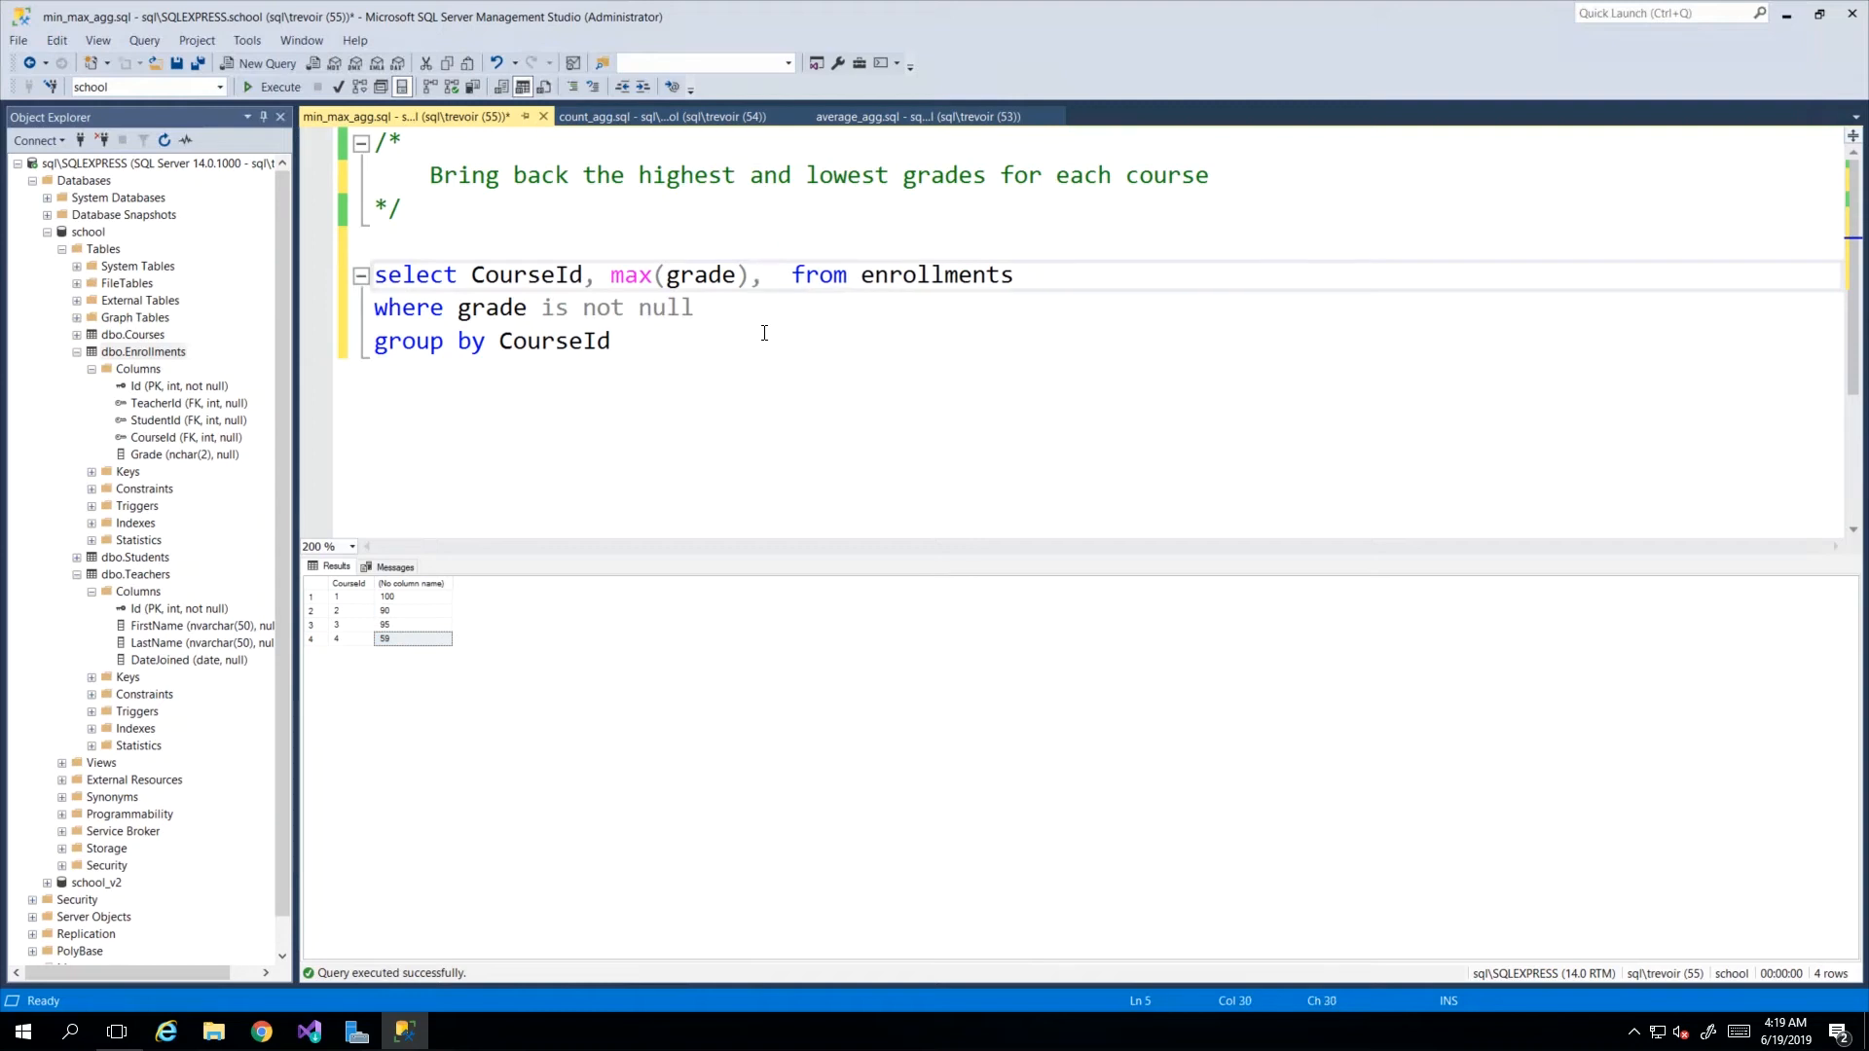
Type min(grade) after max(grade) in the select list and check both expressions.
text(min)
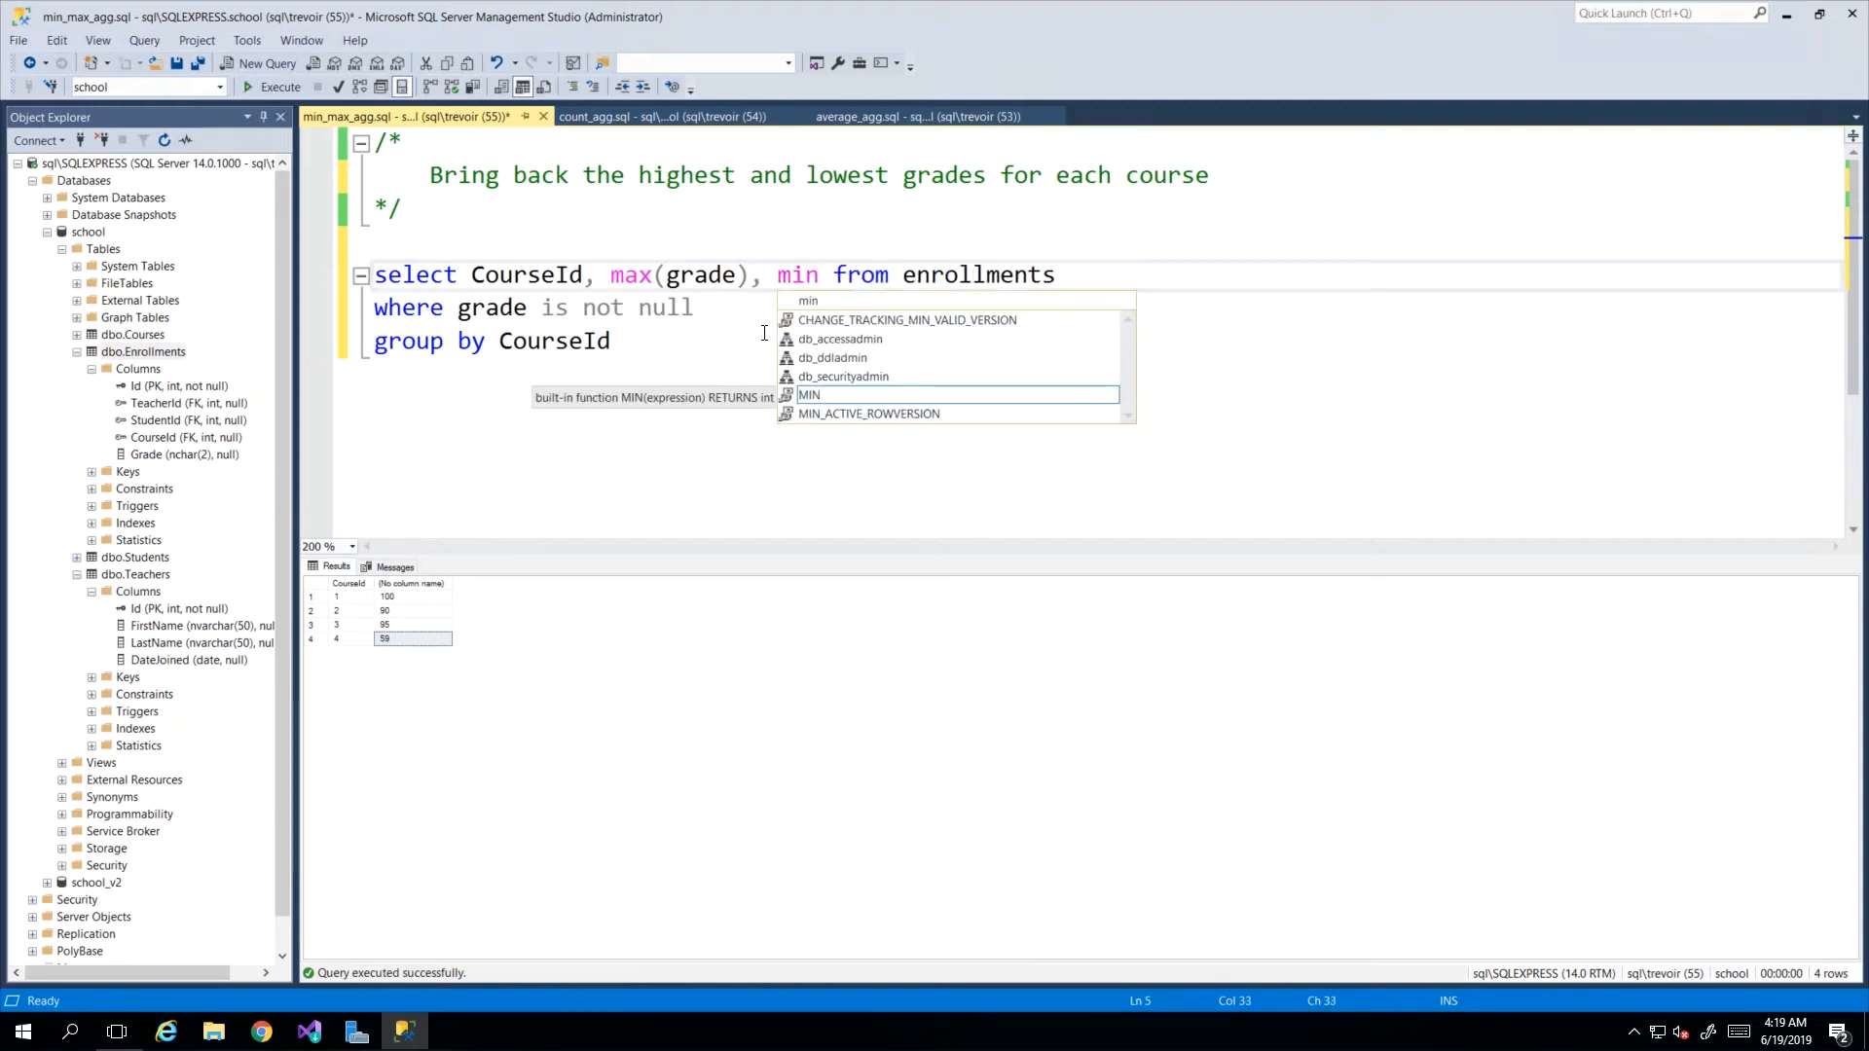
text((grade)
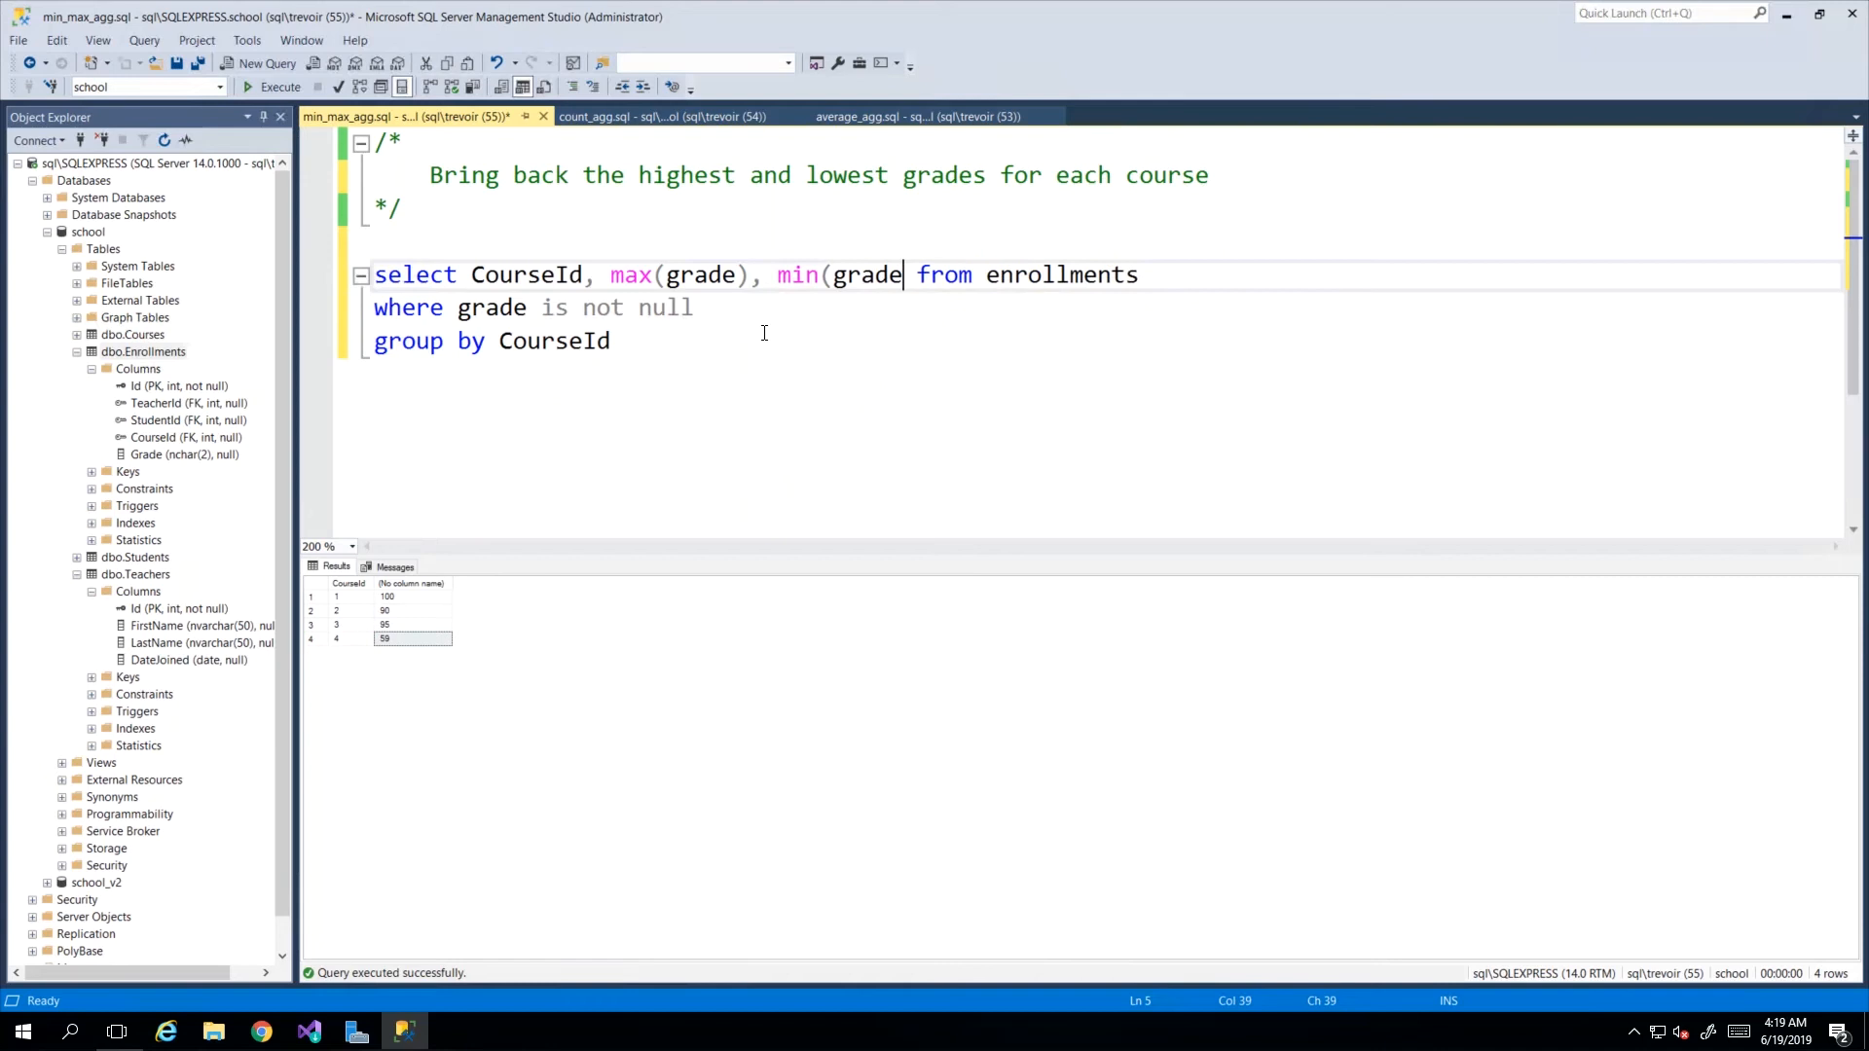
text())
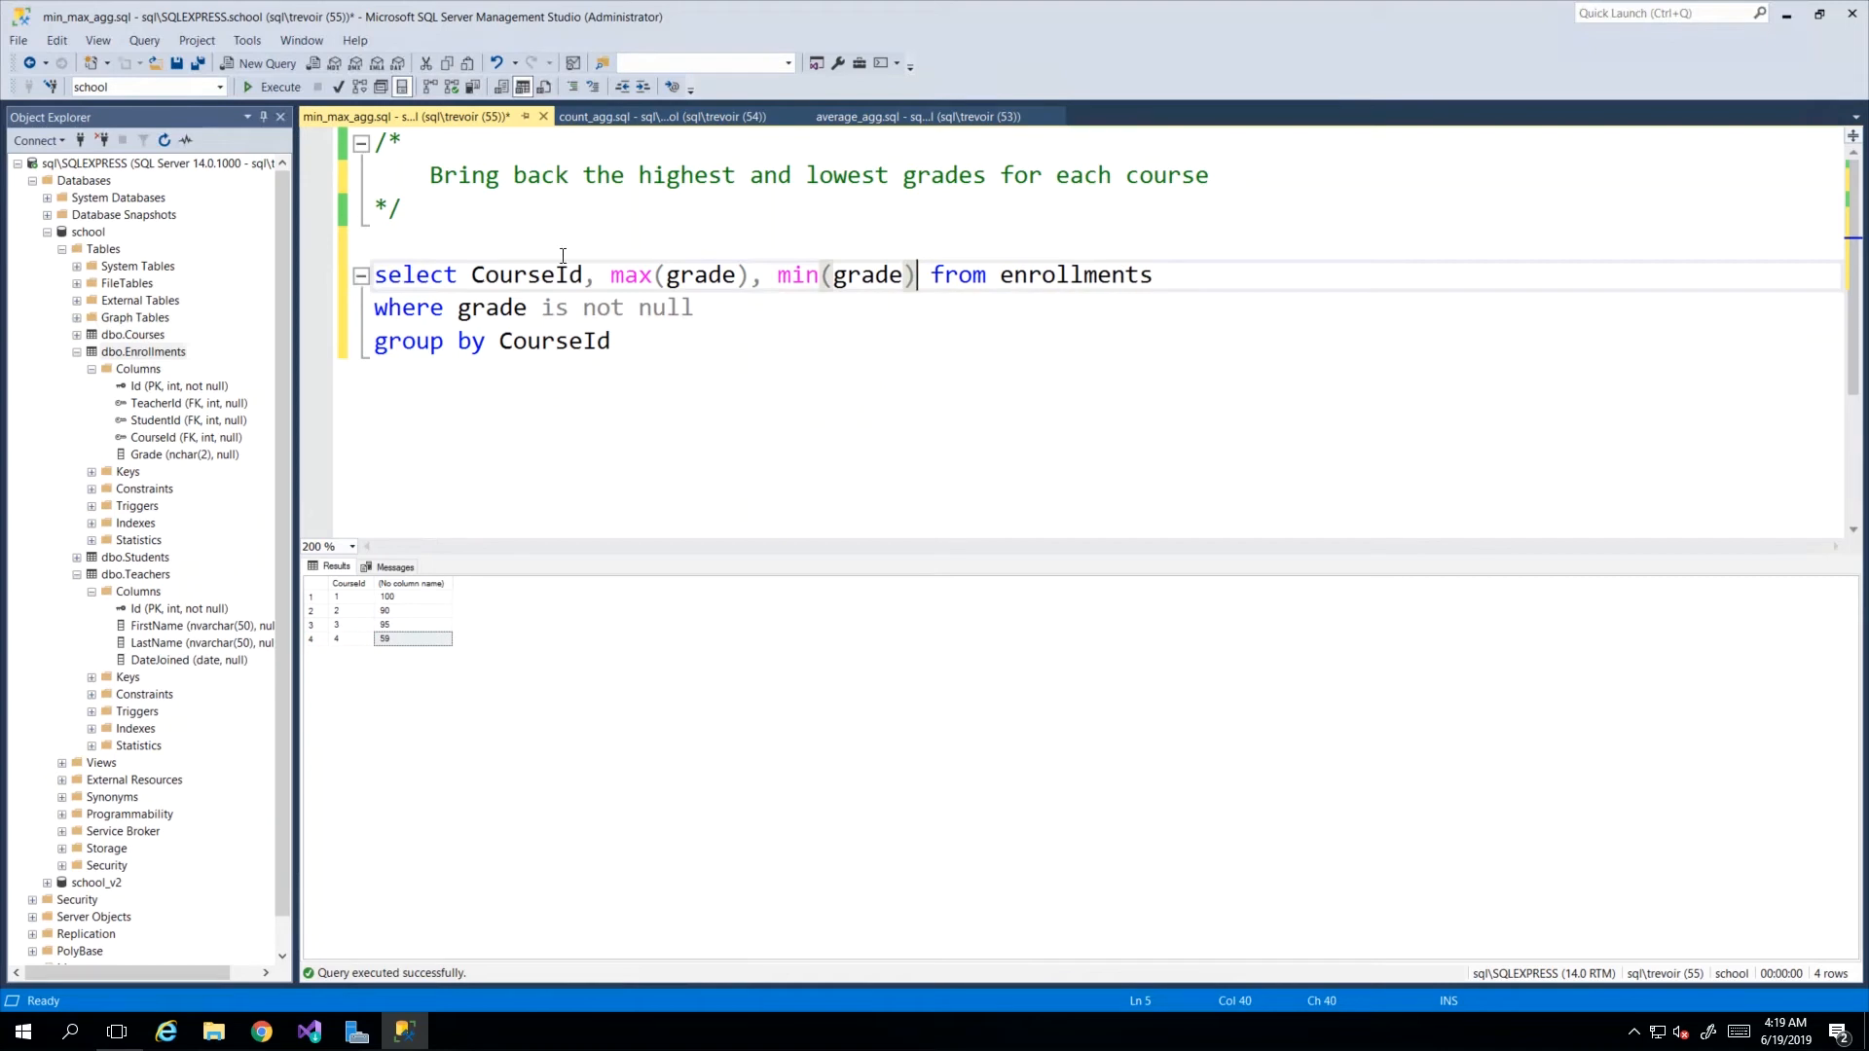
double_click(525, 275)
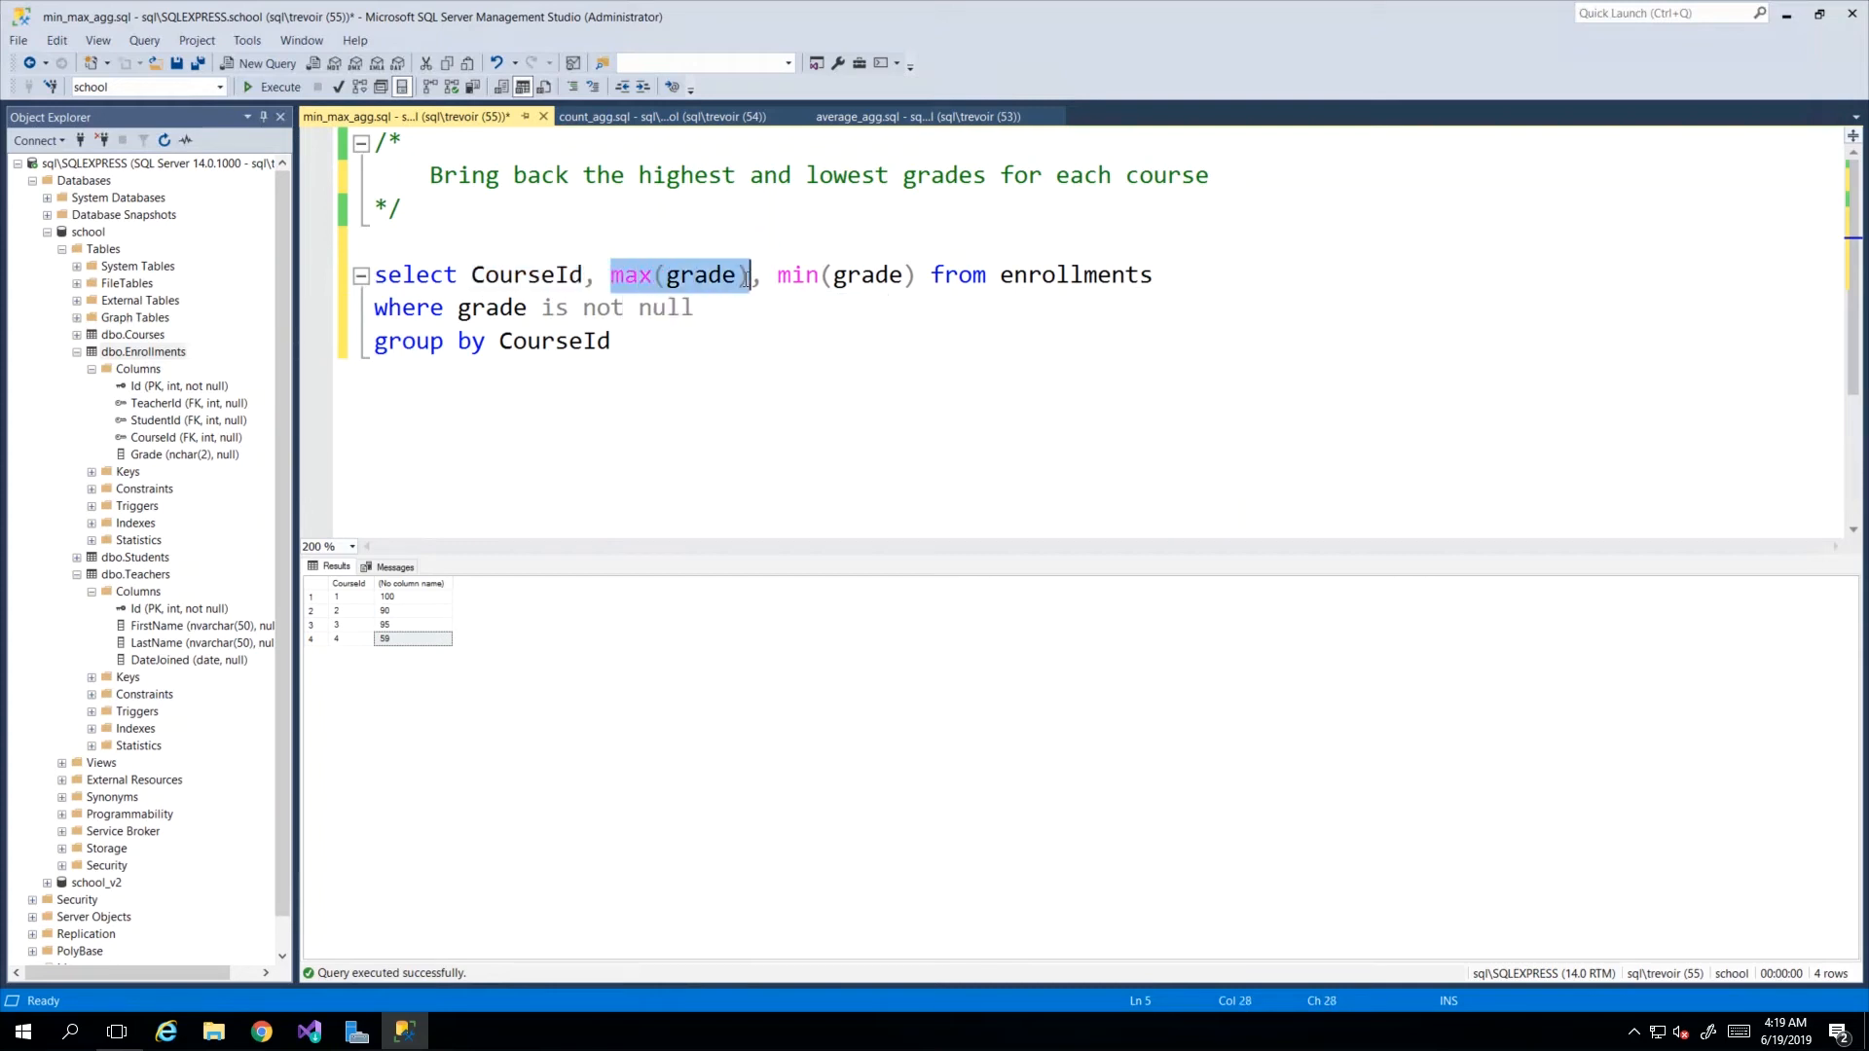
double_click(863, 275)
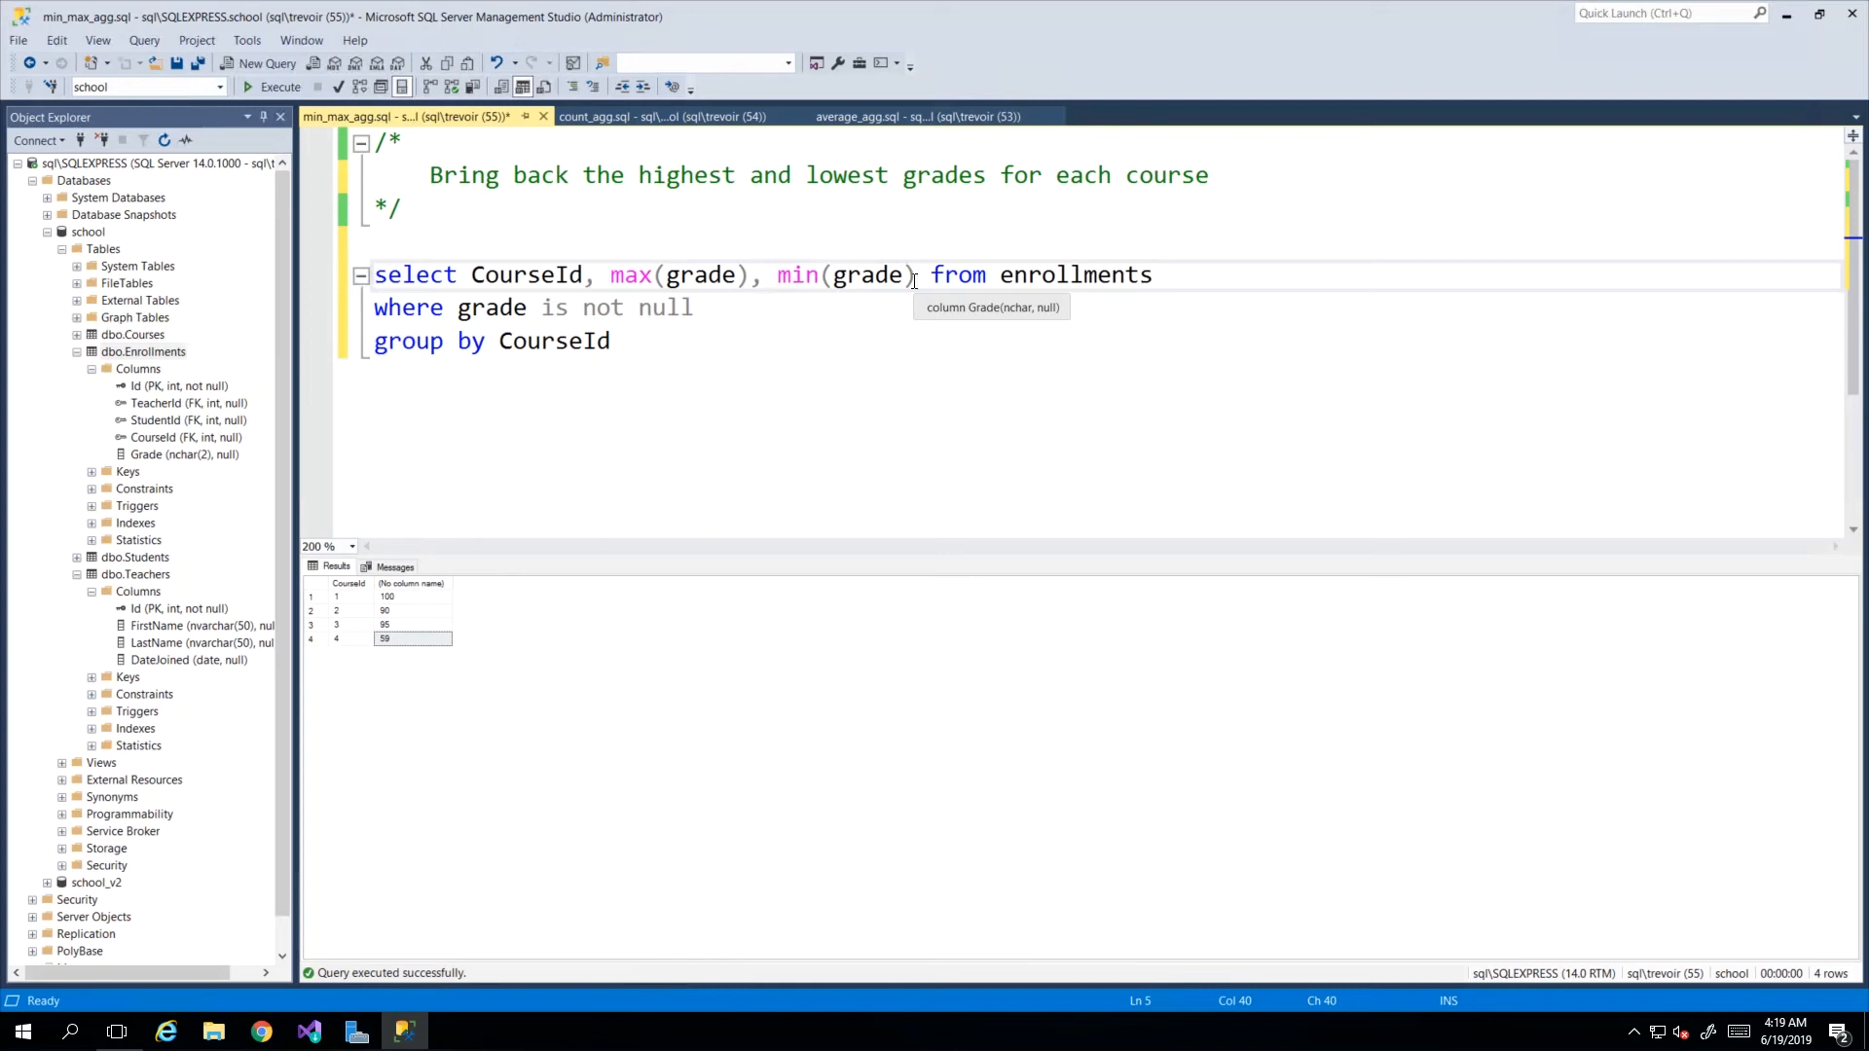
mouse_move(434, 632)
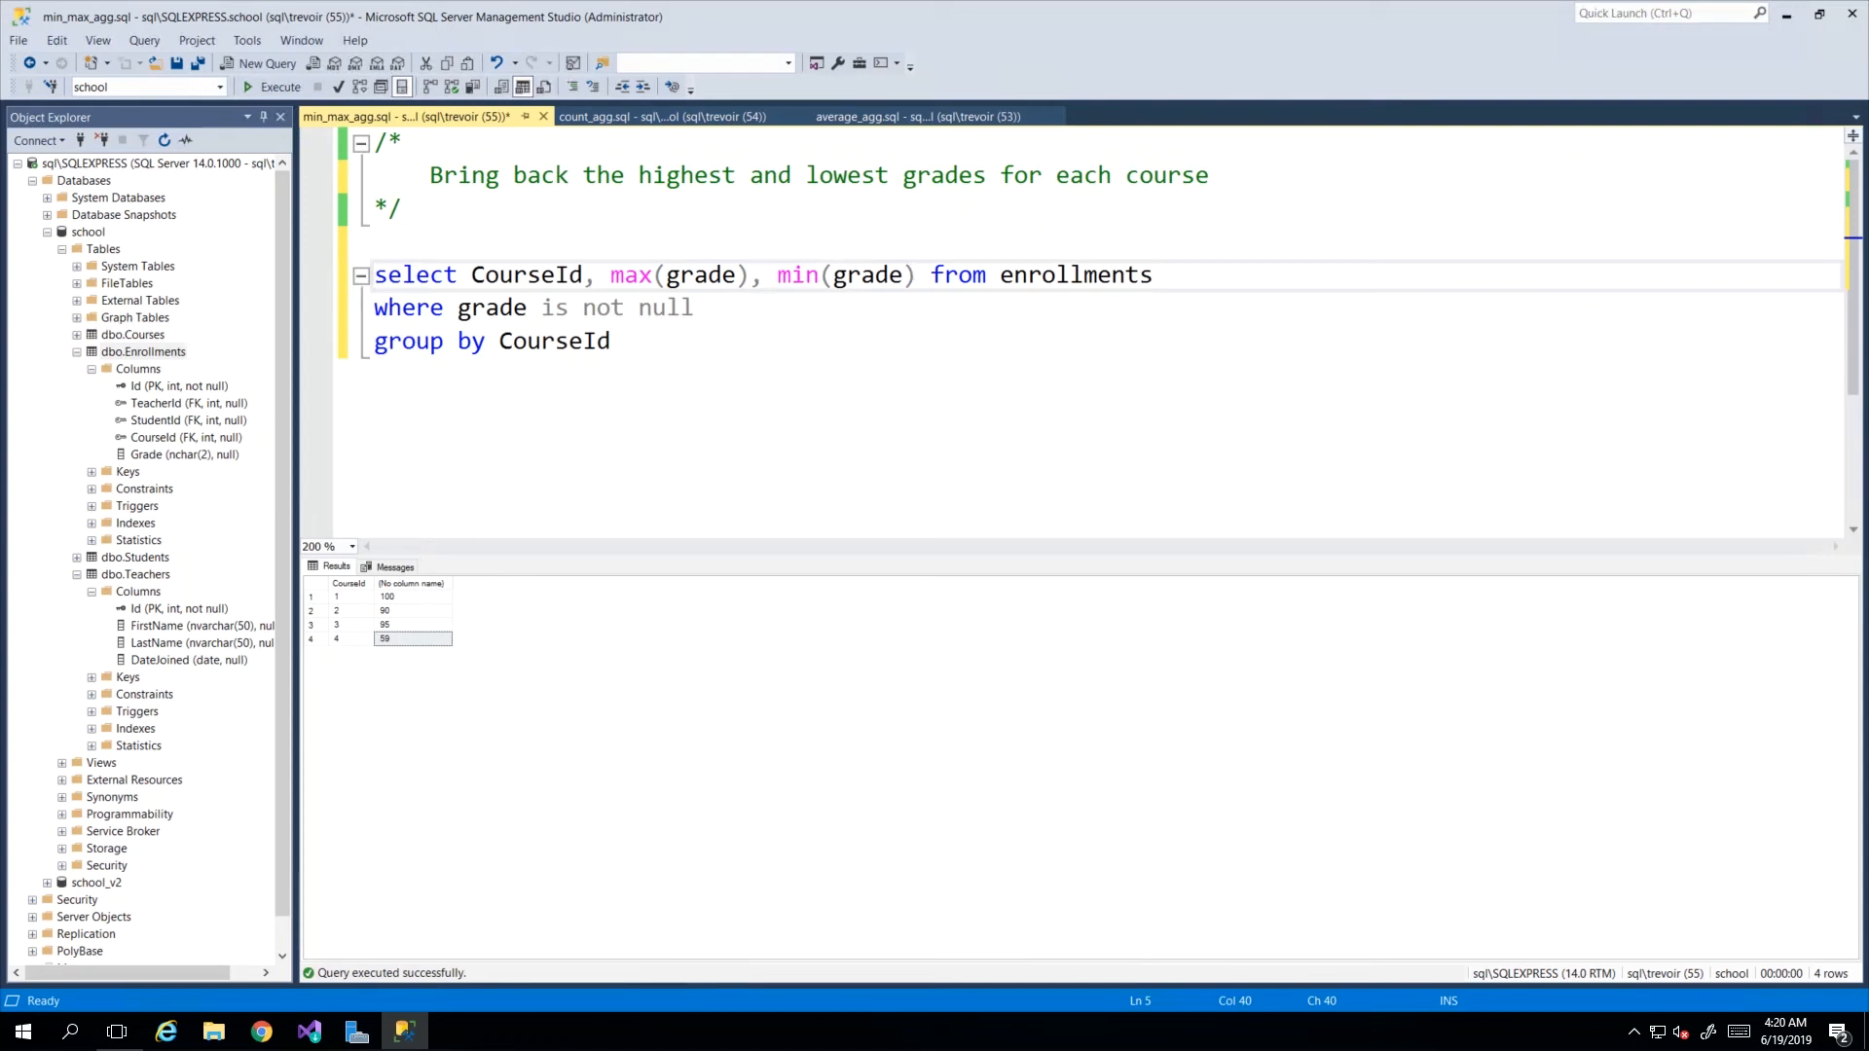
Run the max/min query and check the lowest grades: 35.7 for course 1, 64 for course 2.
click(771, 275)
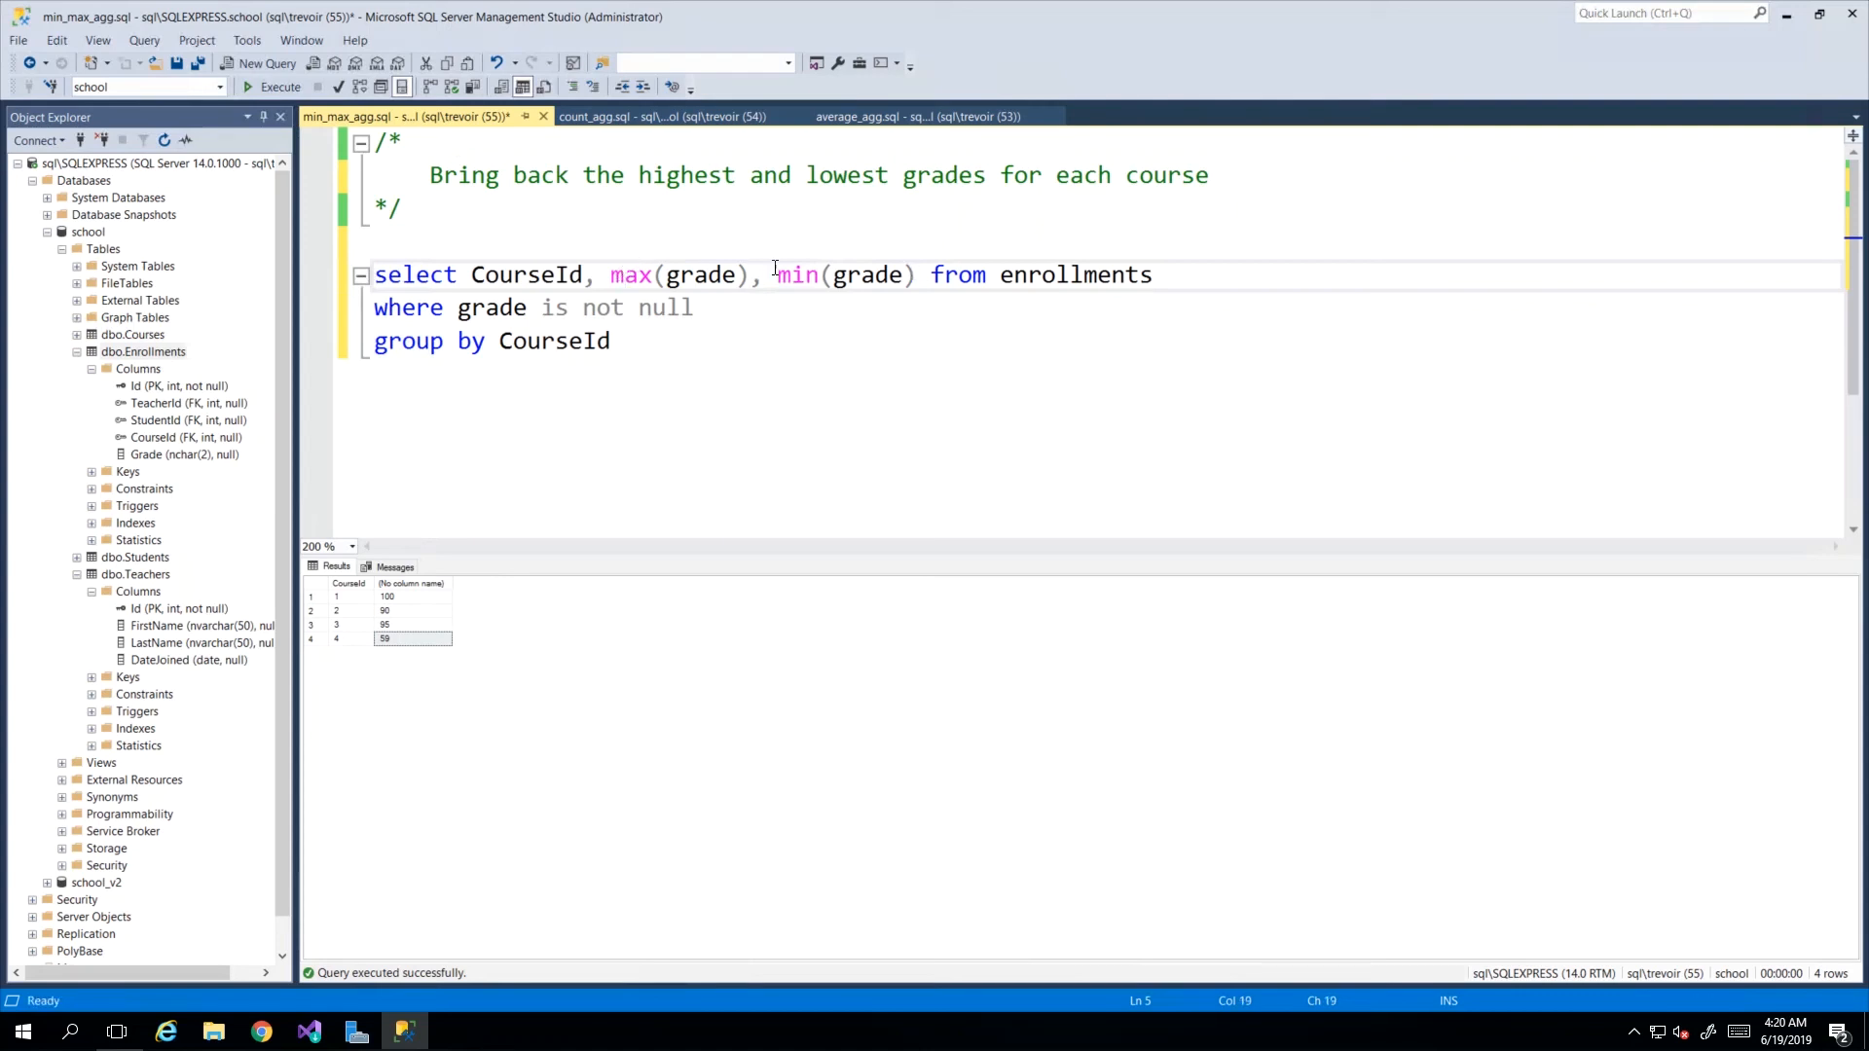
double_click(700, 275)
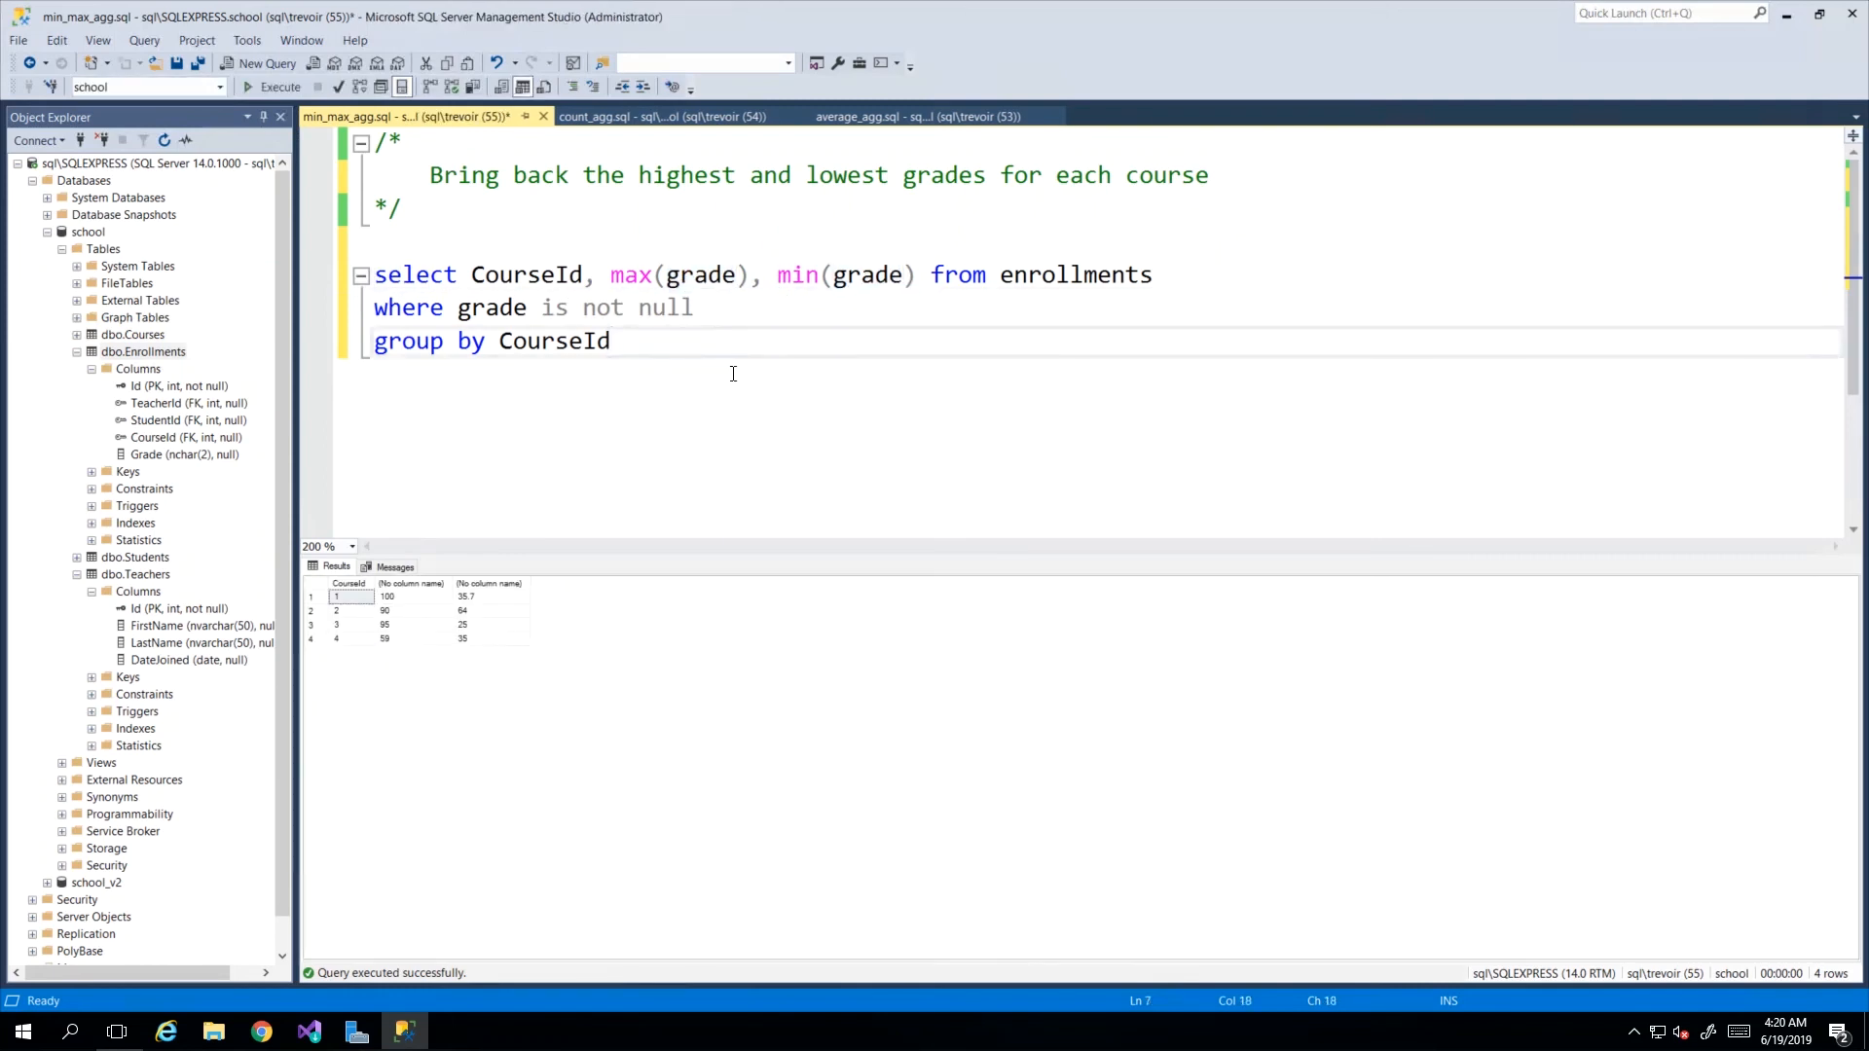
click(387, 596)
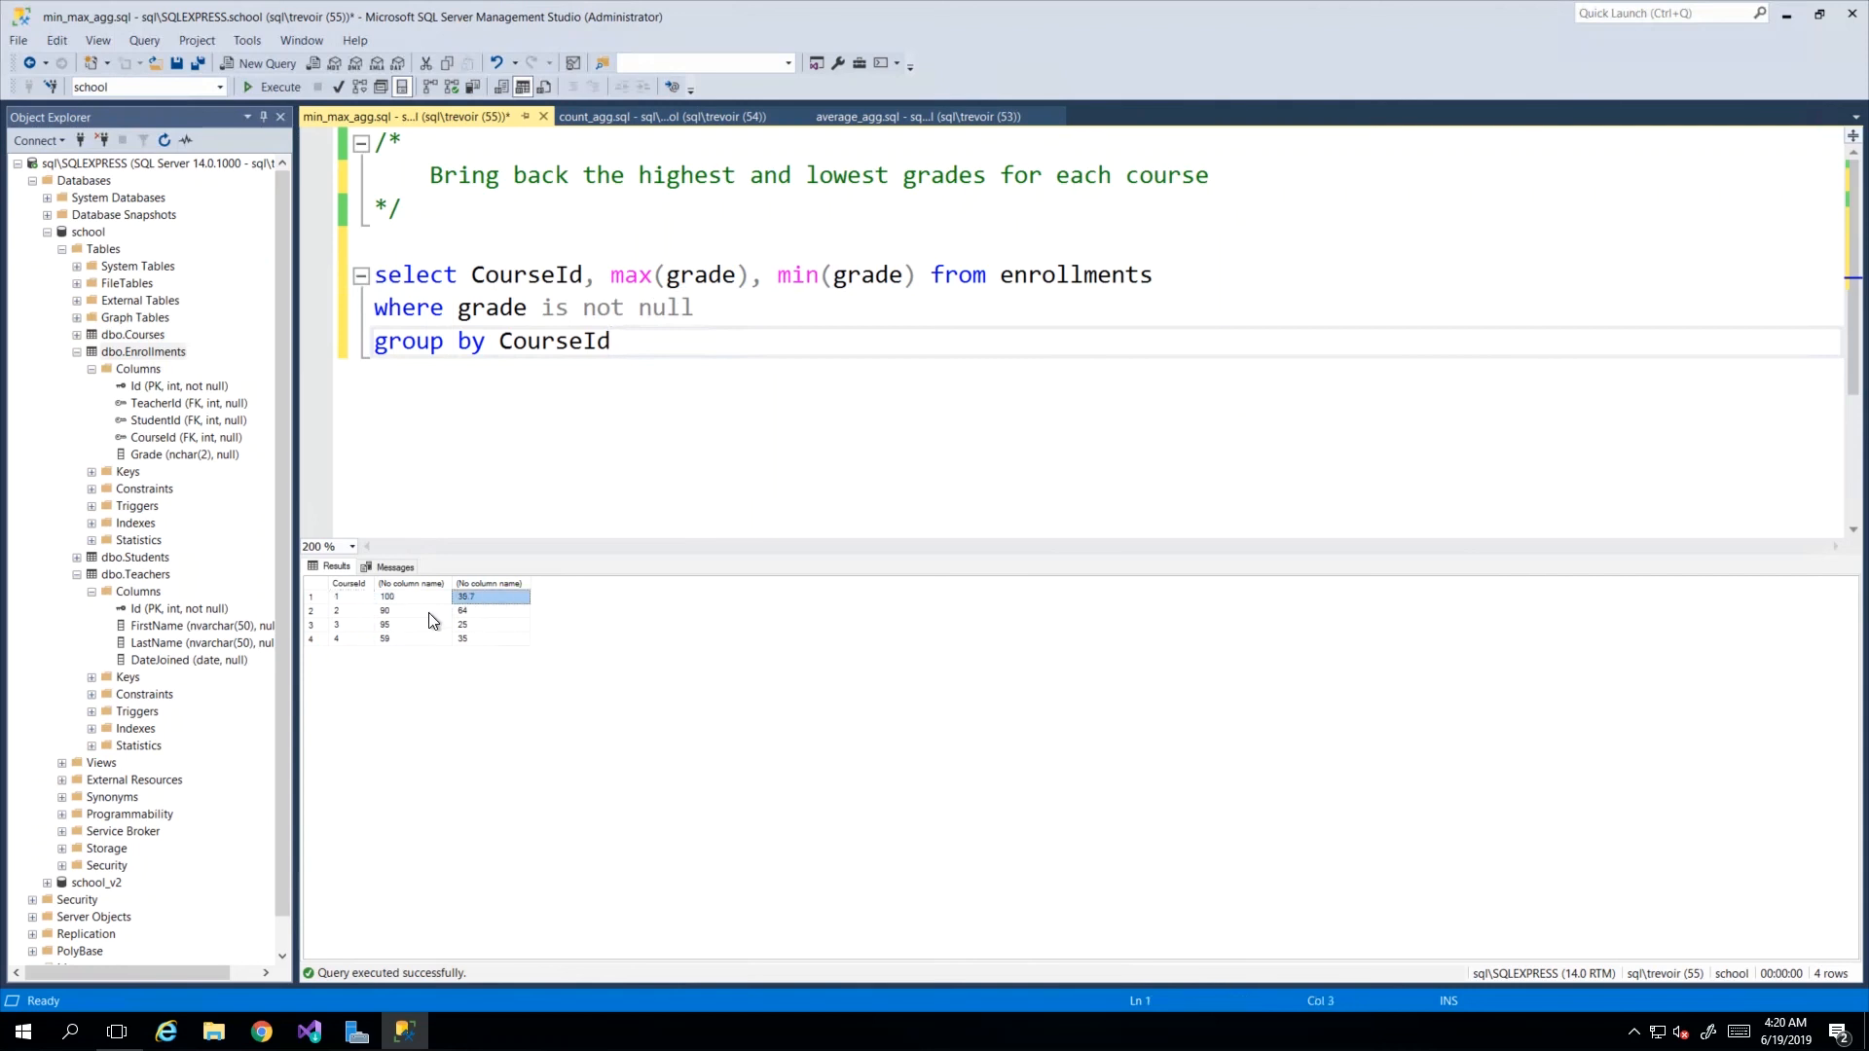
click(489, 610)
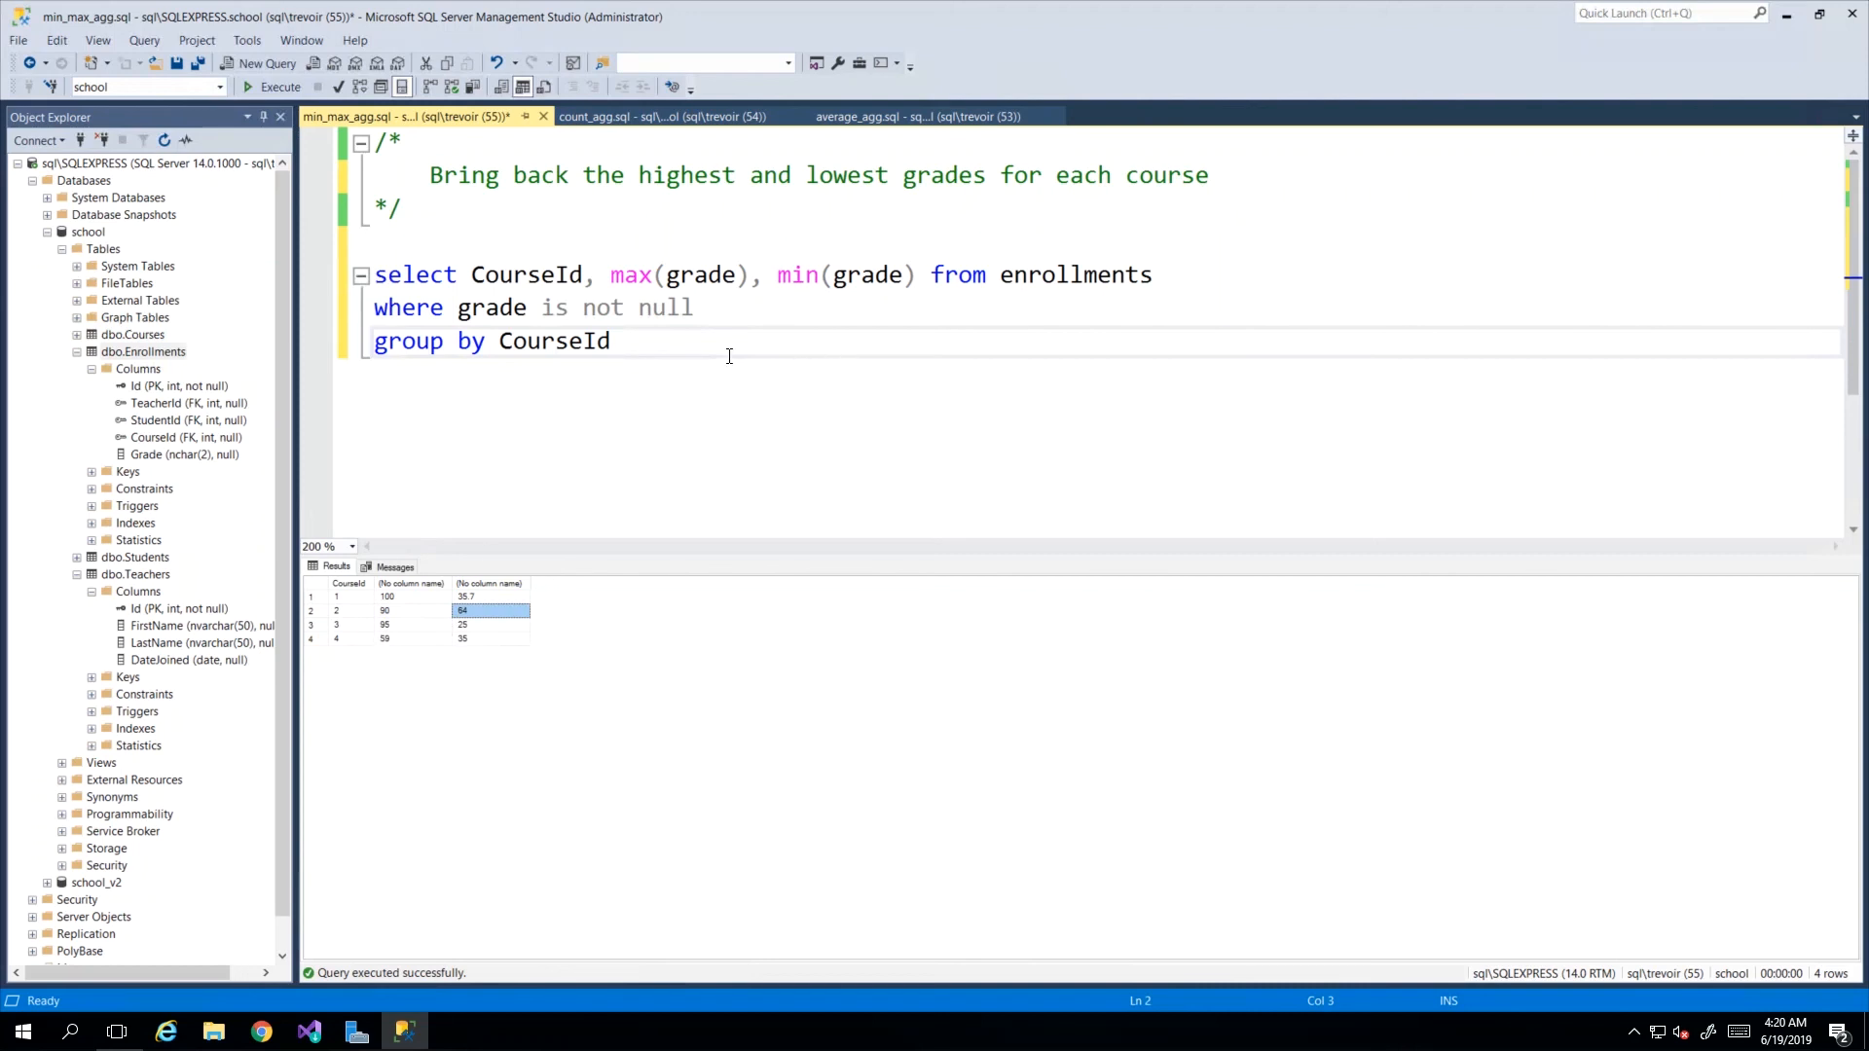
mouse_move(543, 274)
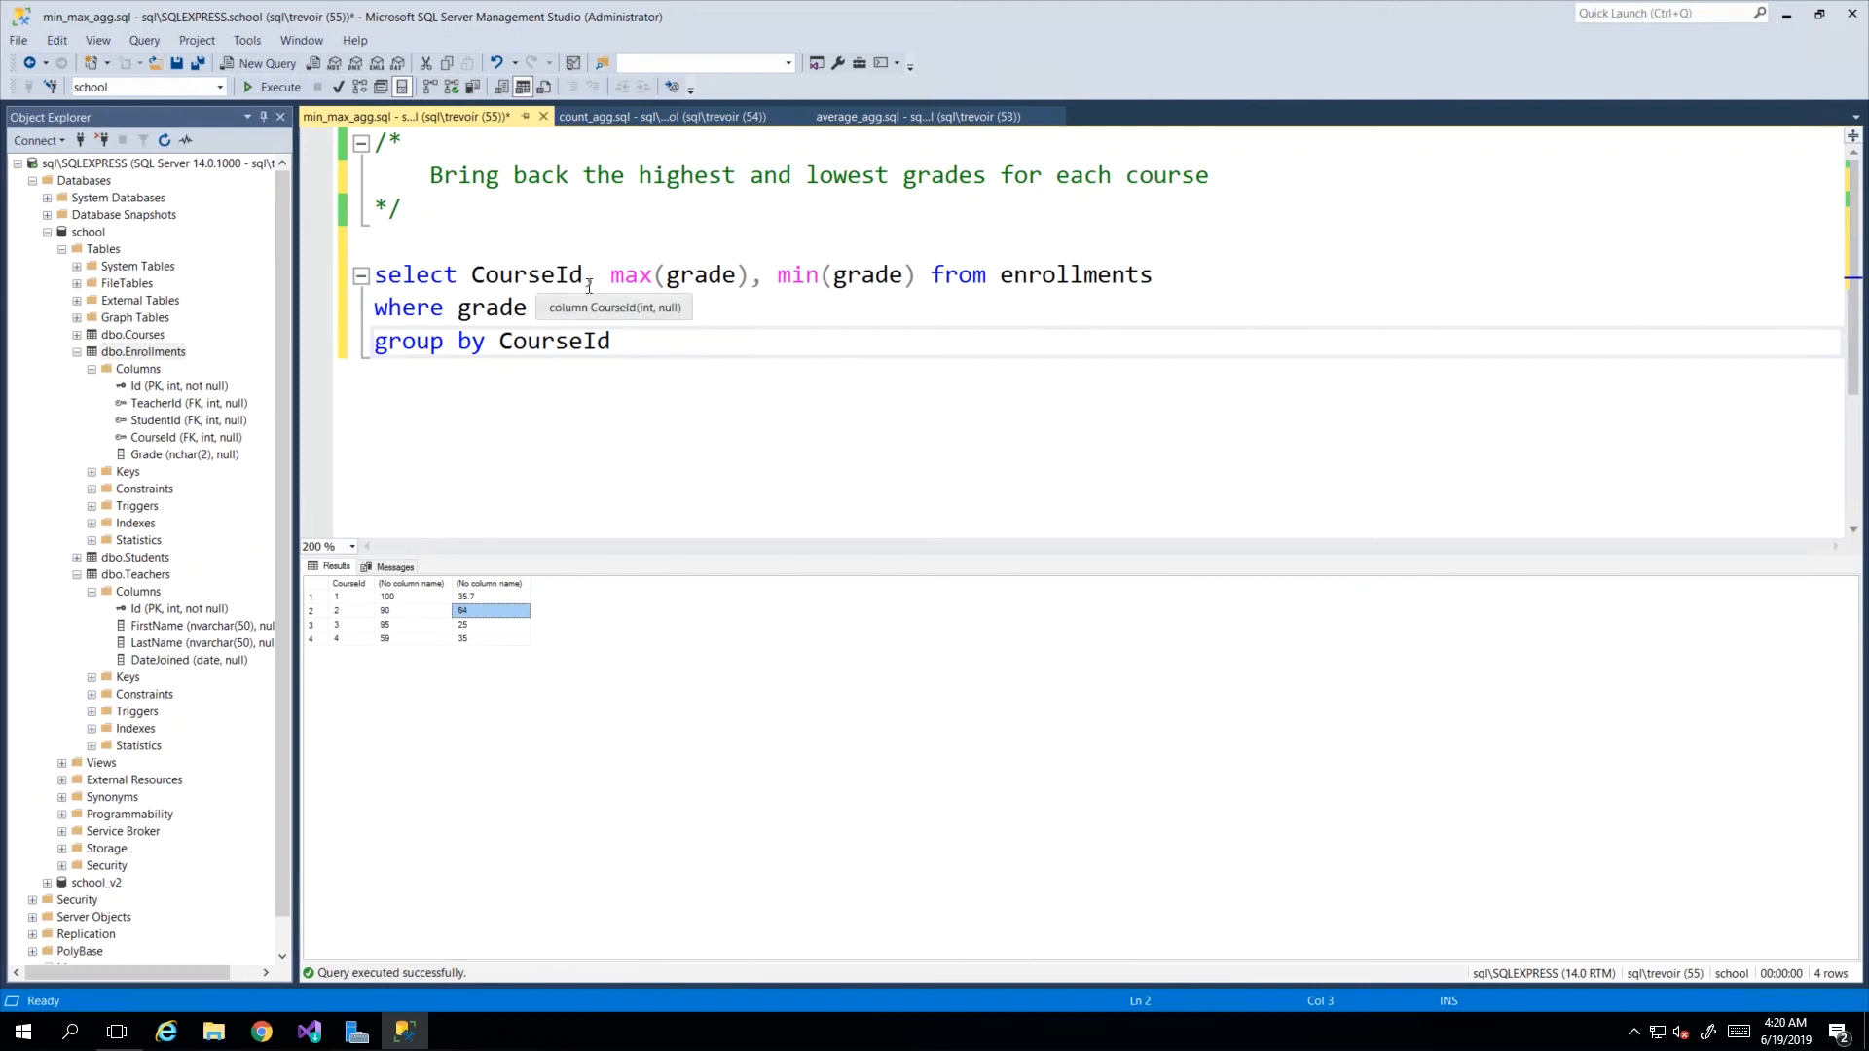
Type 'is not null' in the editor and save min_max_agg.sql.
text(is not null)
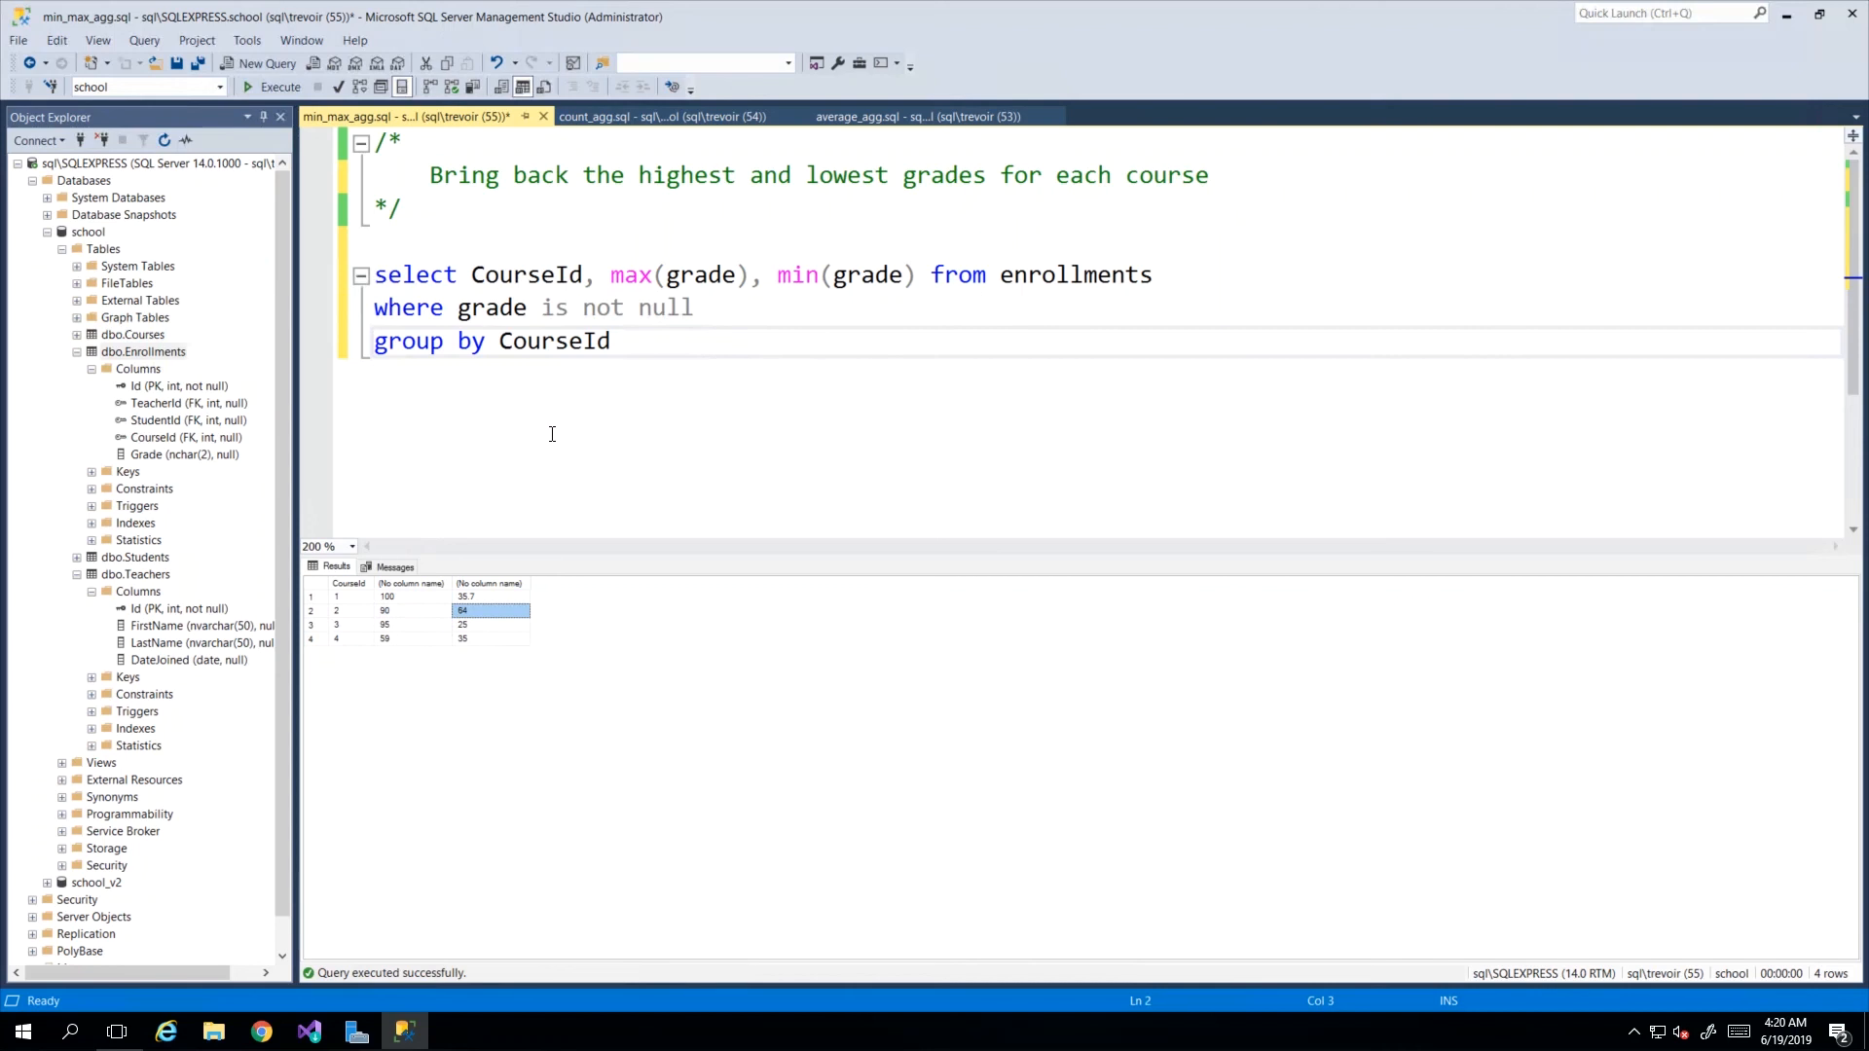
mouse_move(854, 267)
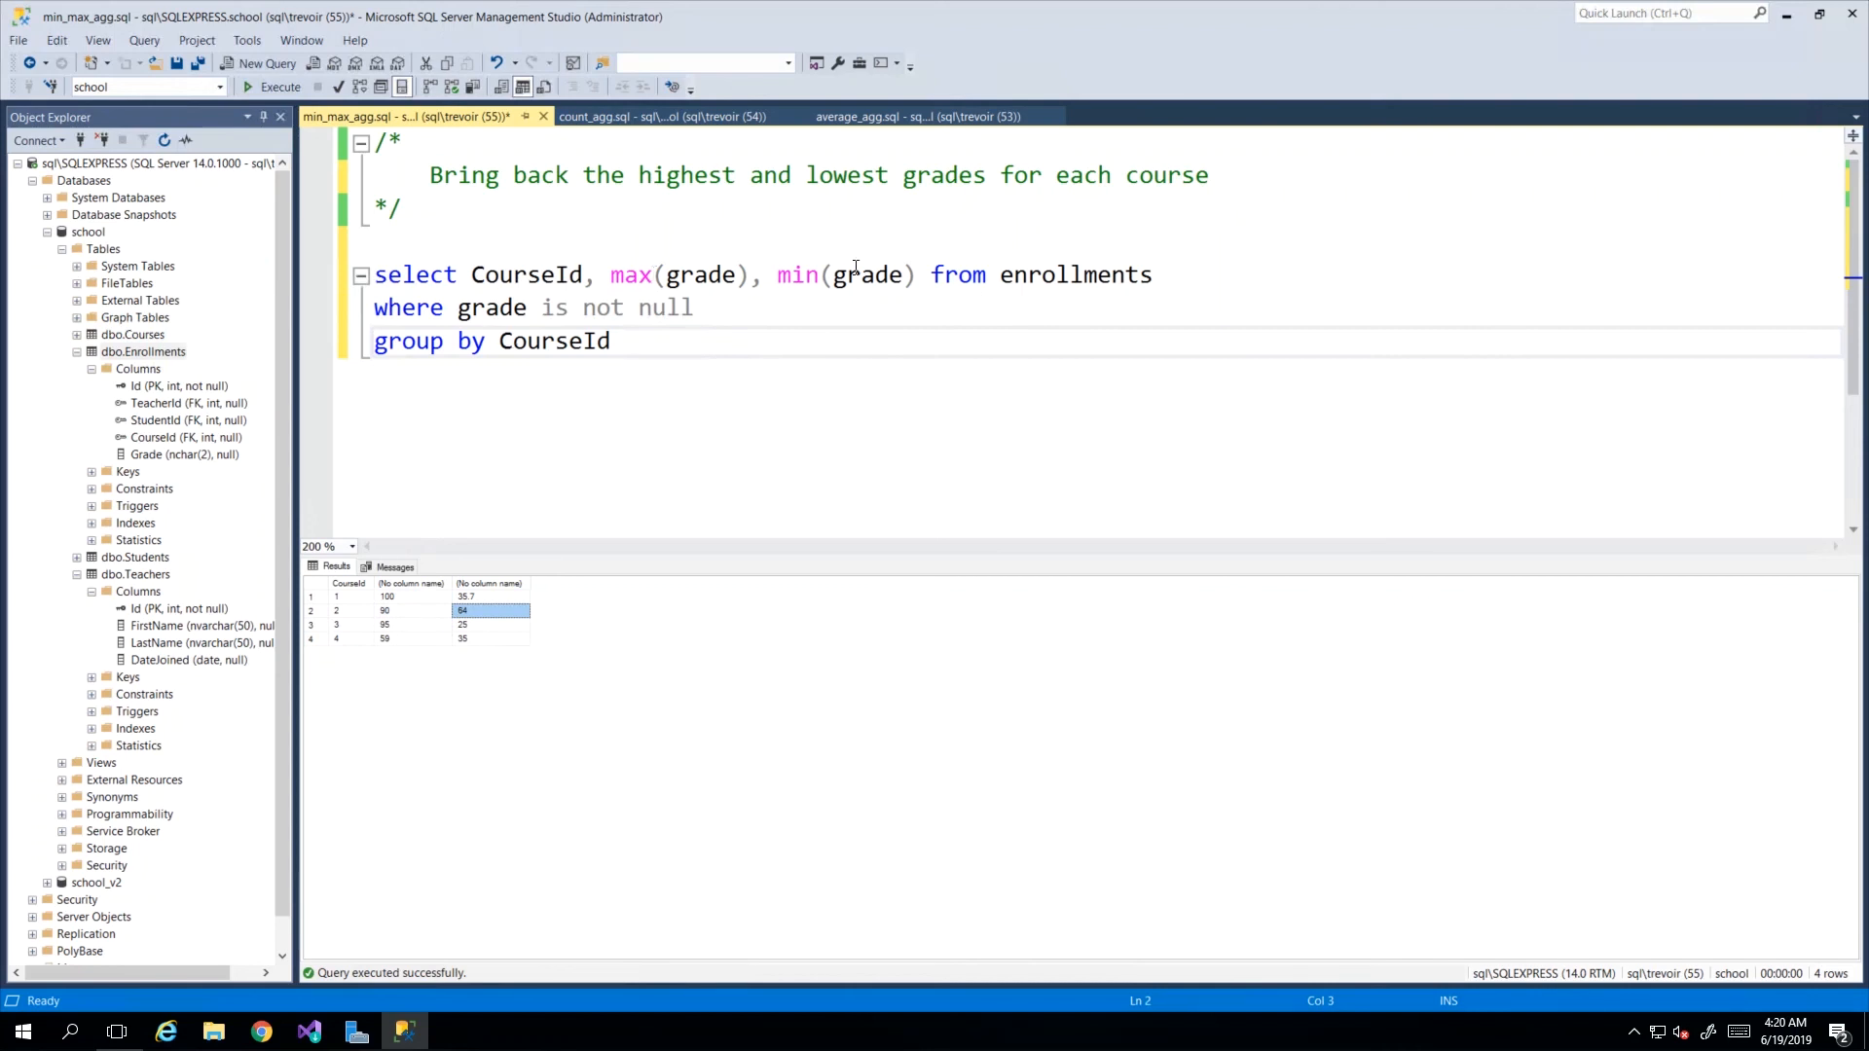
key(ctrl+s)
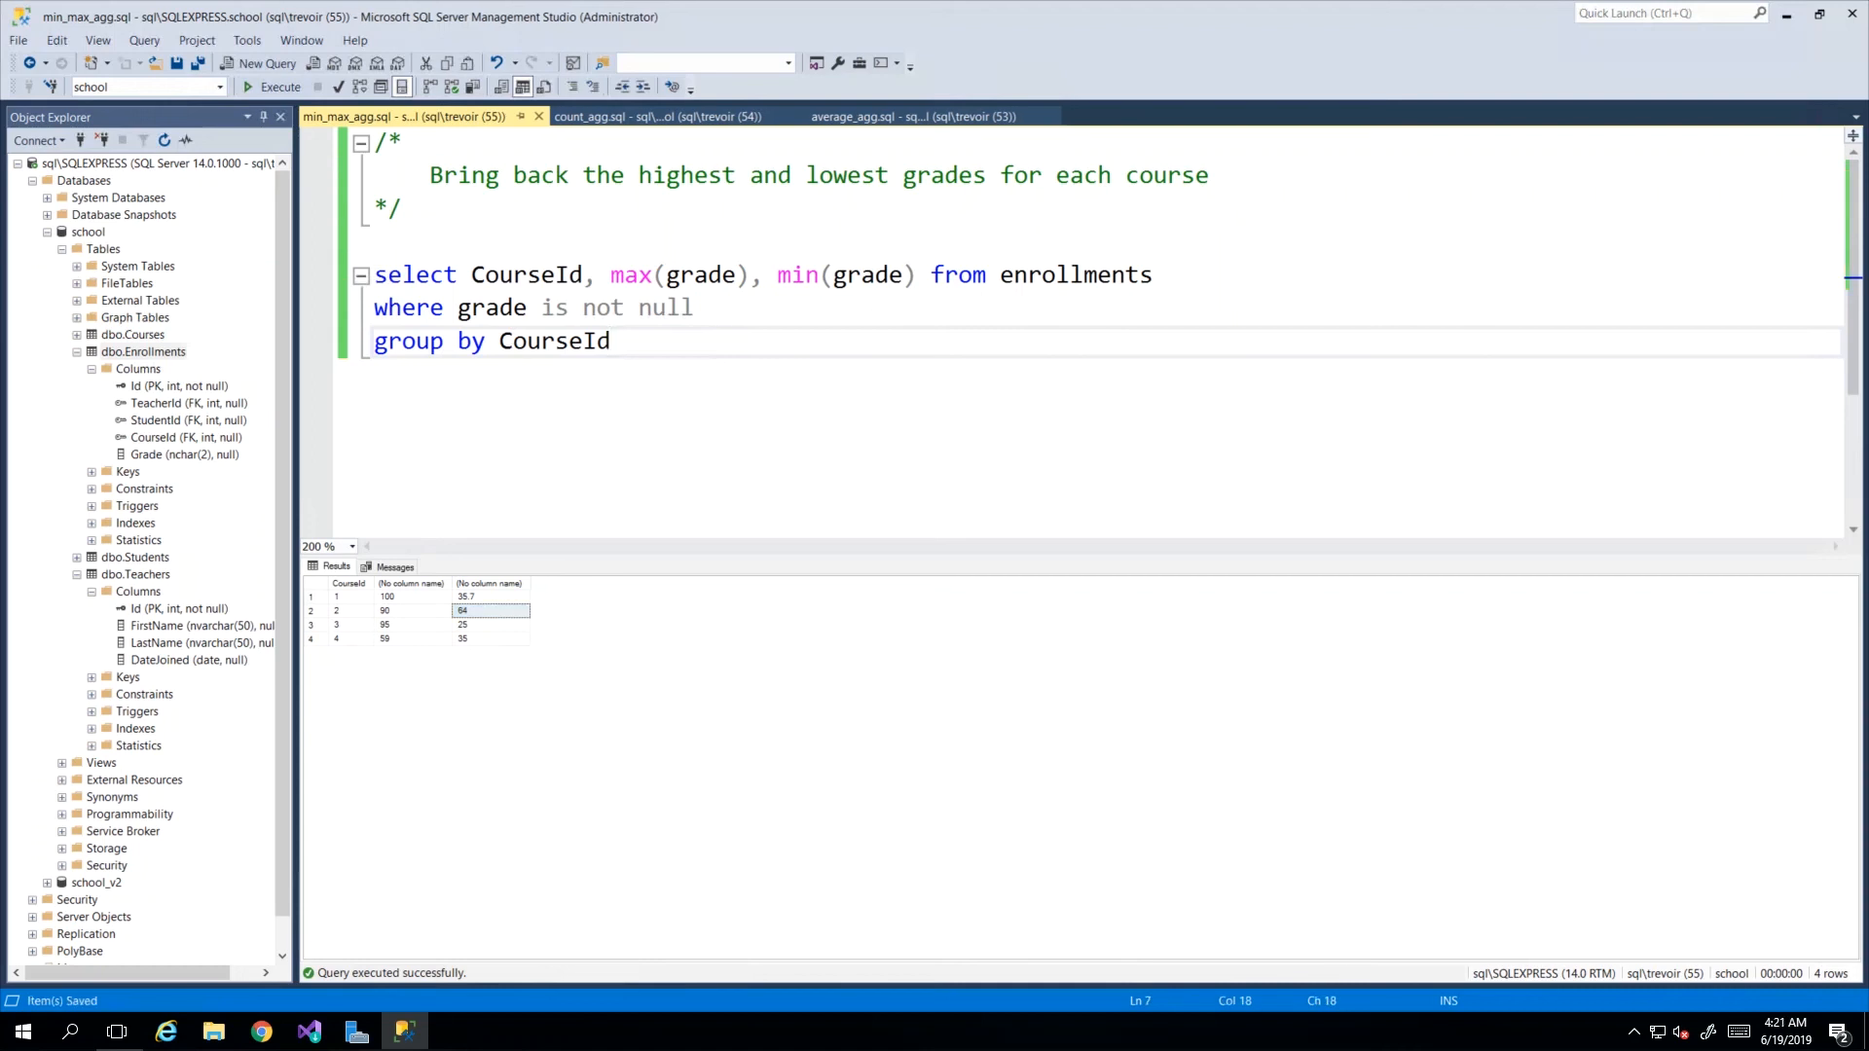
click(614, 341)
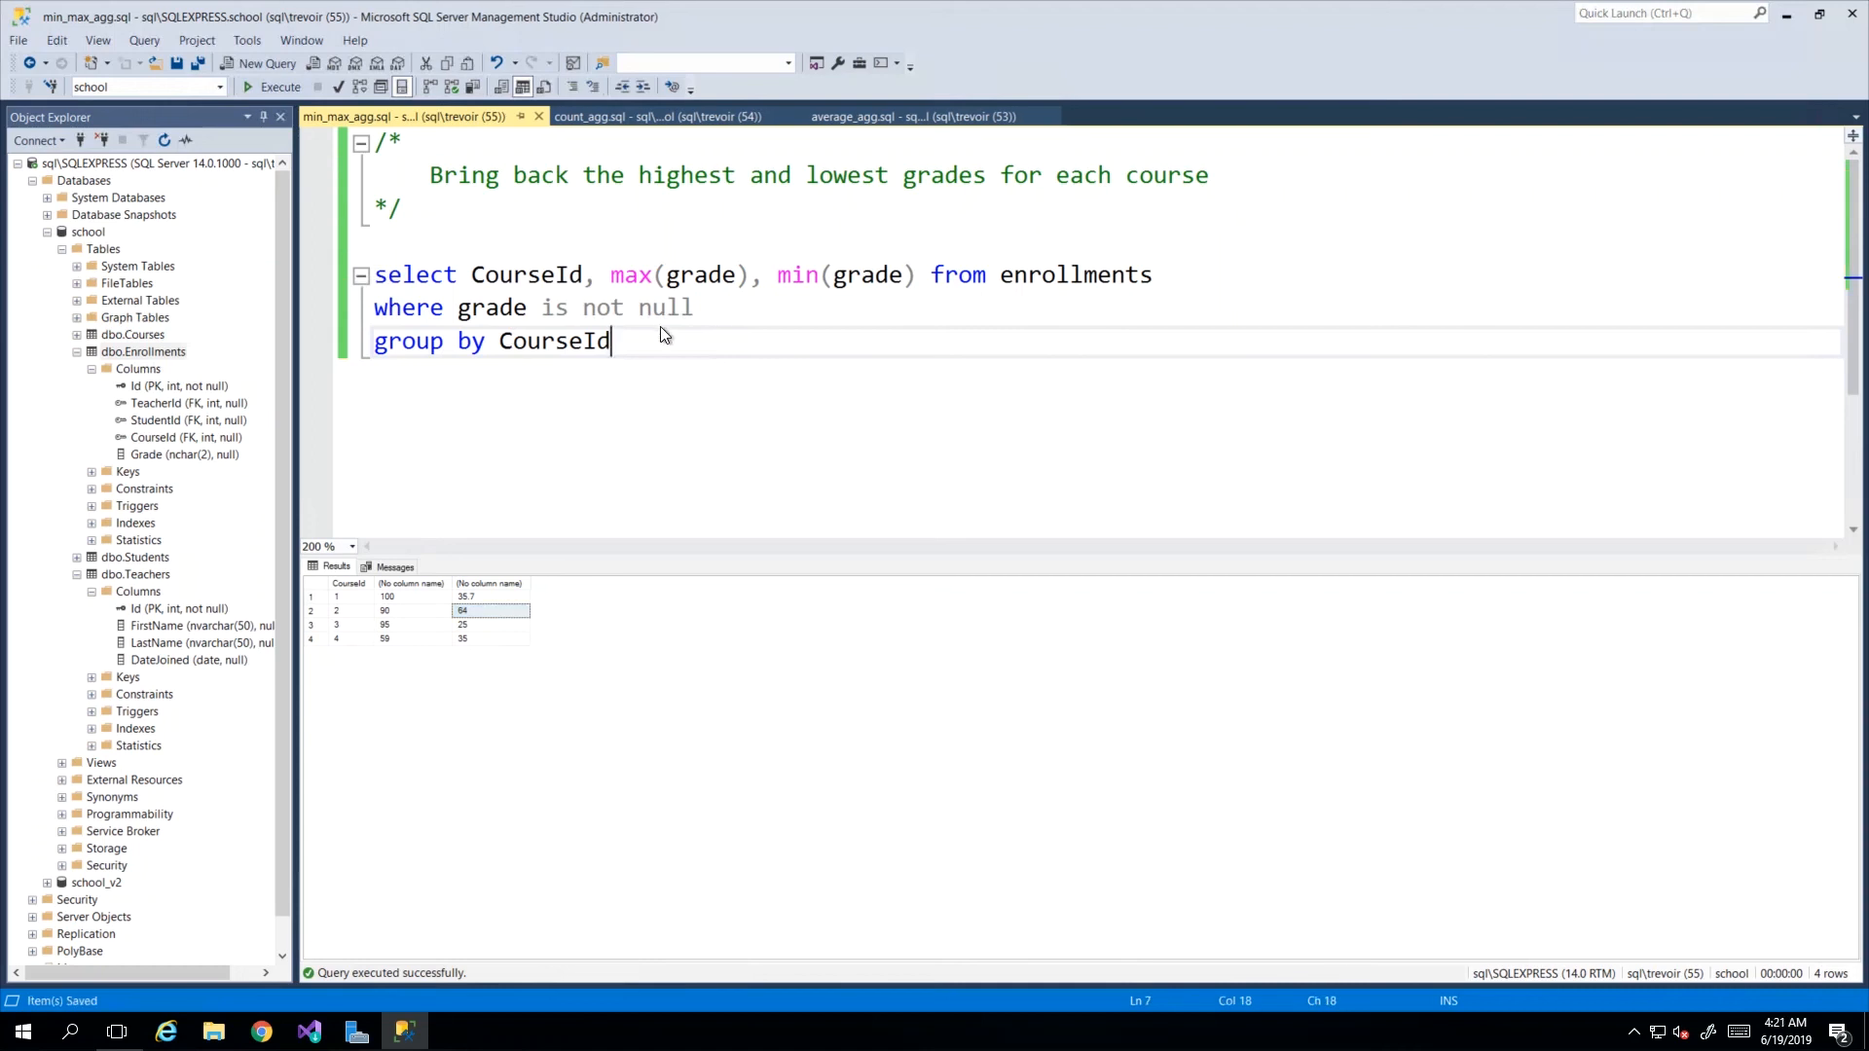